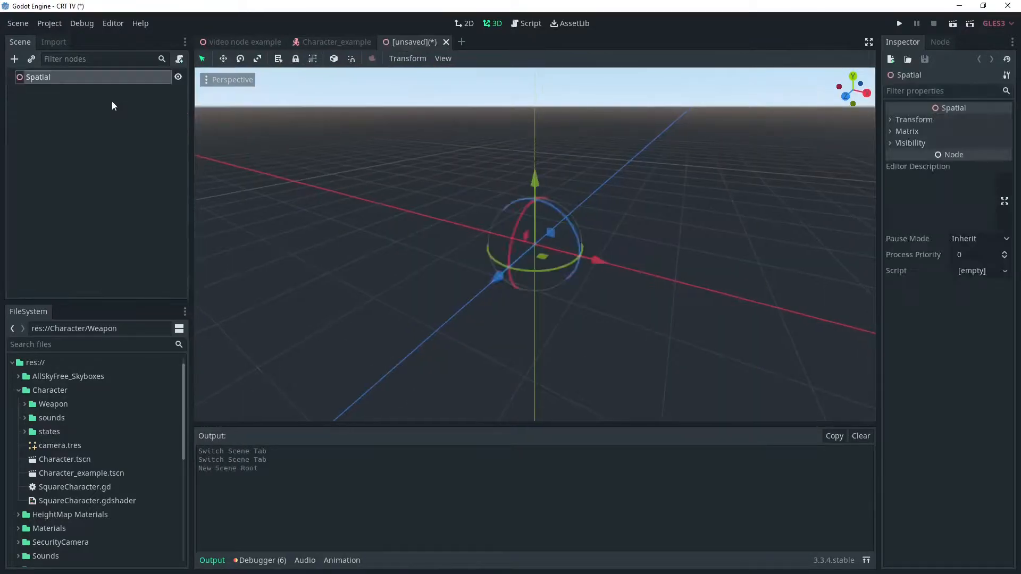
Rename the root to Pistol, instance Pistol_3.glb locally and keep only Pistol_4 under the root.
text(Pistol)
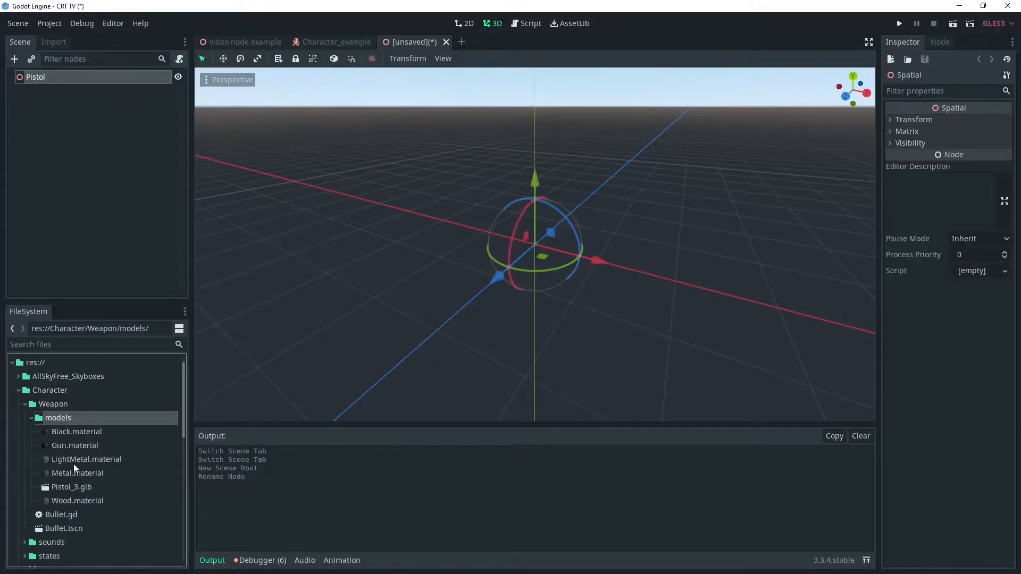
right_click(35, 76)
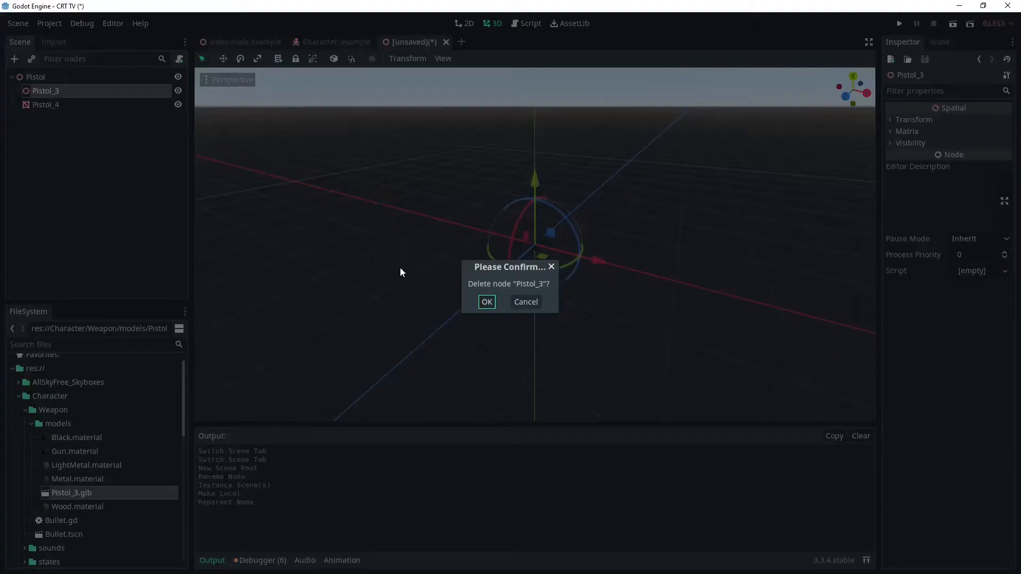
click(486, 301)
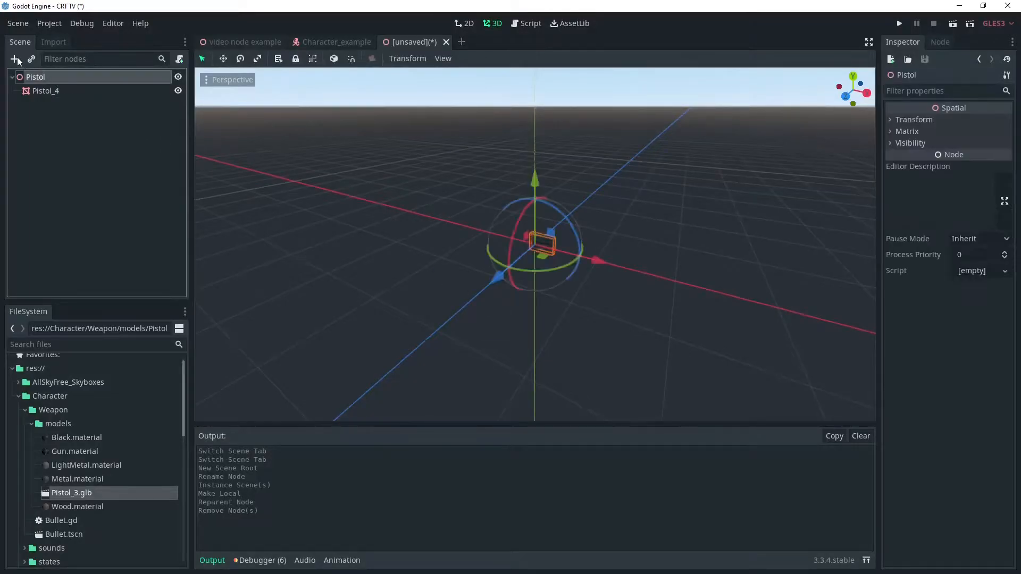
Add an AnimationPlayer child to Pistol and create a new animation named Kick.
click(15, 59)
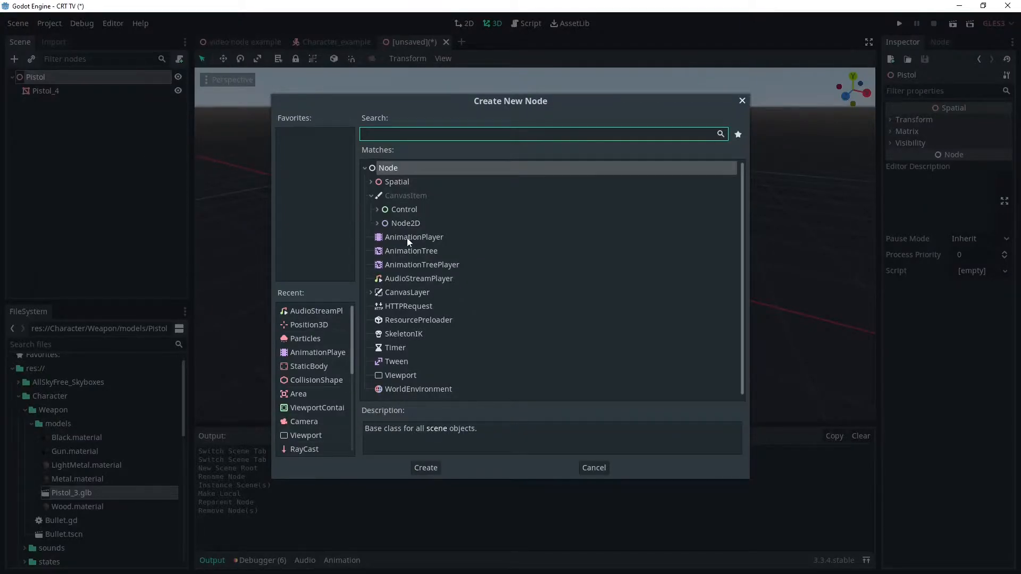
click(425, 467)
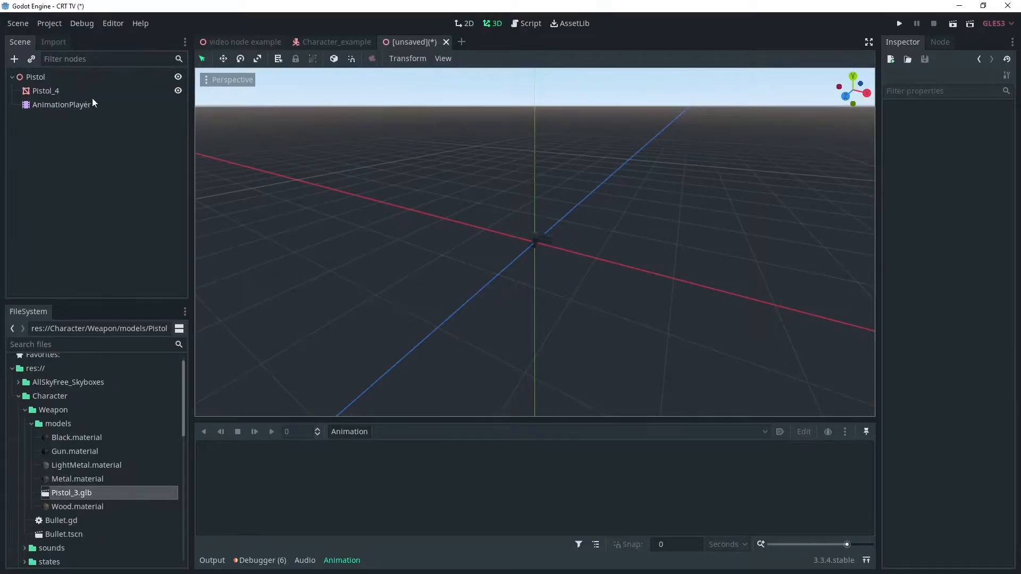
click(46, 90)
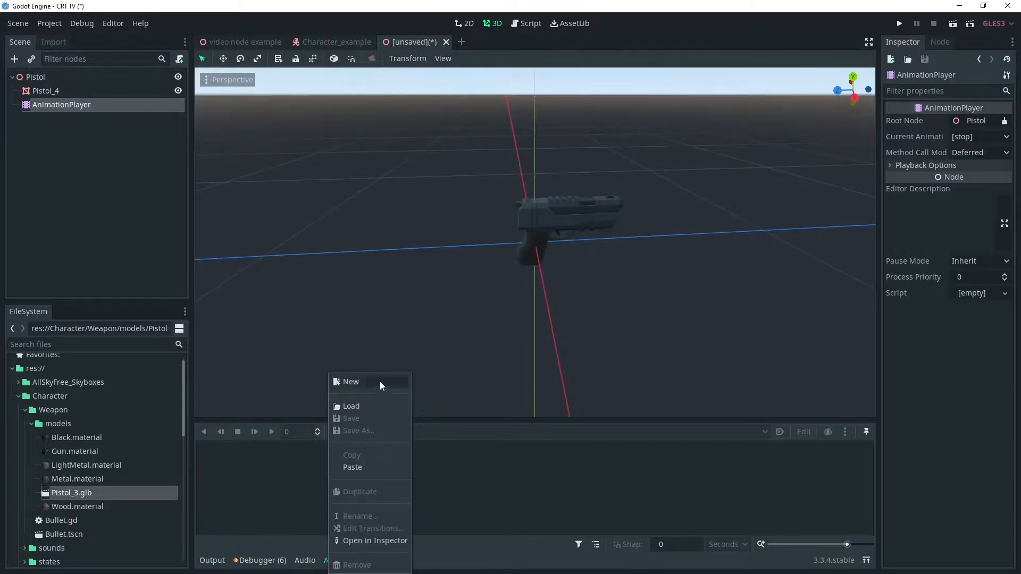
click(351, 381)
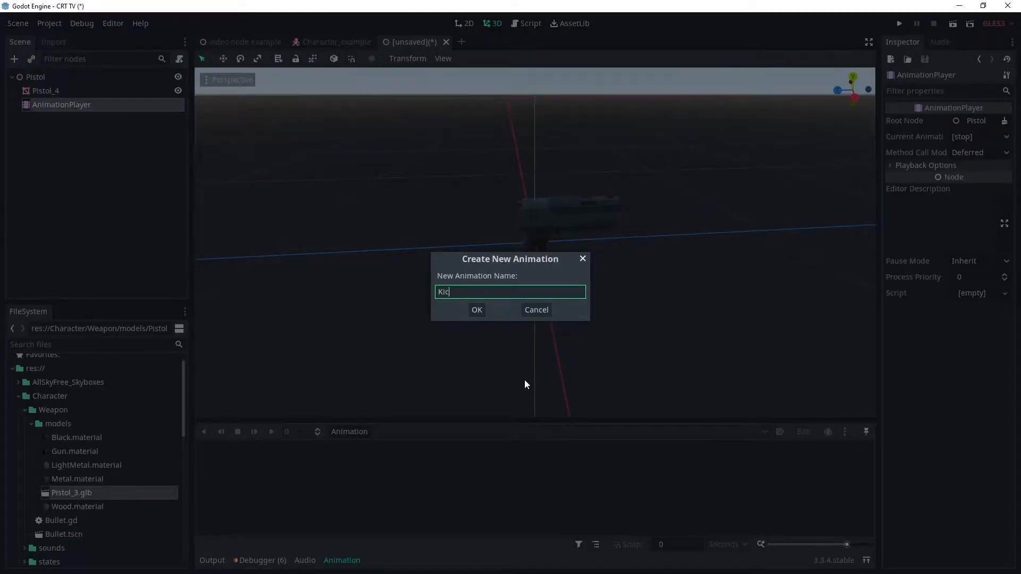
click(475, 309)
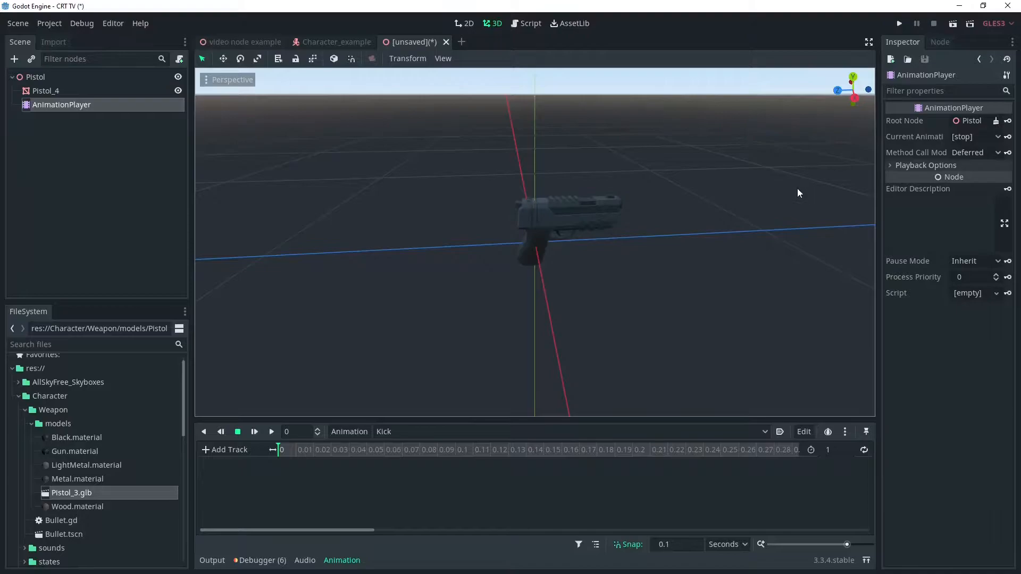
Create a Rotation Degrees track for Pistol_4 in the Kick animation.
click(45, 91)
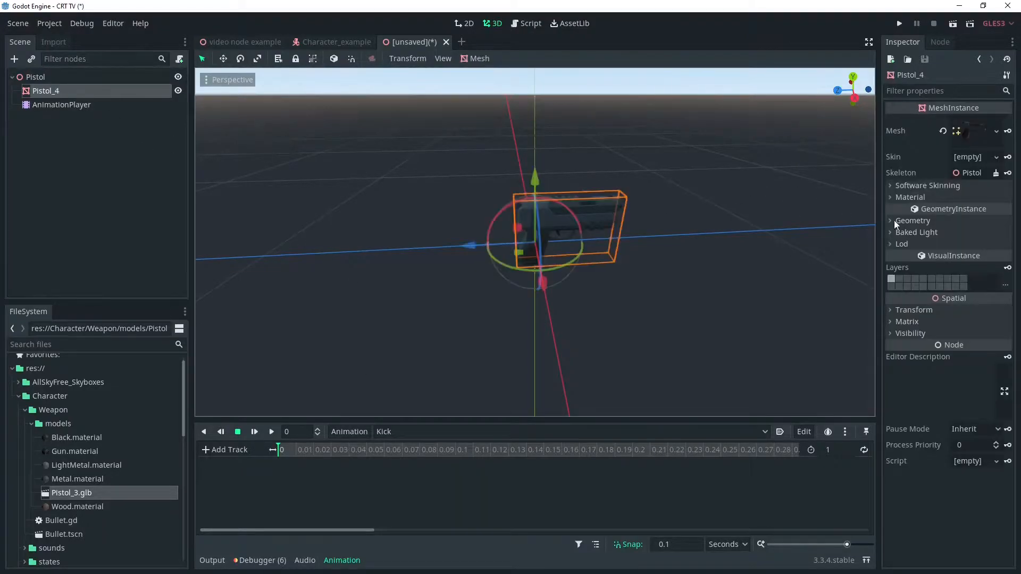
click(913, 310)
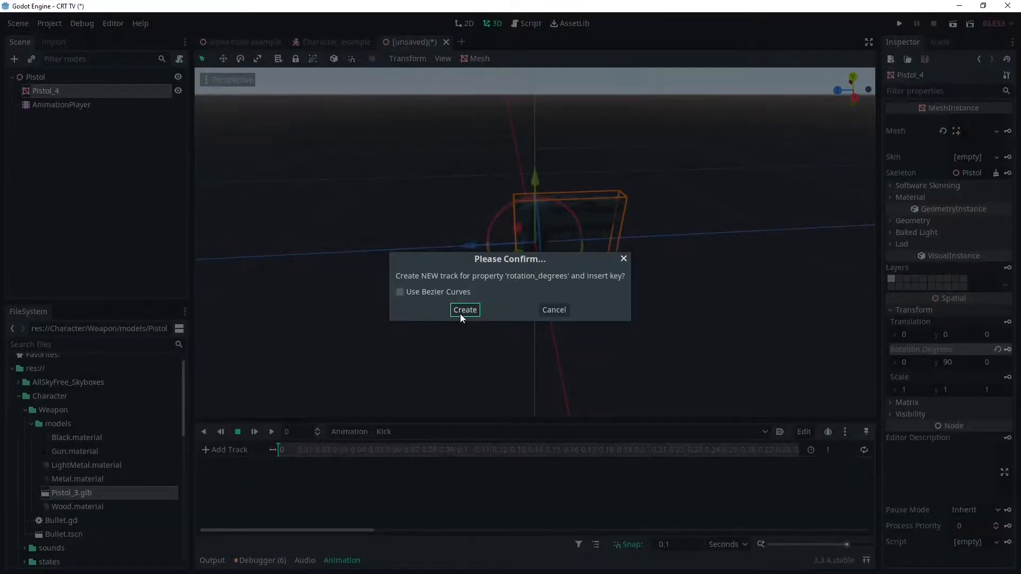
click(464, 309)
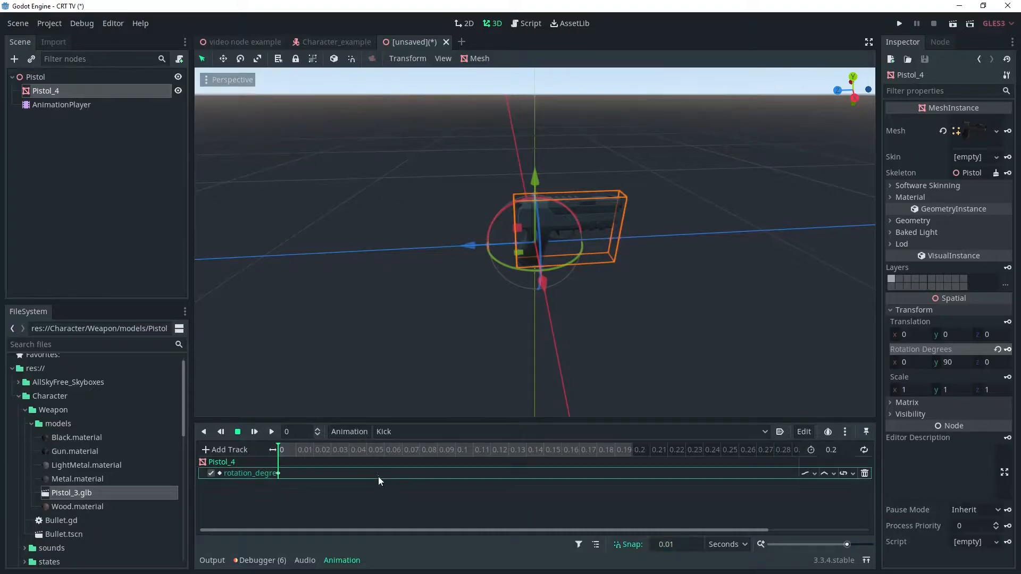
Set Kick to 0.2 seconds, key the rotation back at 90, and preview the recoil.
click(366, 450)
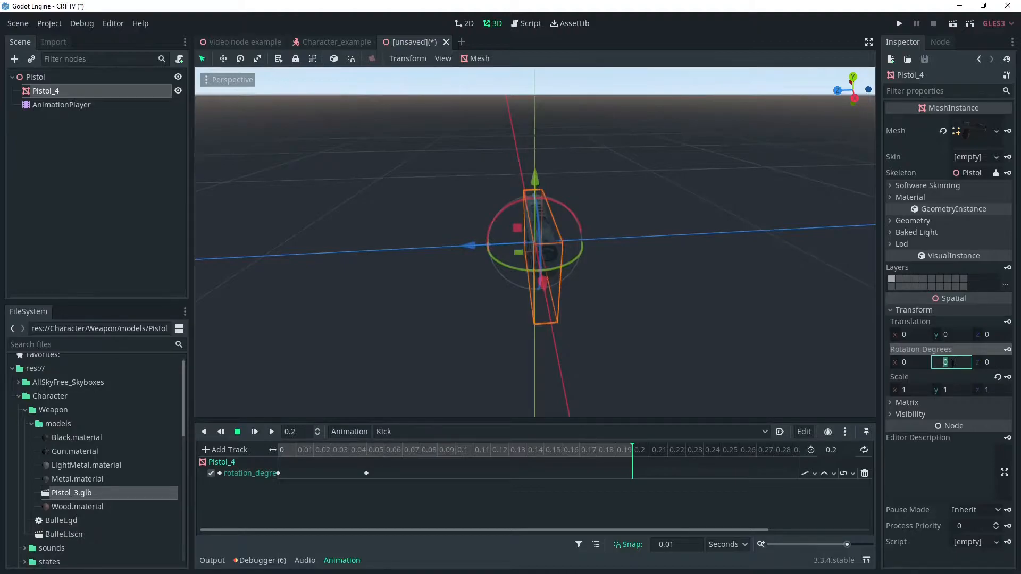
text(90)
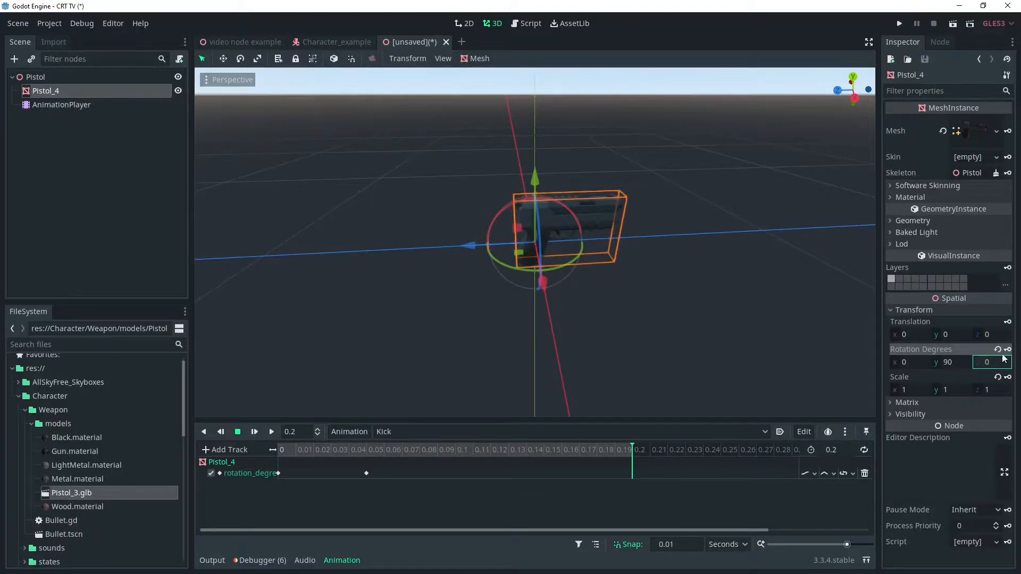
click(270, 432)
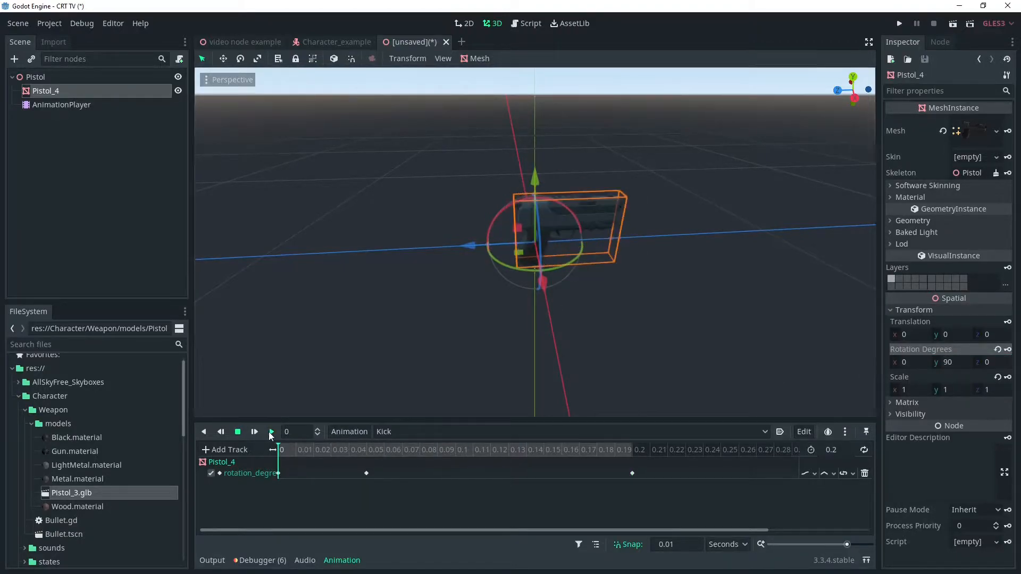
click(271, 432)
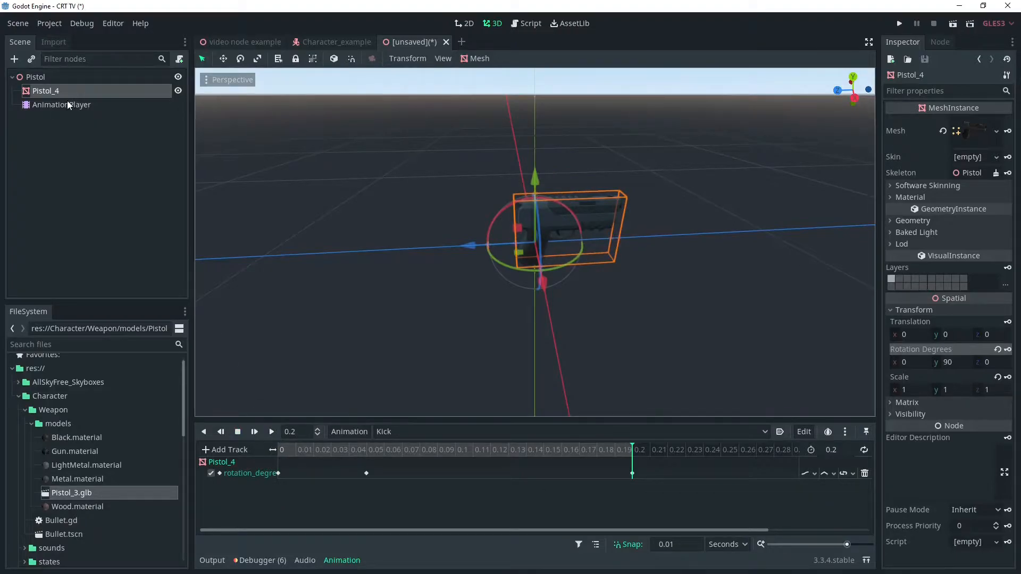
click(36, 76)
text(aud)
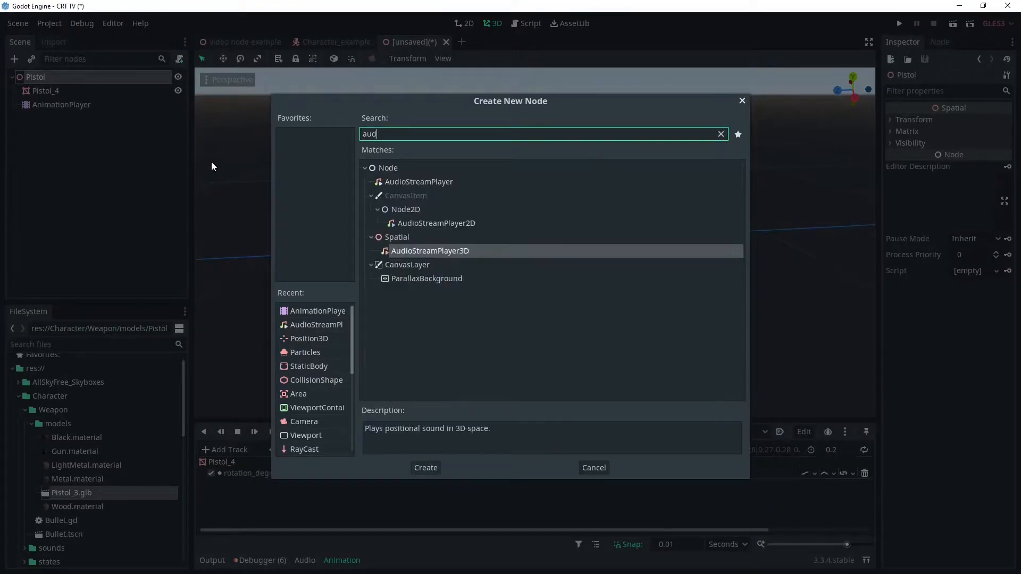
Add an AudioStreamPlayer named Shot with 9mm shot1.wav at -12 dB, keying Playing in Kick.
click(419, 182)
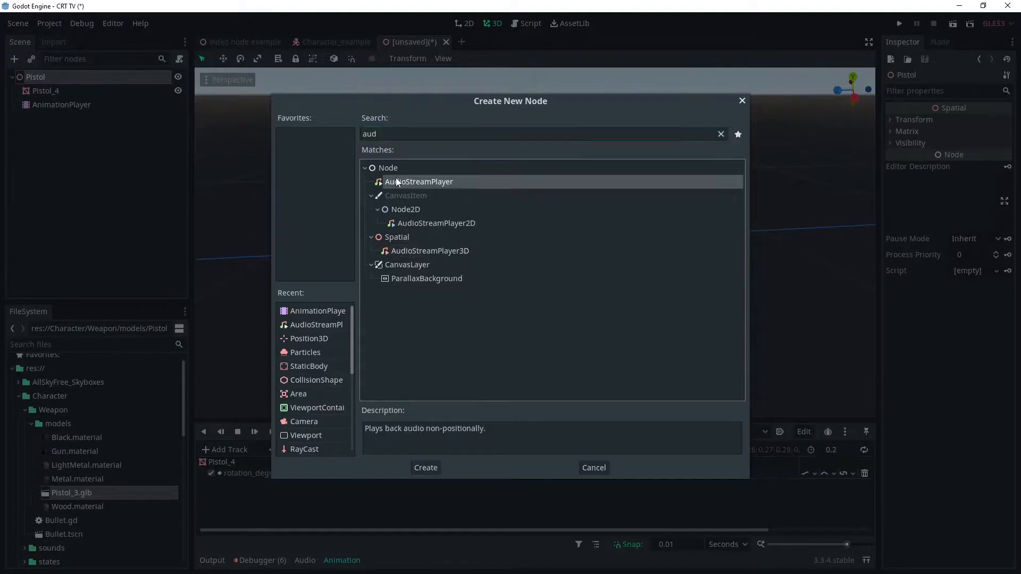
click(425, 467)
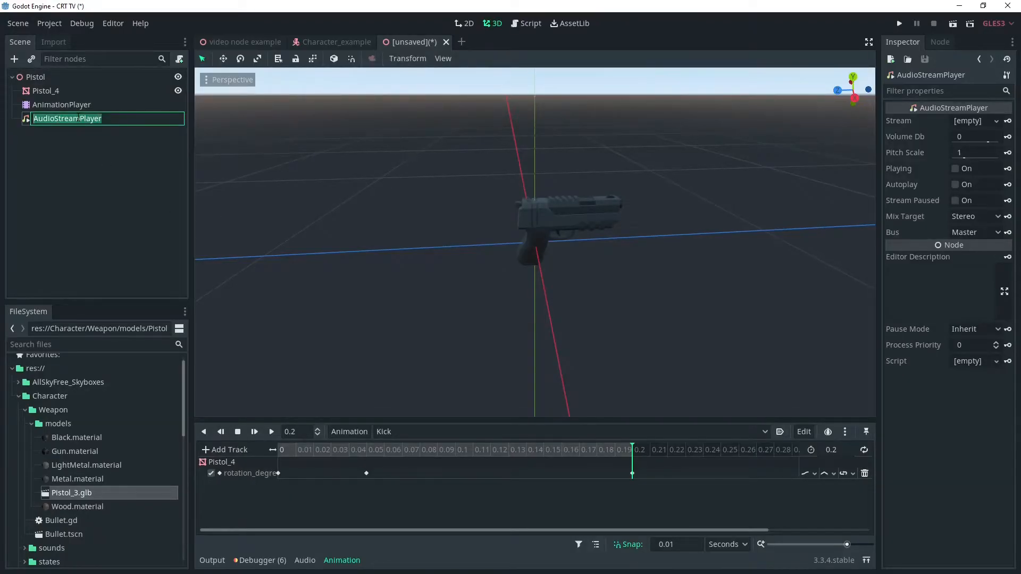
text(Shot)
click(978, 136)
text(-12)
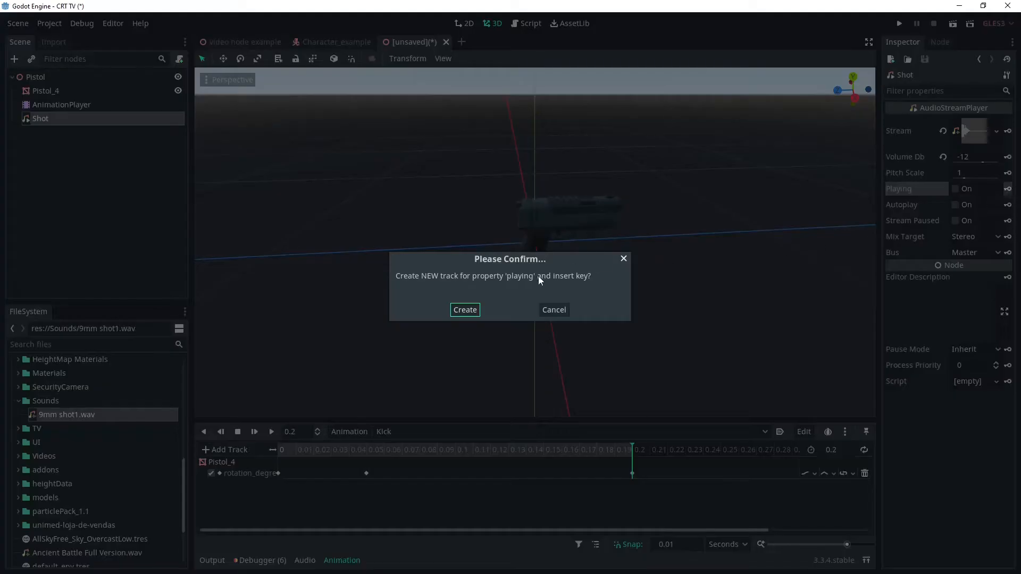
click(464, 309)
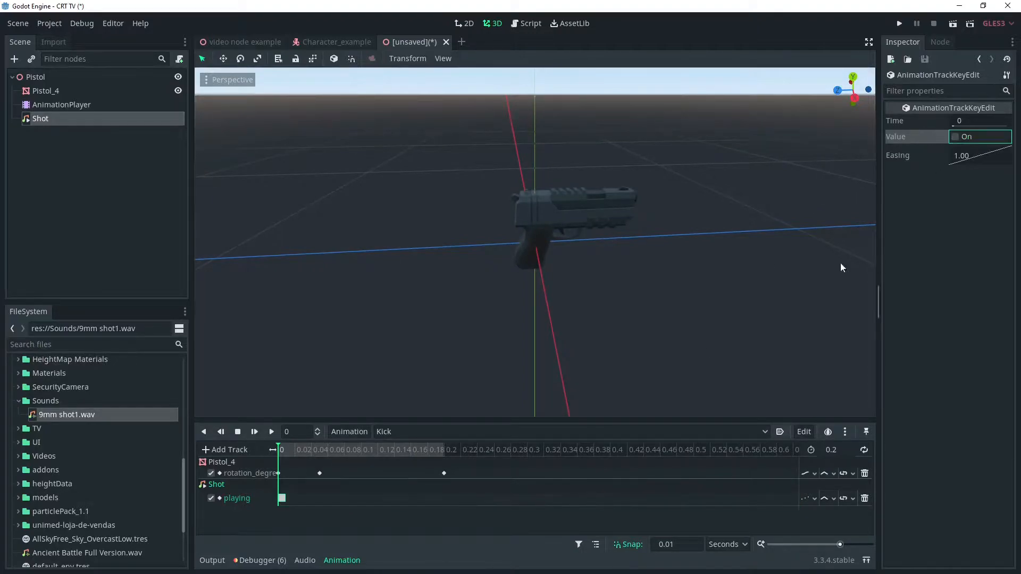
click(36, 77)
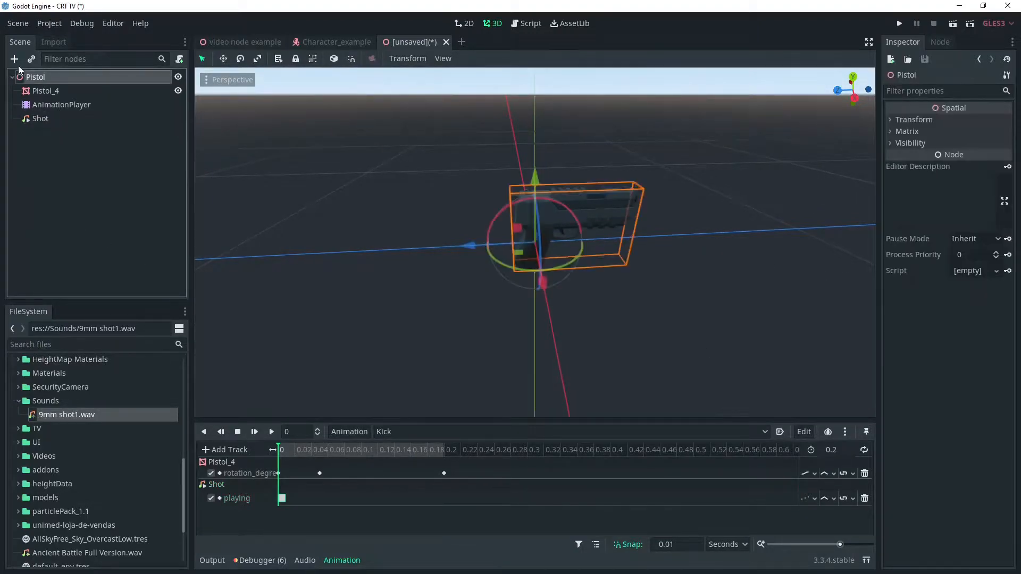
Add a Particles node at the pistol's muzzle with a mesh for its draw pass.
click(14, 59)
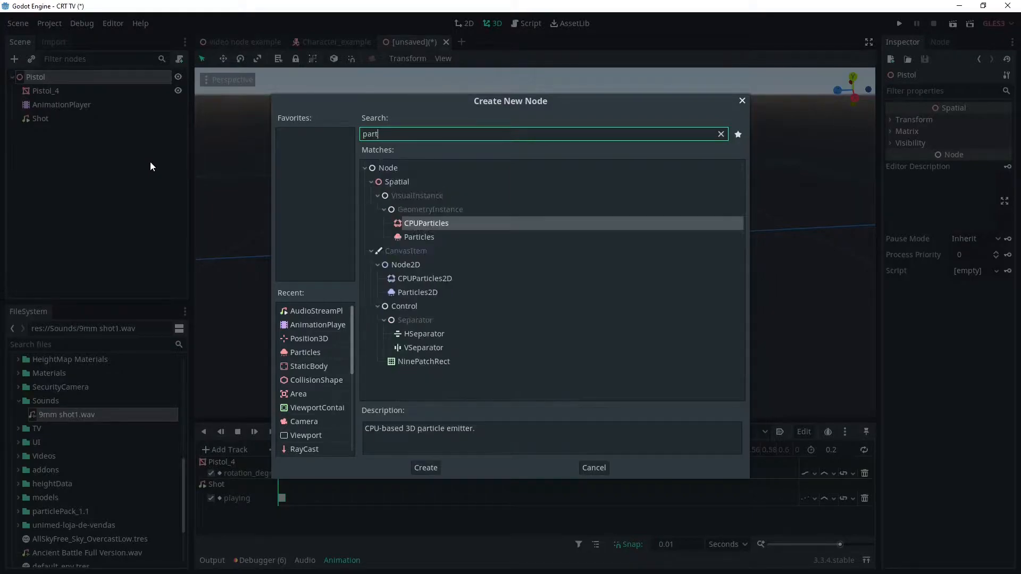
click(426, 468)
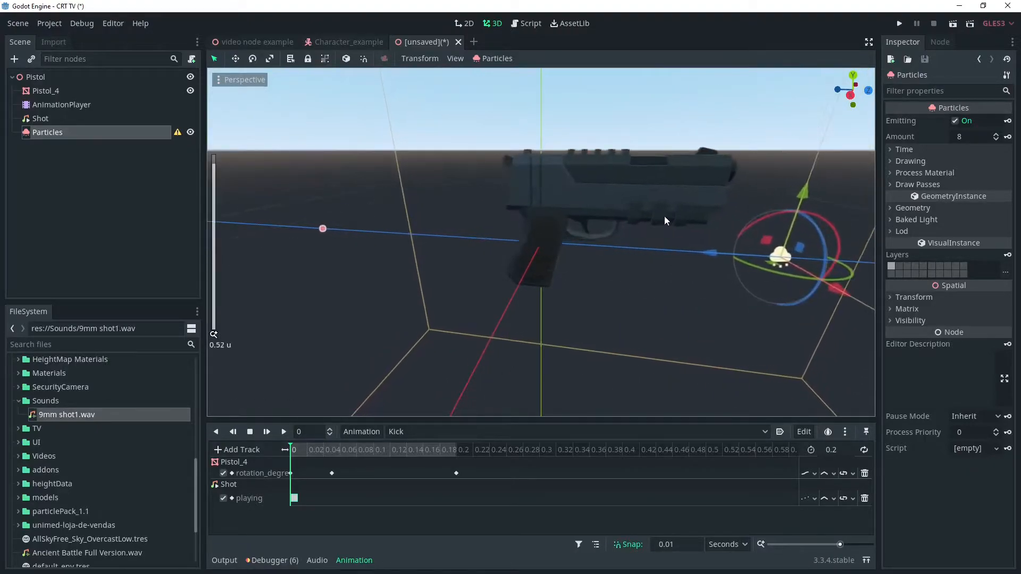
drag(800, 189, 561, 94)
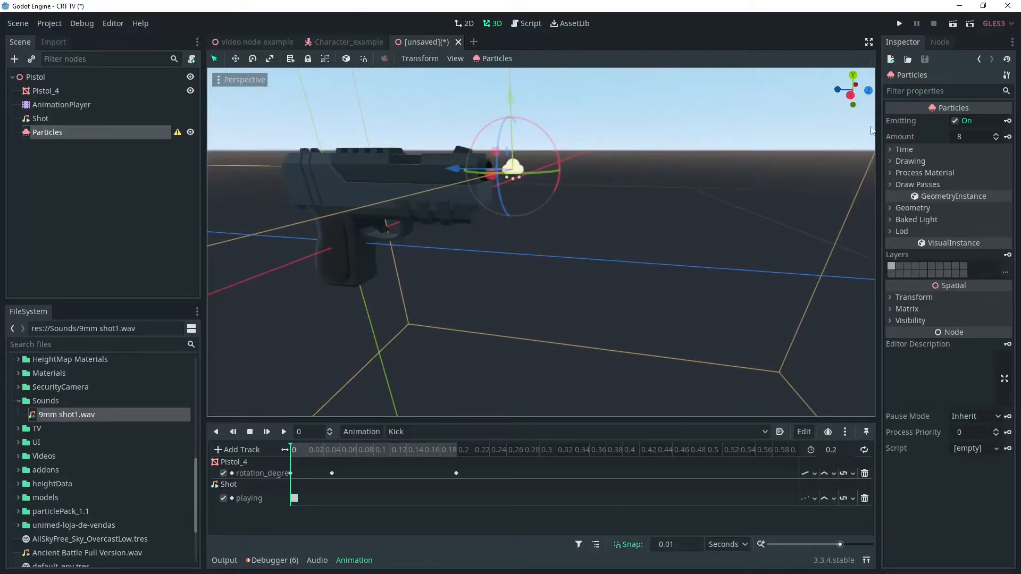
click(970, 300)
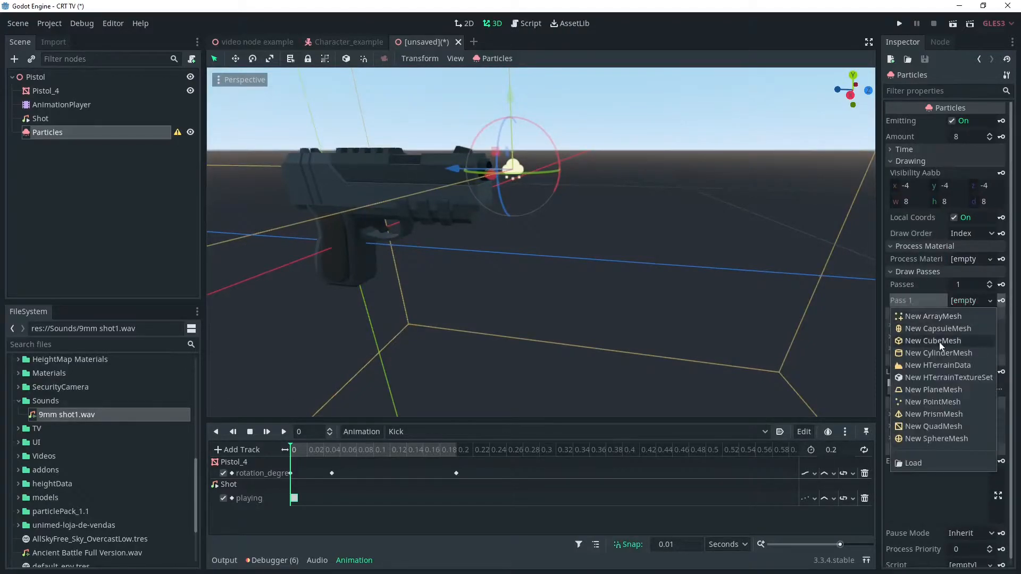
click(932, 341)
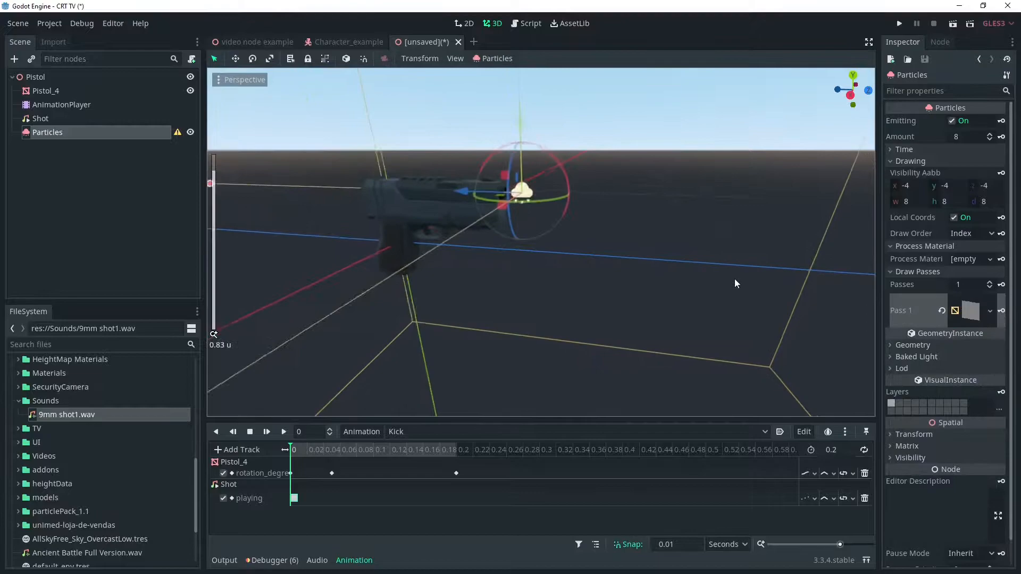
Give the emitter a new ParticlesMaterial with amount 1, zero gravity and a 0.1 quad.
click(988, 258)
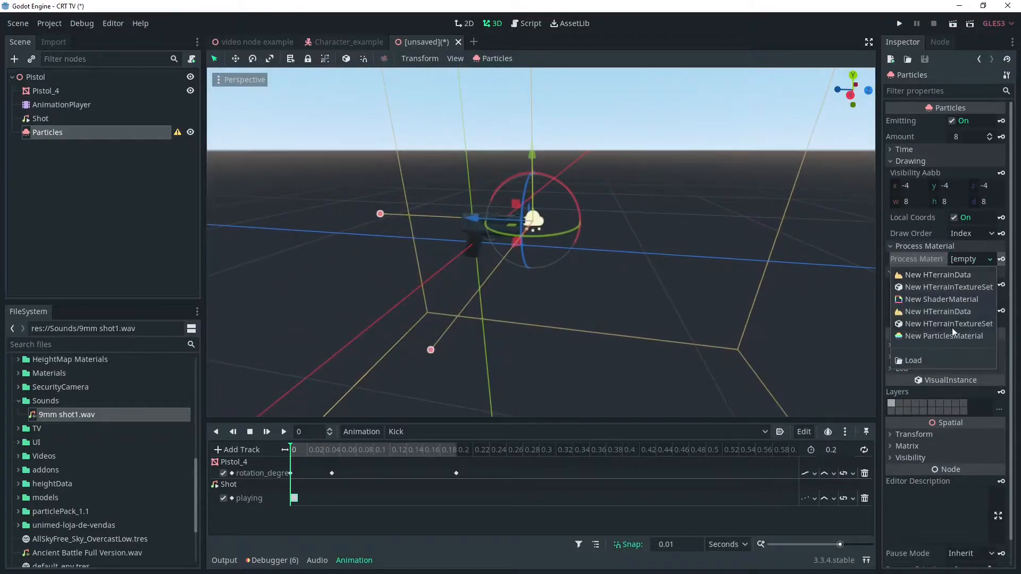
click(943, 335)
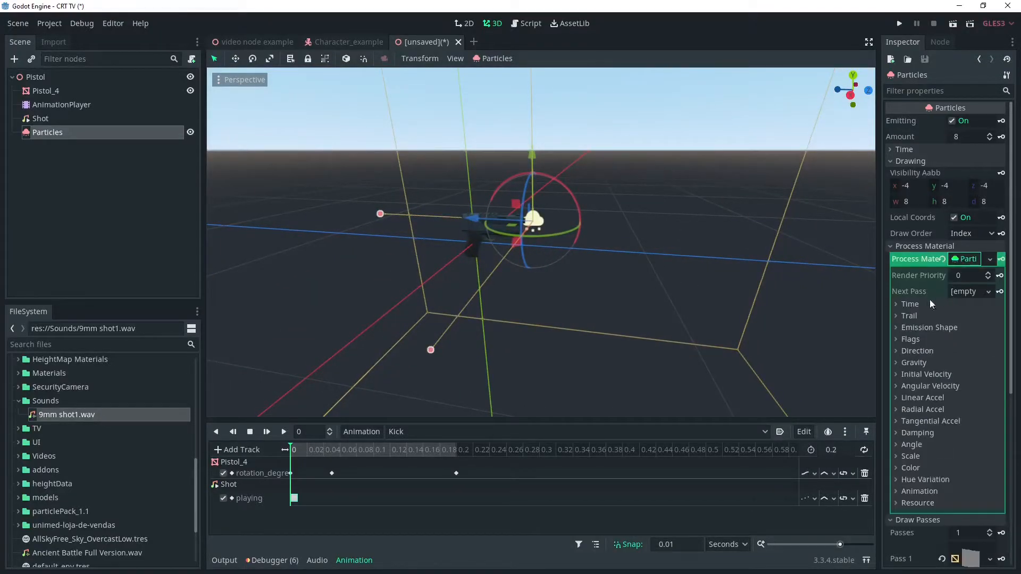
click(909, 303)
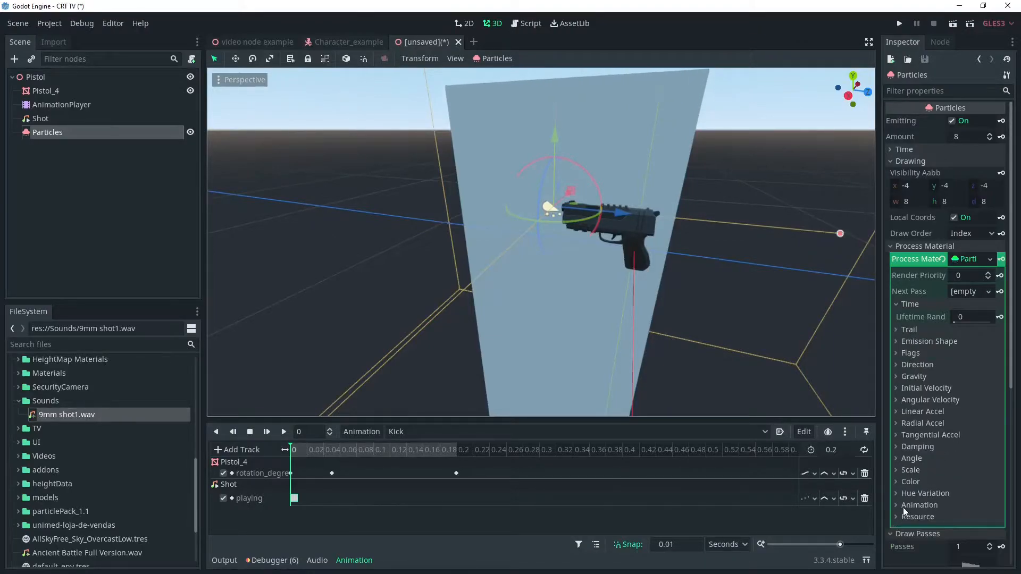
click(969, 136)
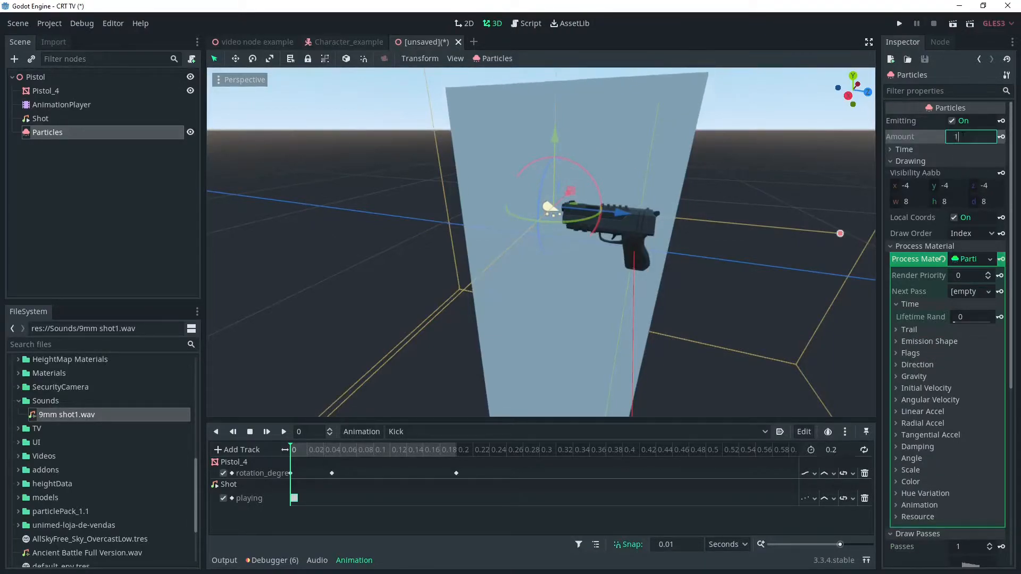
click(897, 376)
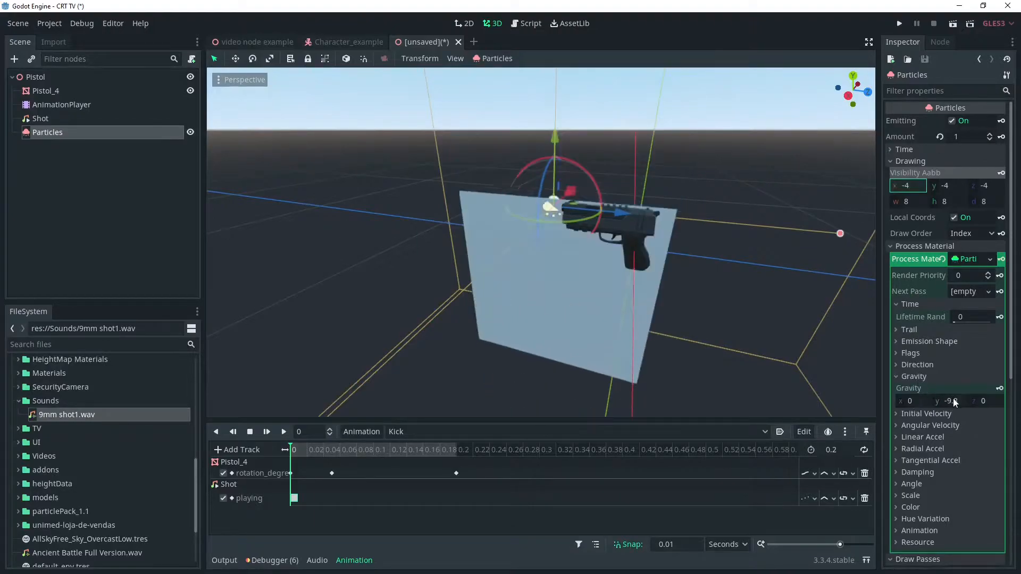
click(983, 401)
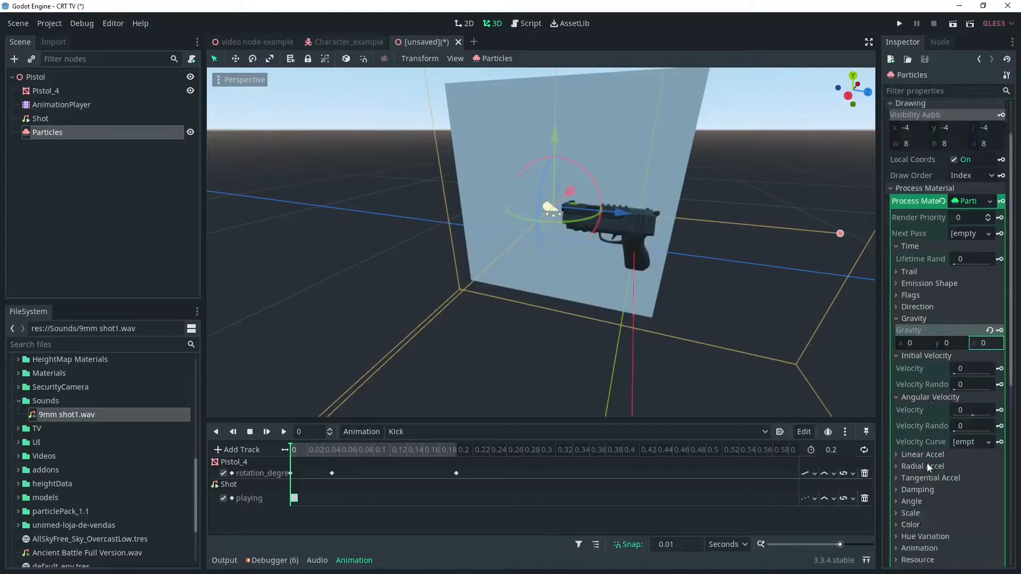
scroll(down, 3)
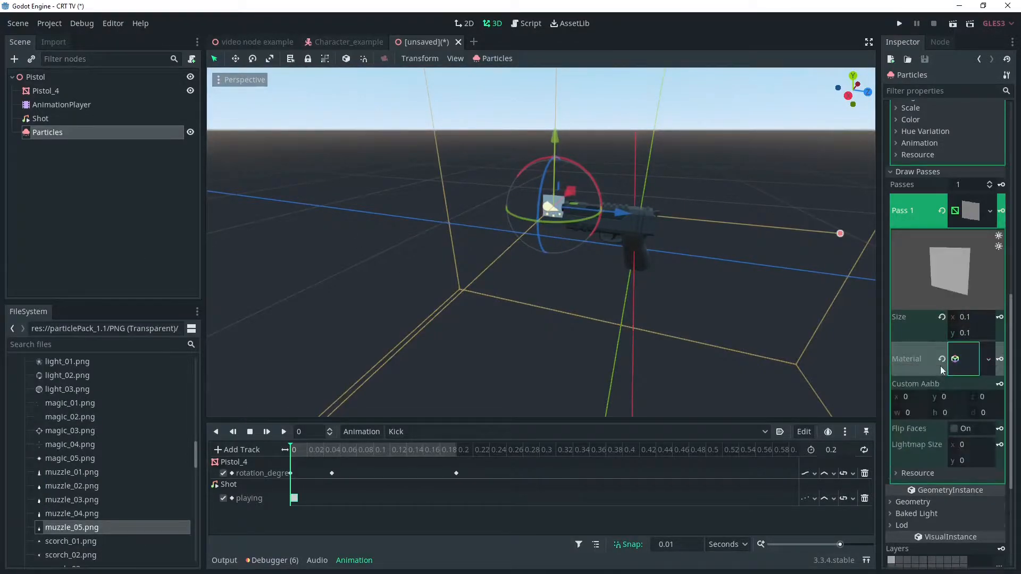
Give Flash a transparent, emissive SpatialMaterial using muzzle_05.png as its albedo texture.
click(964, 359)
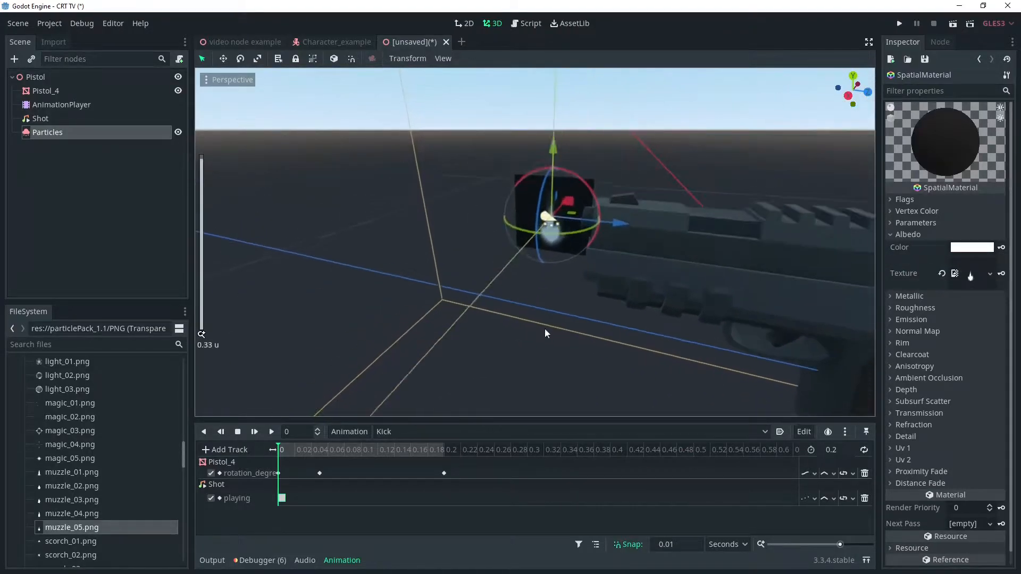
drag(546, 333, 458, 195)
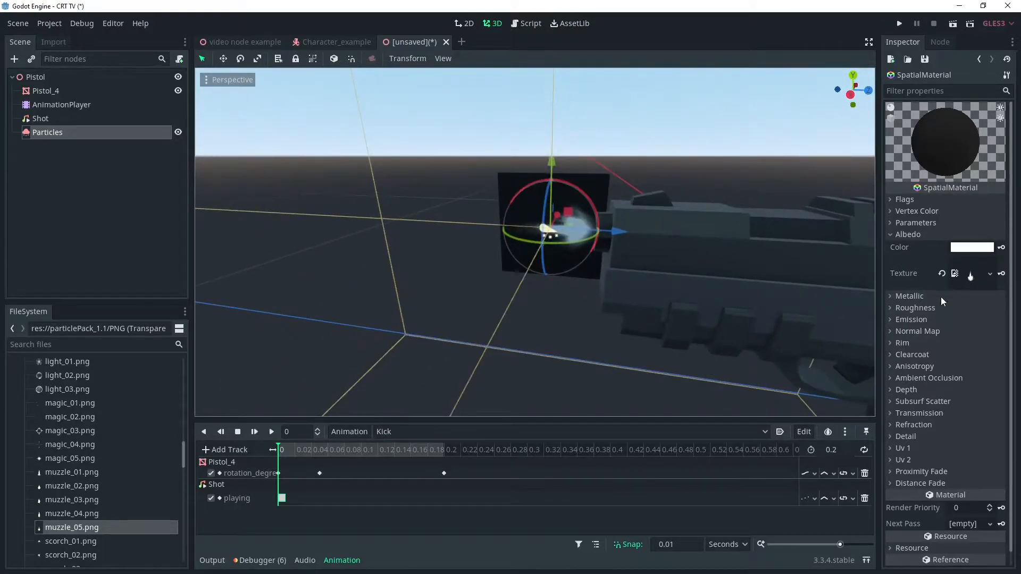
click(905, 198)
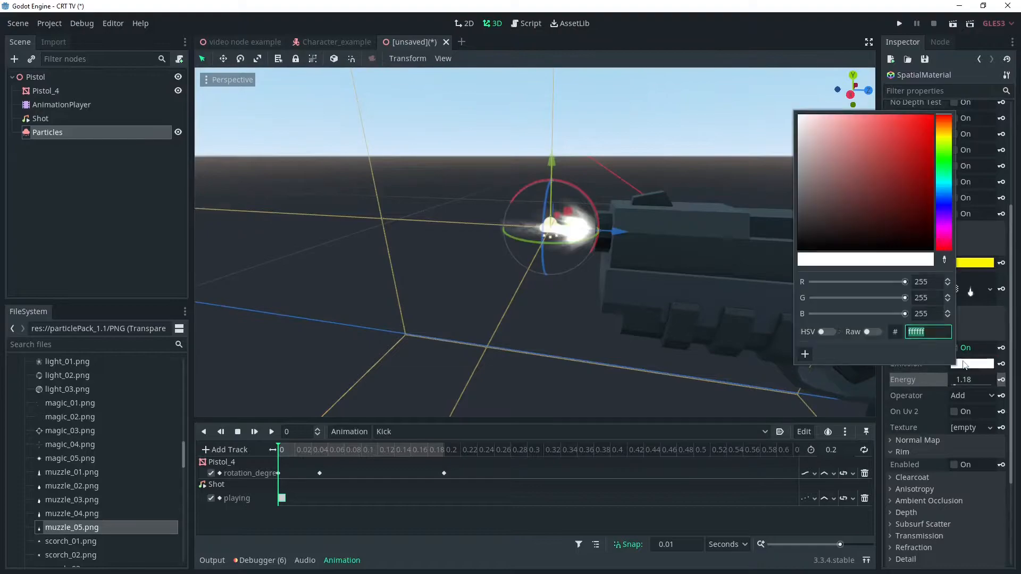
click(943, 112)
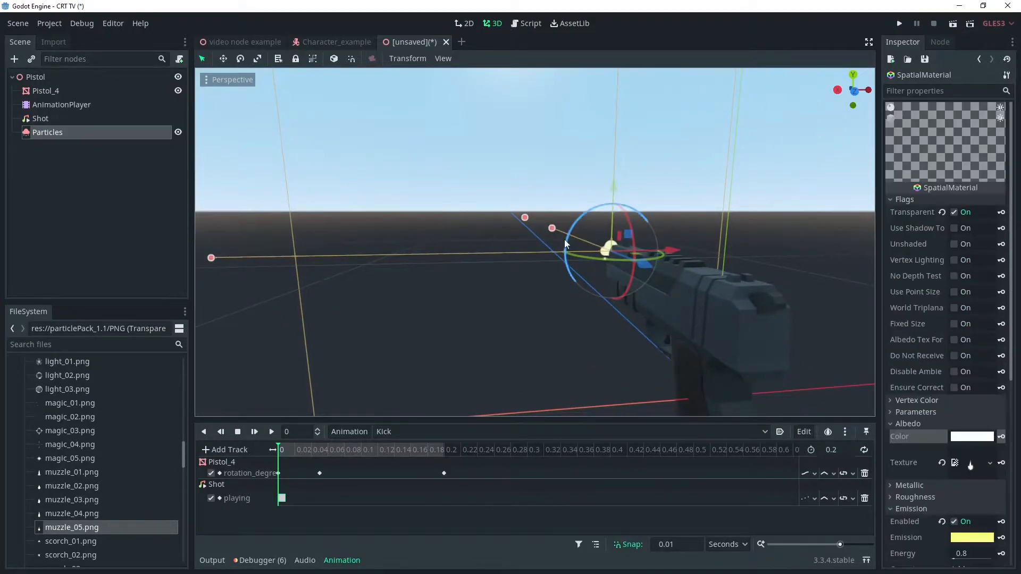
click(46, 132)
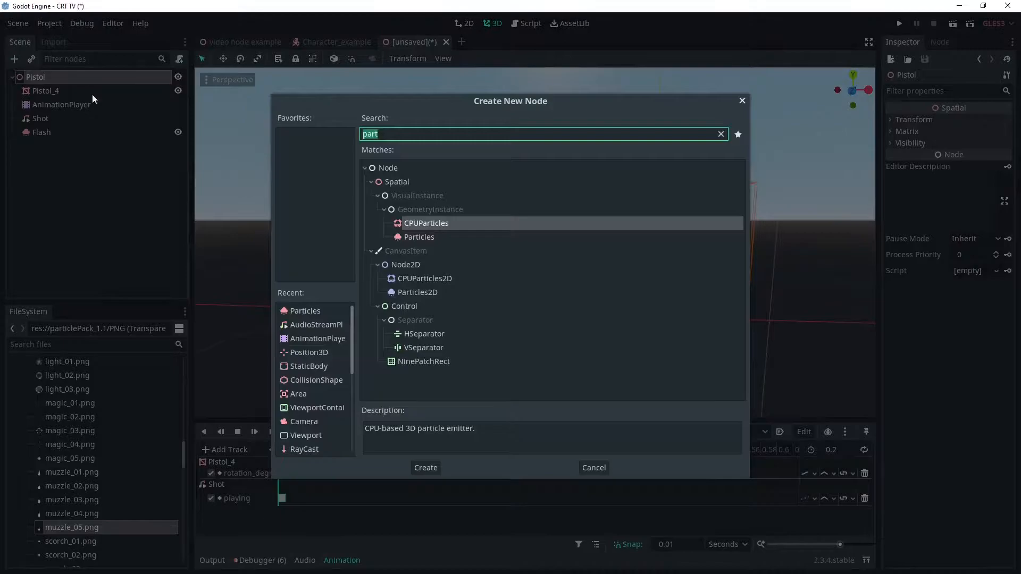
Create a Particles node named Shell with a new ParticlesMaterial and CylinderMesh.
key(backspace)
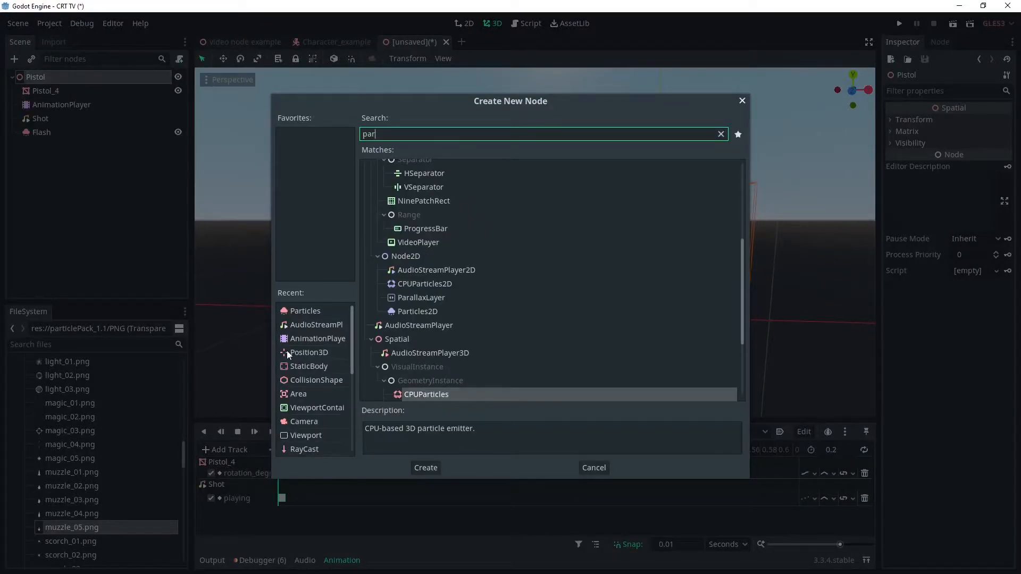
click(425, 467)
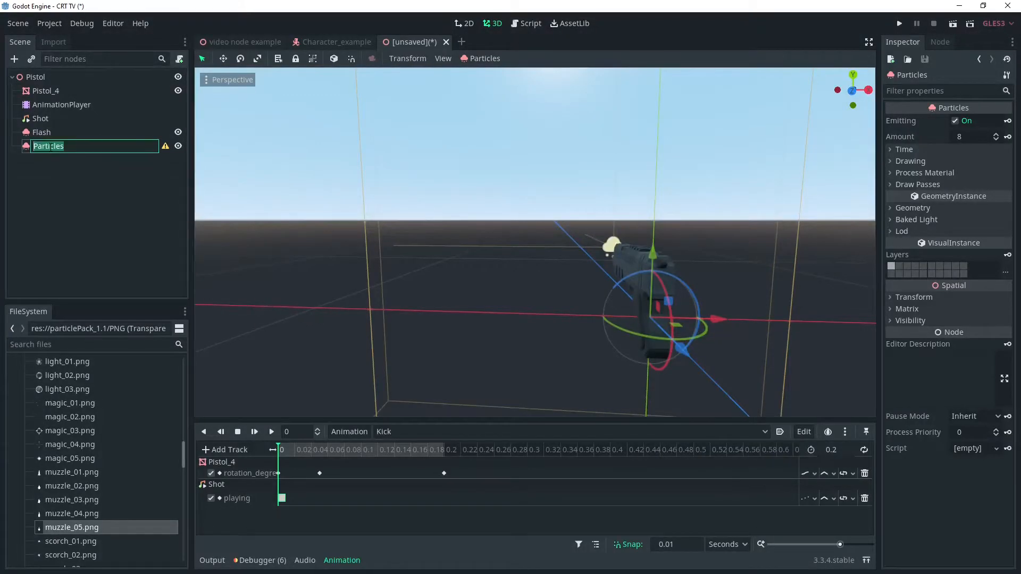
text(Shell)
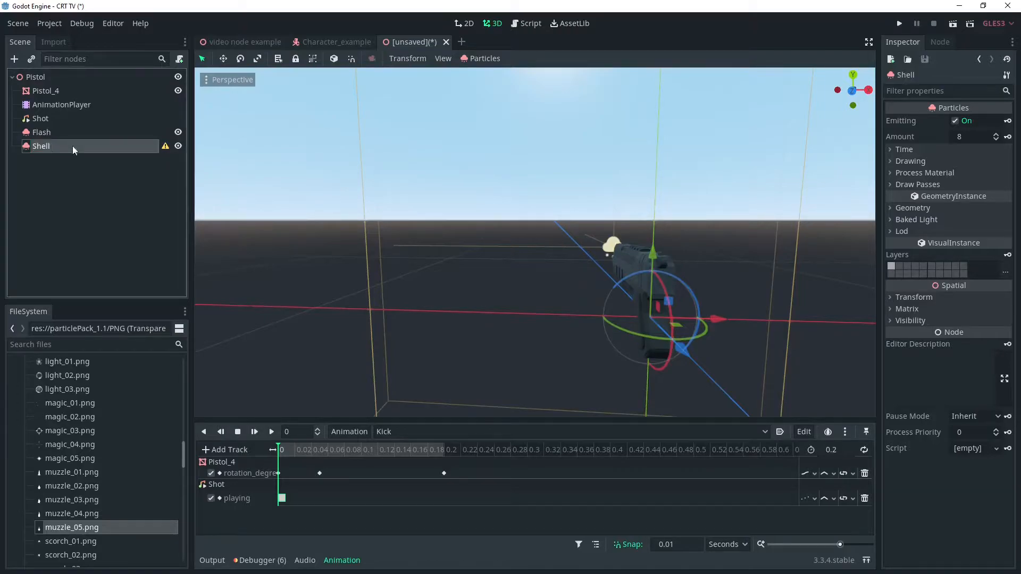
click(975, 212)
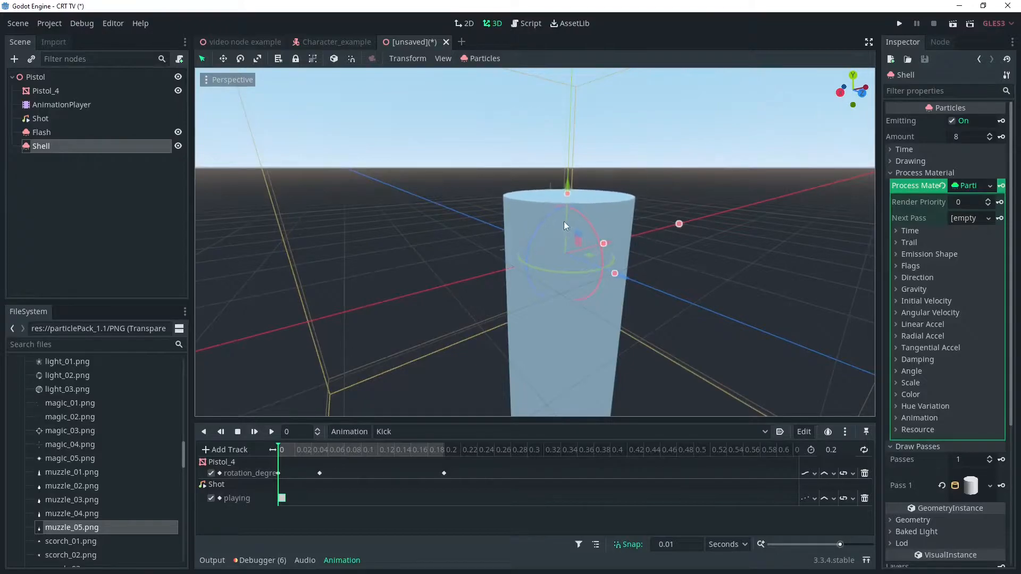
Shrink the Shell's CylinderMesh to 0.01 radius and 0.05 height, opening its gravity settings.
drag(565, 226, 630, 252)
text(0.1)
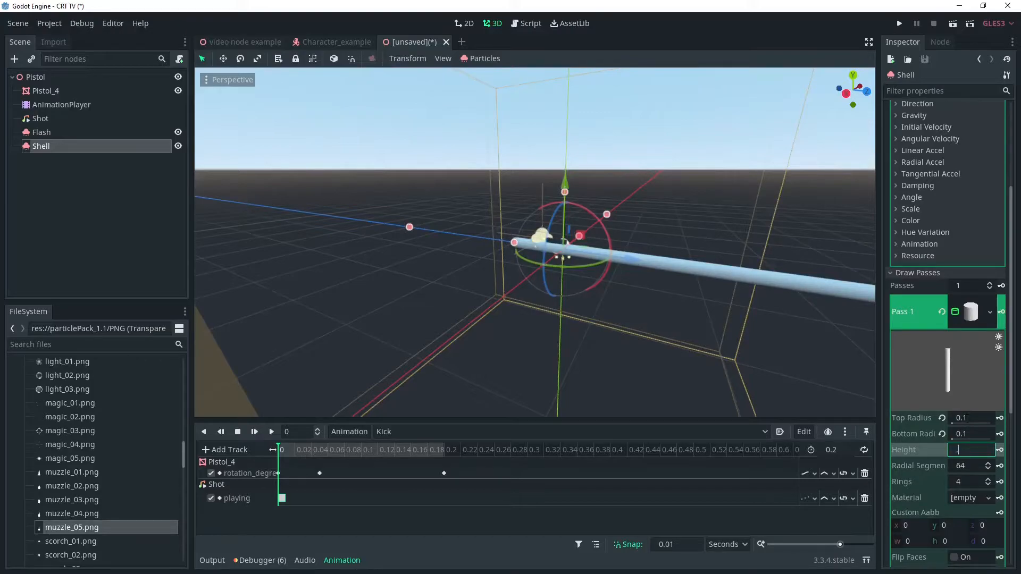
text(.5)
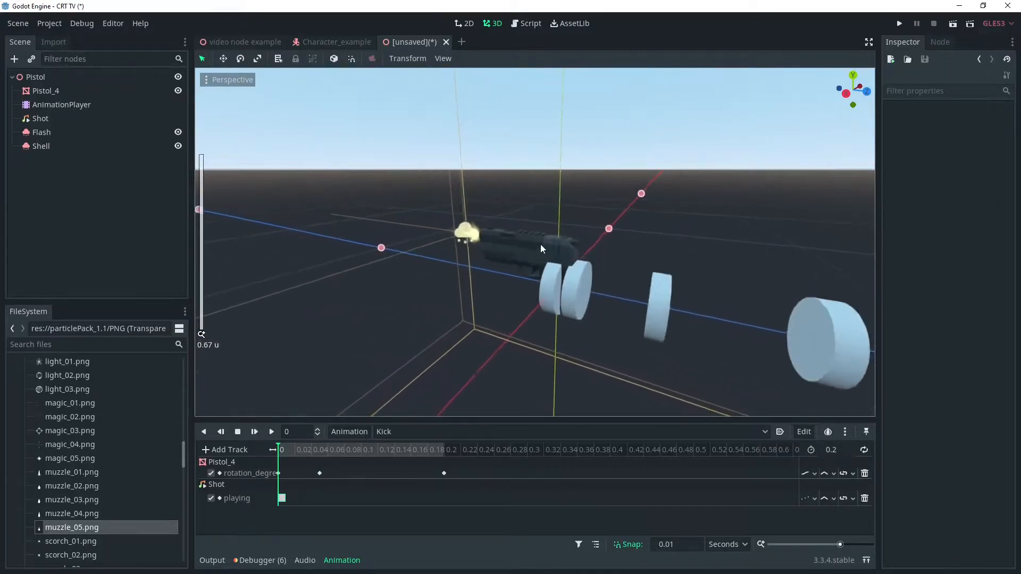
click(40, 146)
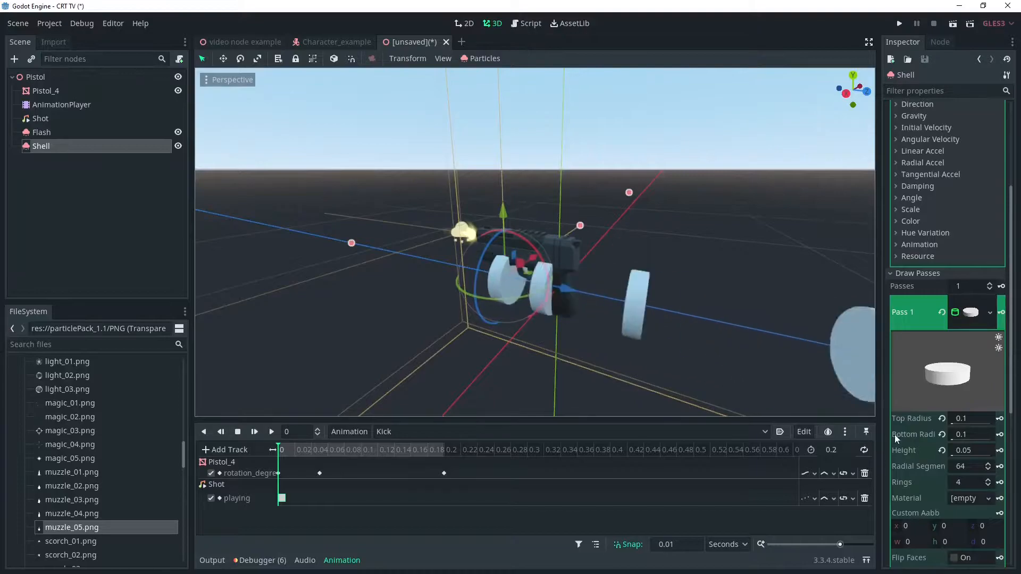
click(969, 418)
text(0.01)
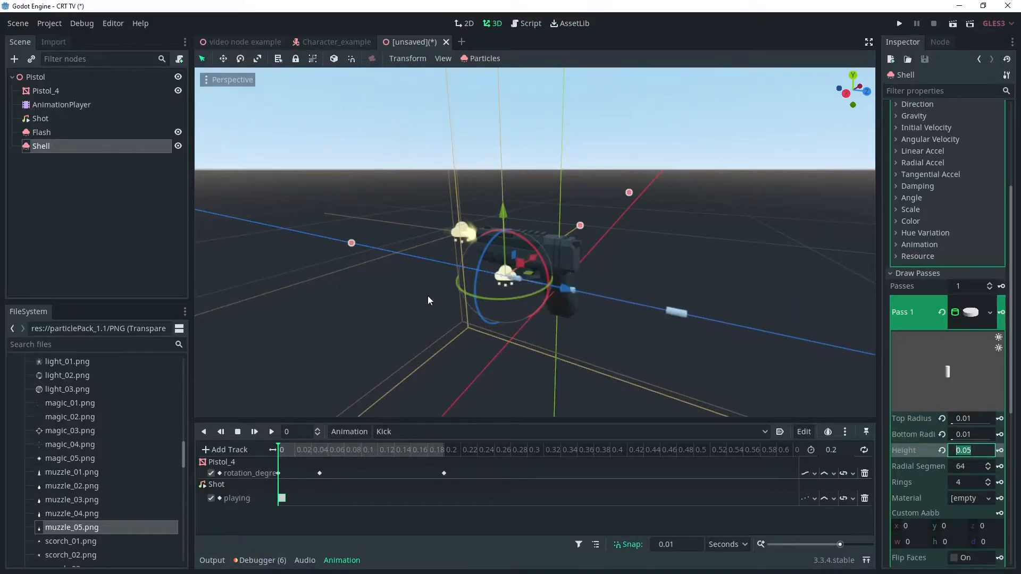
drag(505, 215, 504, 163)
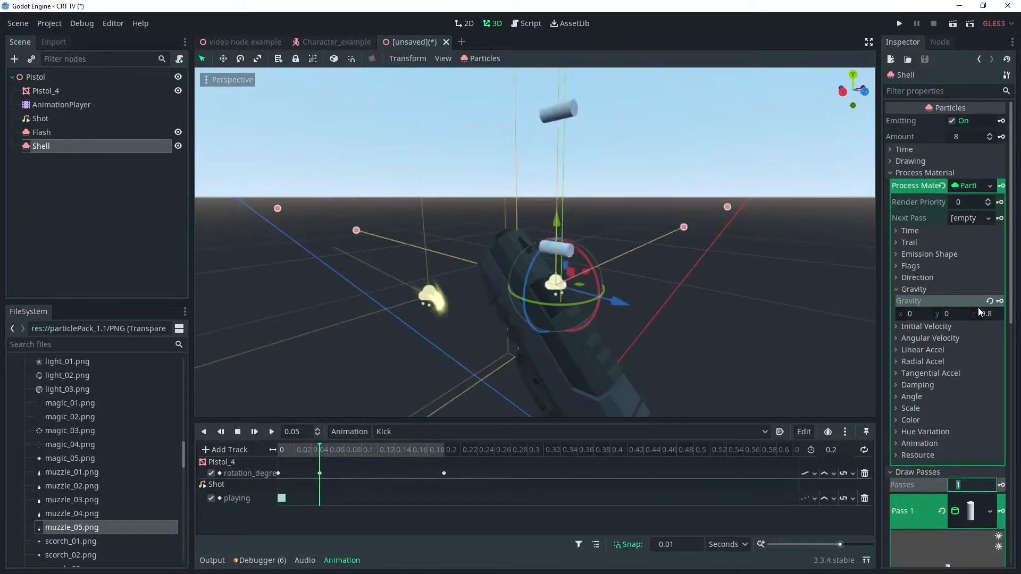
Set Shell direction (1,0,1), spread 20, velocity 4, amount 1, and make Flash one-shot.
click(927, 326)
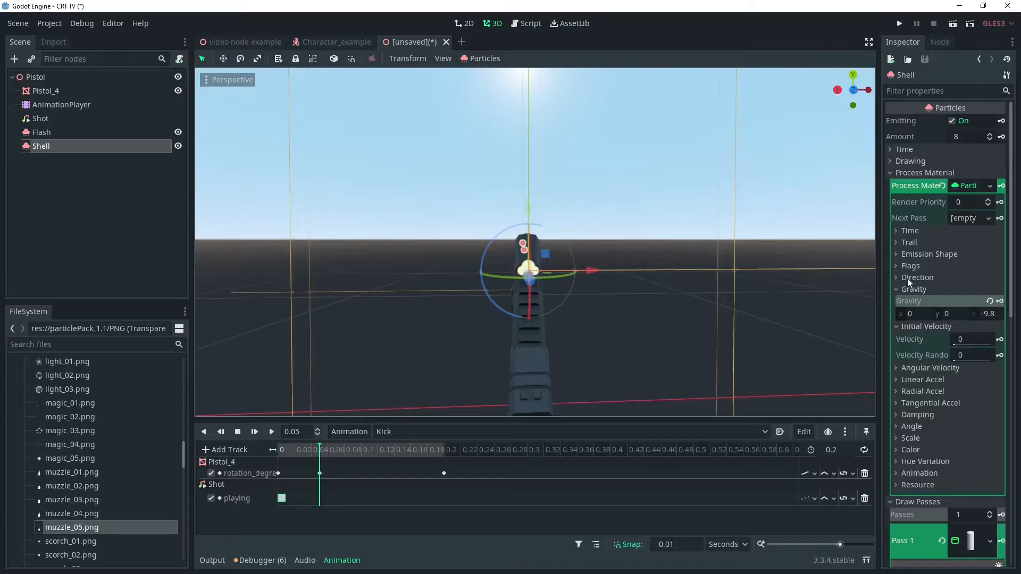
click(896, 277)
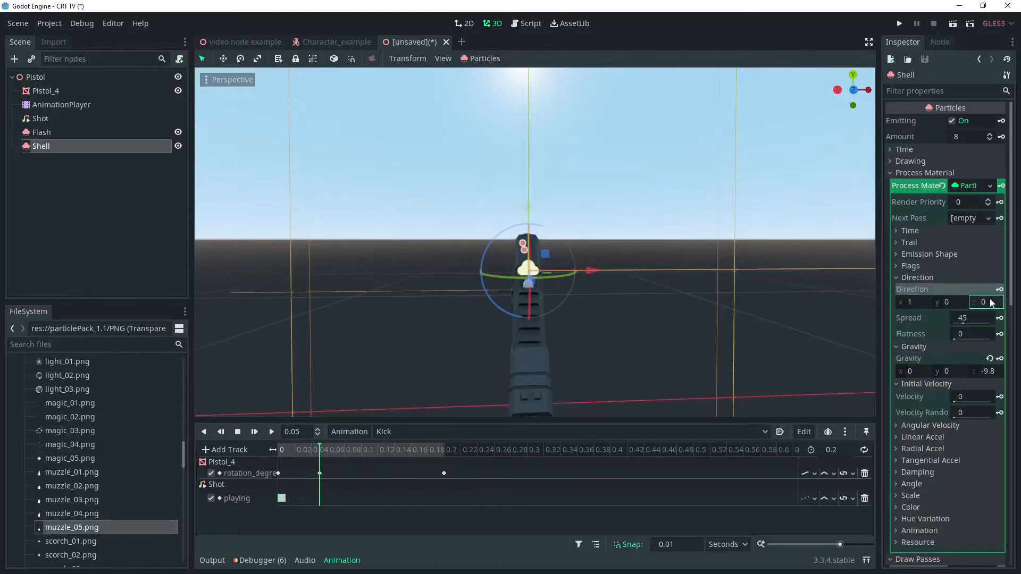
click(986, 301)
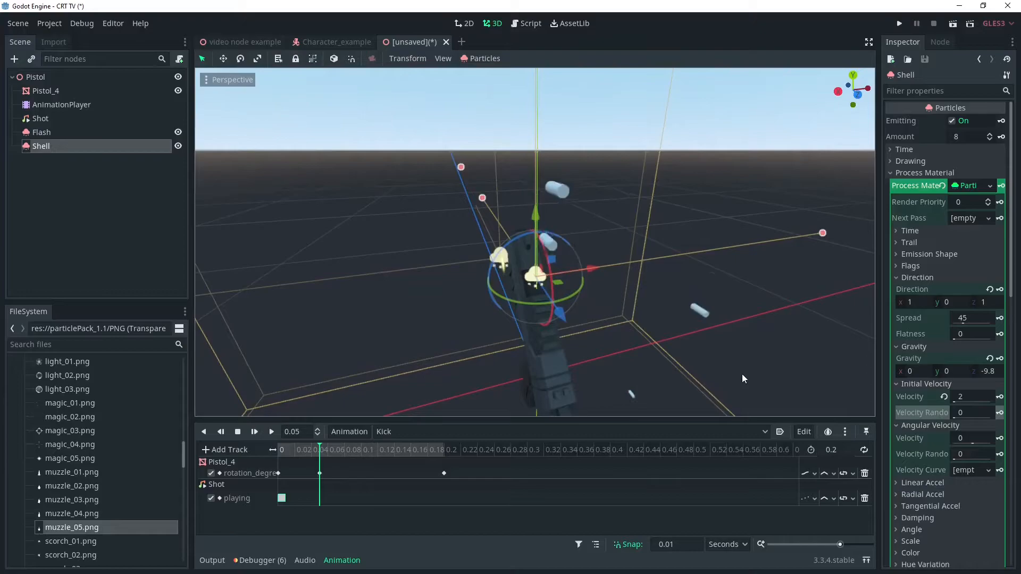
click(969, 397)
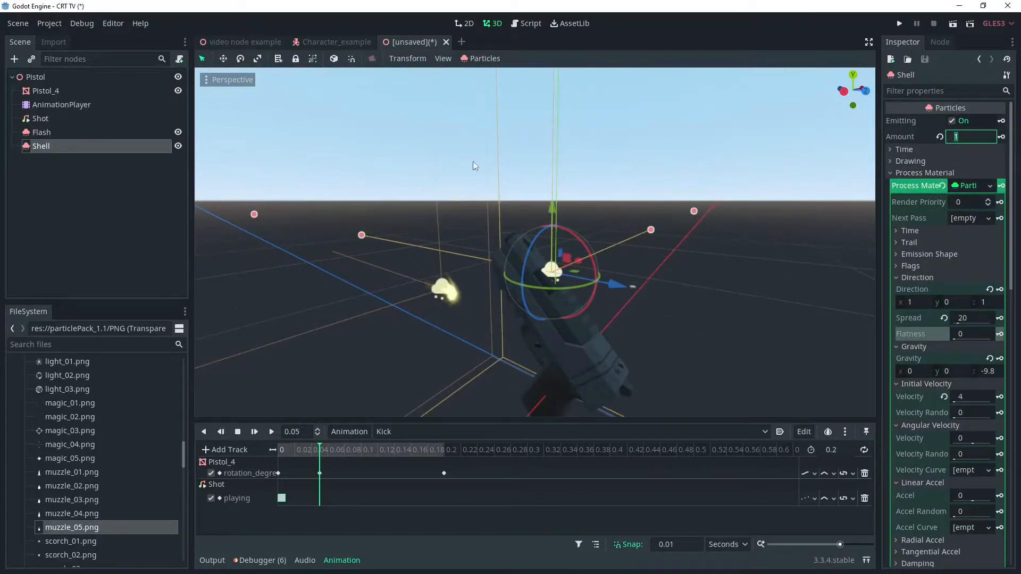
click(42, 133)
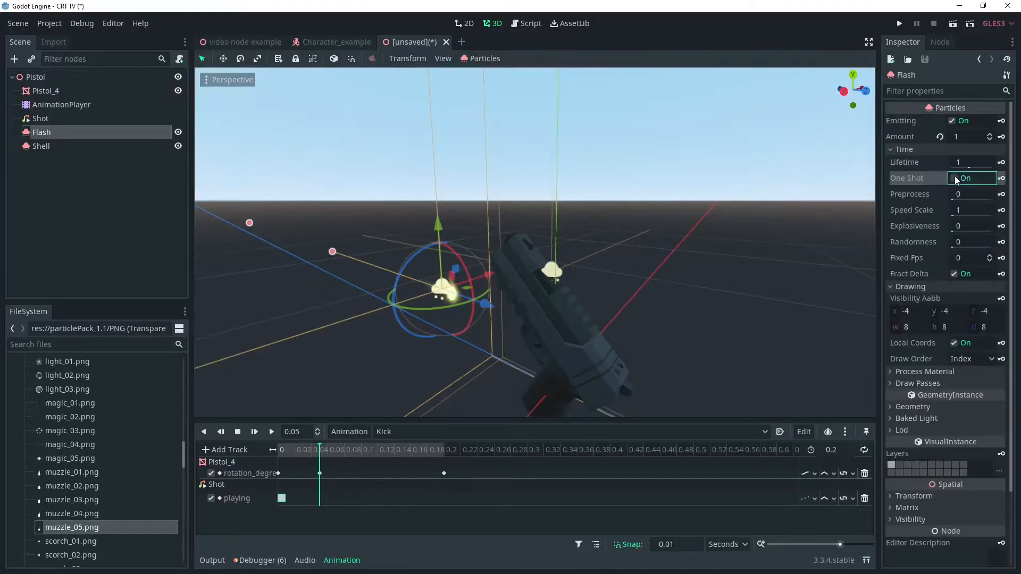
Key Shell emitting at 0.05 s and Flash emitting at the start of Kick.
click(42, 146)
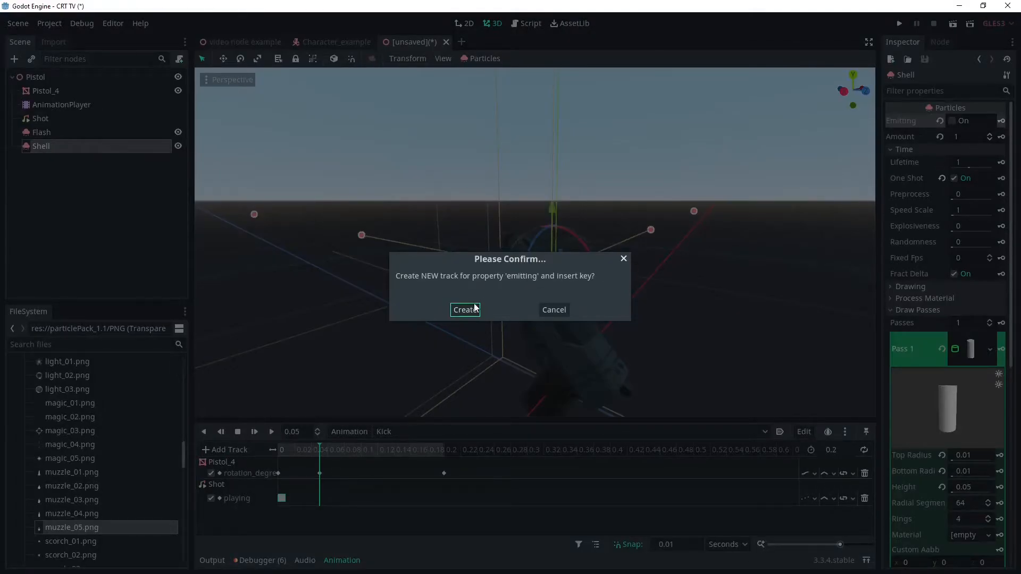
click(465, 310)
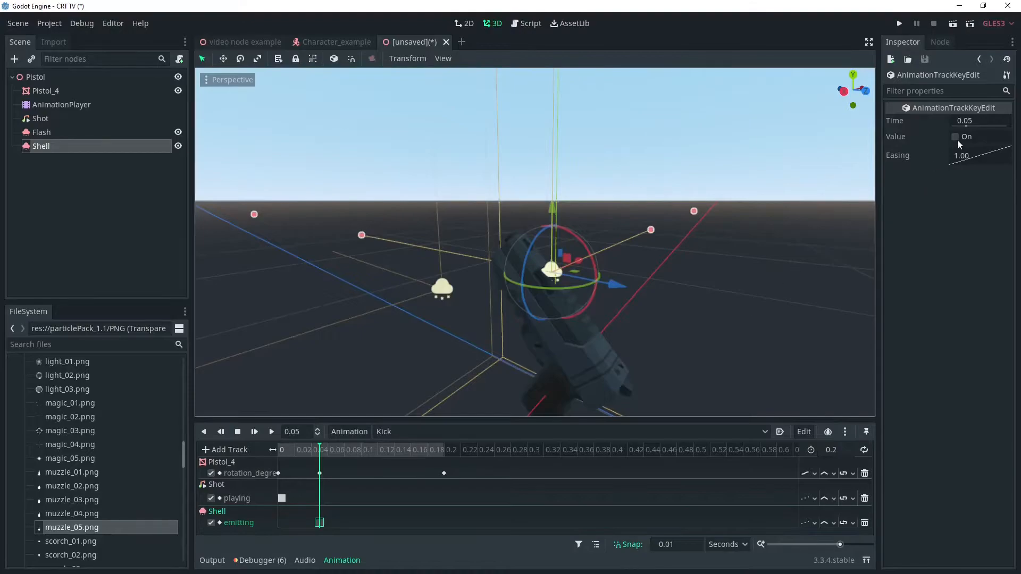
click(955, 136)
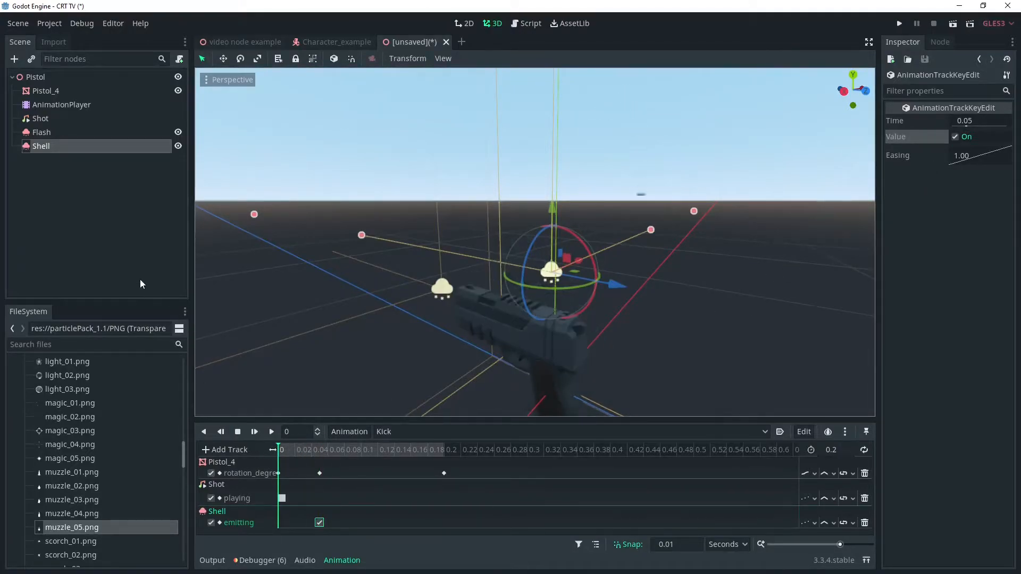
click(41, 132)
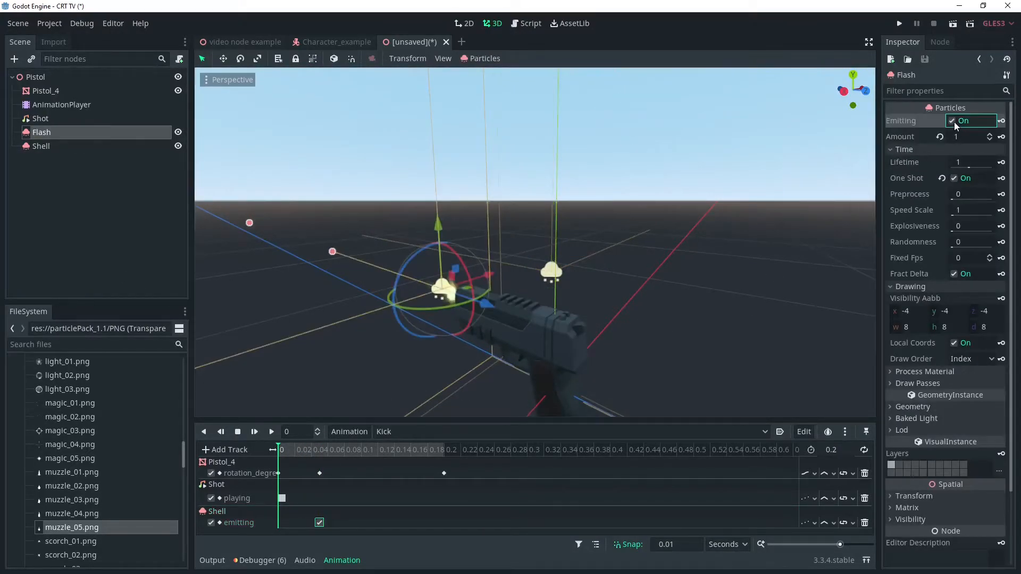
click(1001, 124)
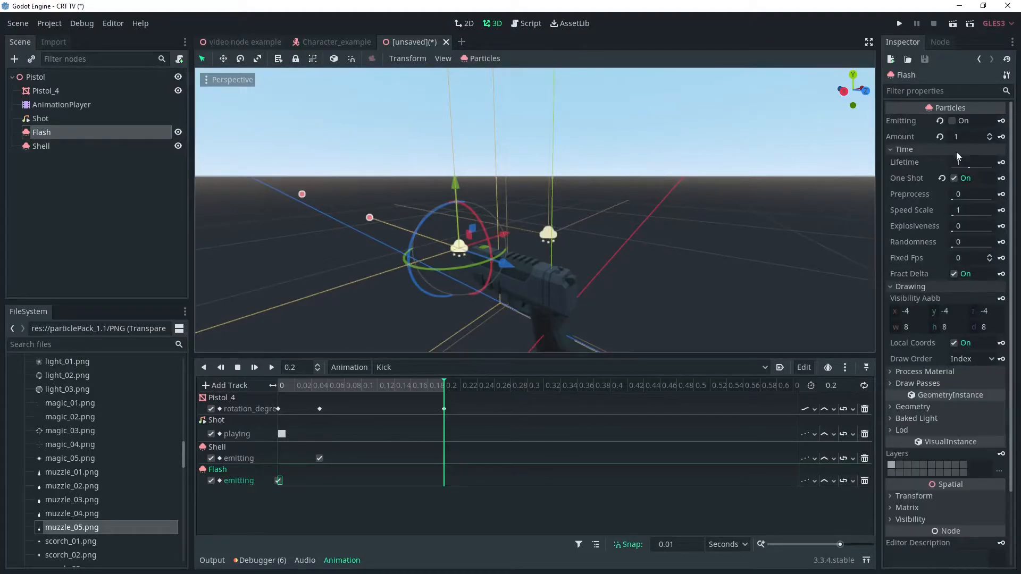
Set the Flash particle lifetime to 0.1 and the Shell lifetime to 0.15.
click(970, 161)
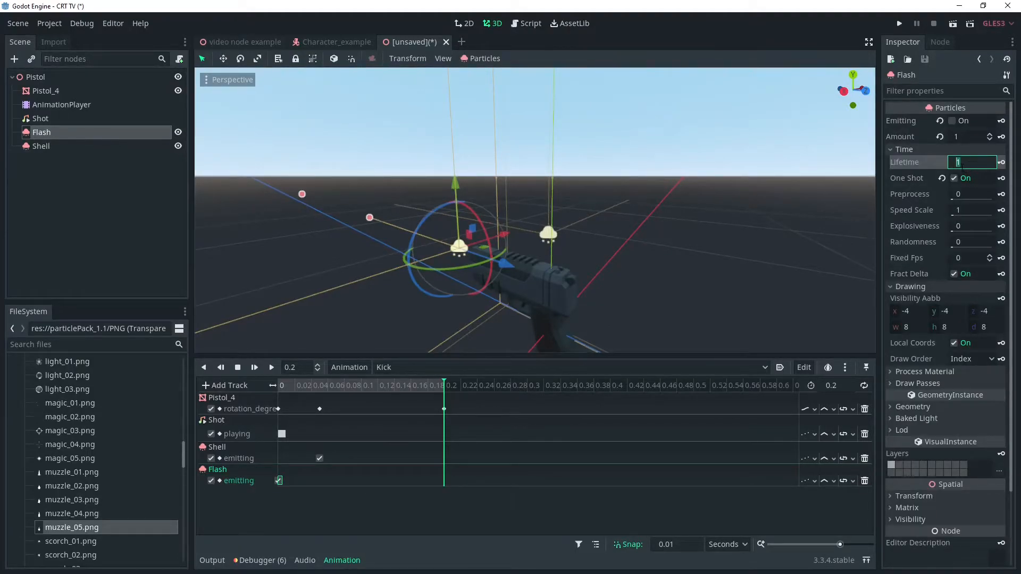
text(.1)
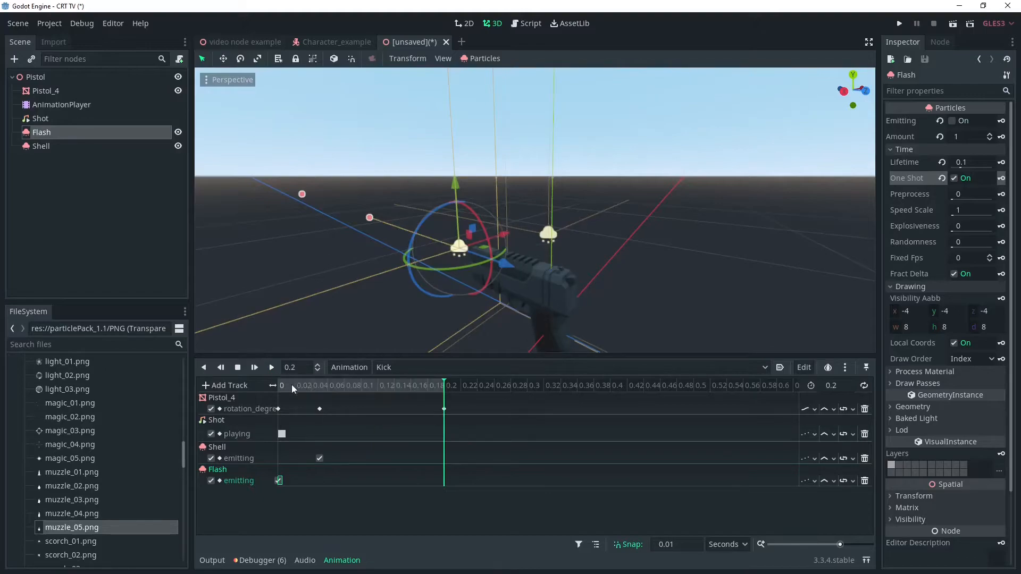
mouse_move(271, 367)
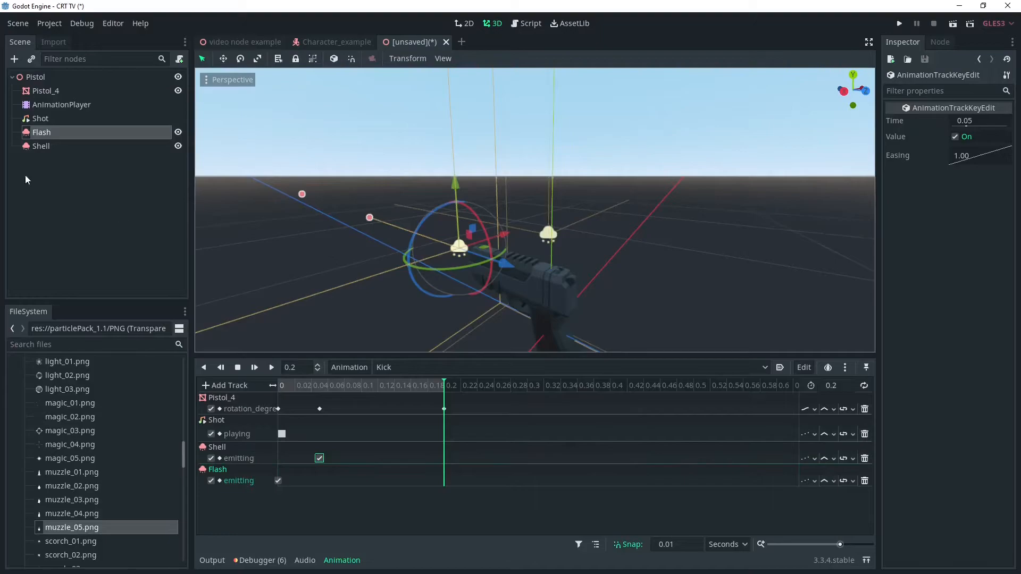
click(41, 146)
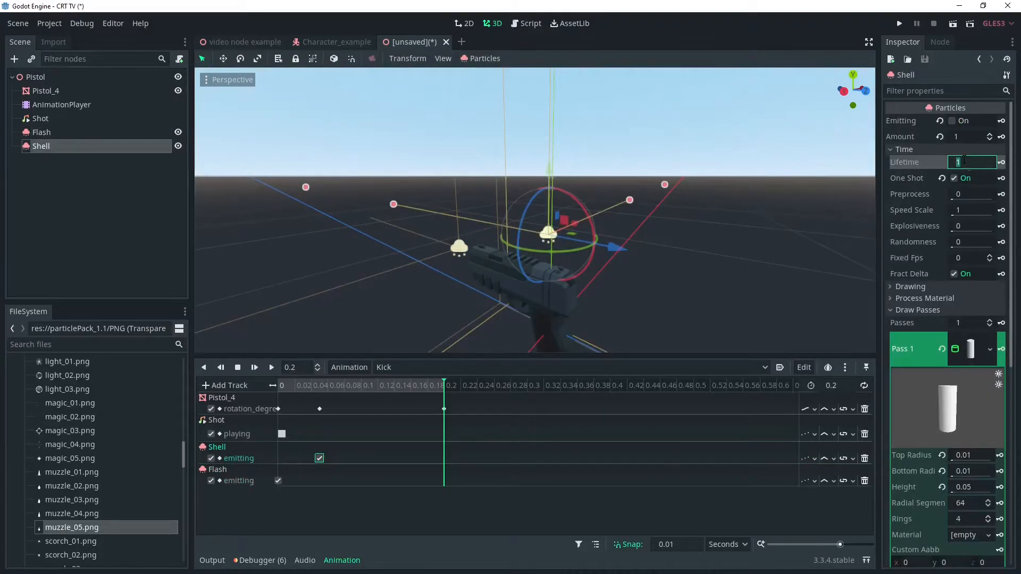
text(0.15)
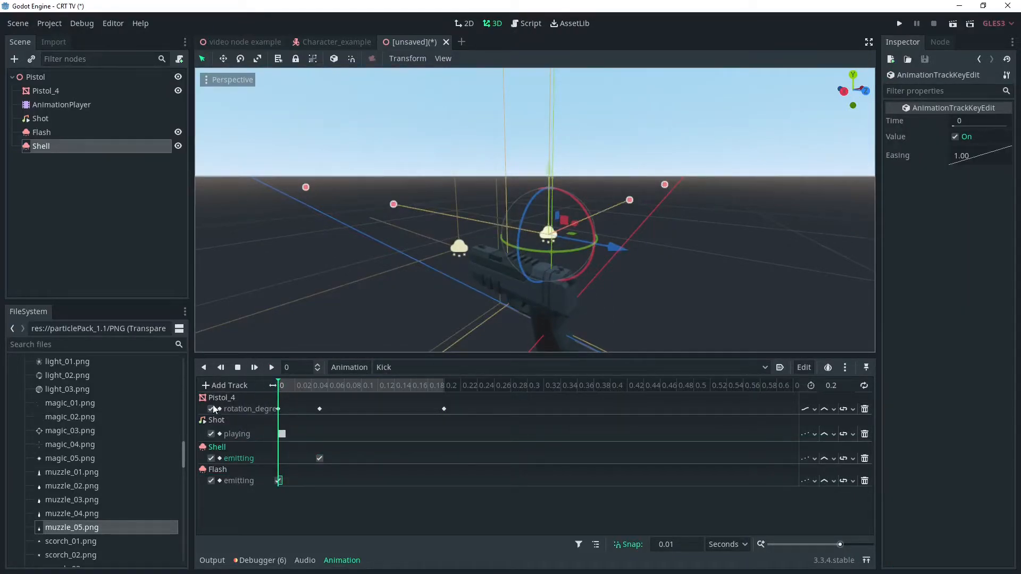
Select the Pistol root node and begin attaching a new Pistol.gd script.
click(980, 136)
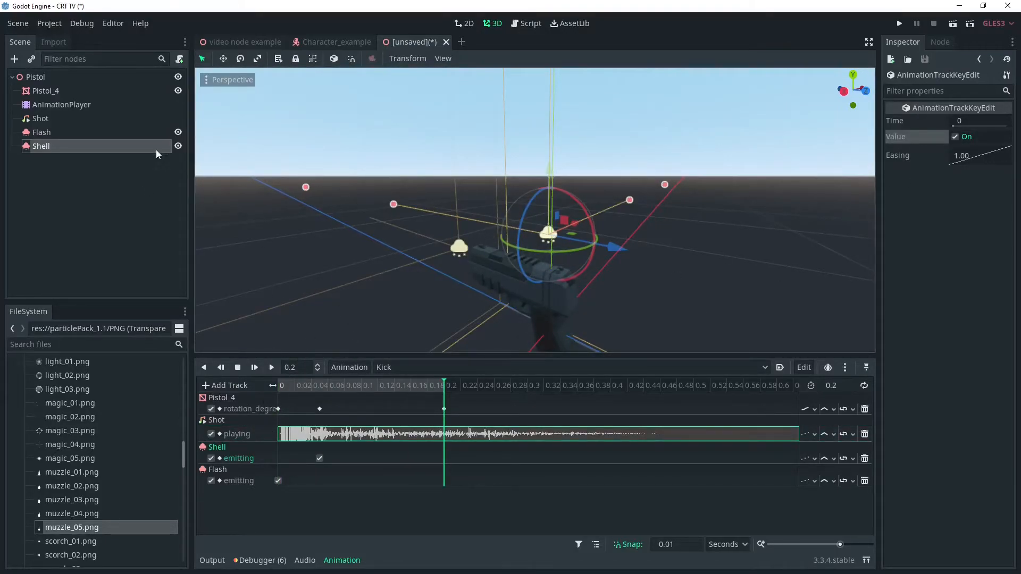
click(36, 77)
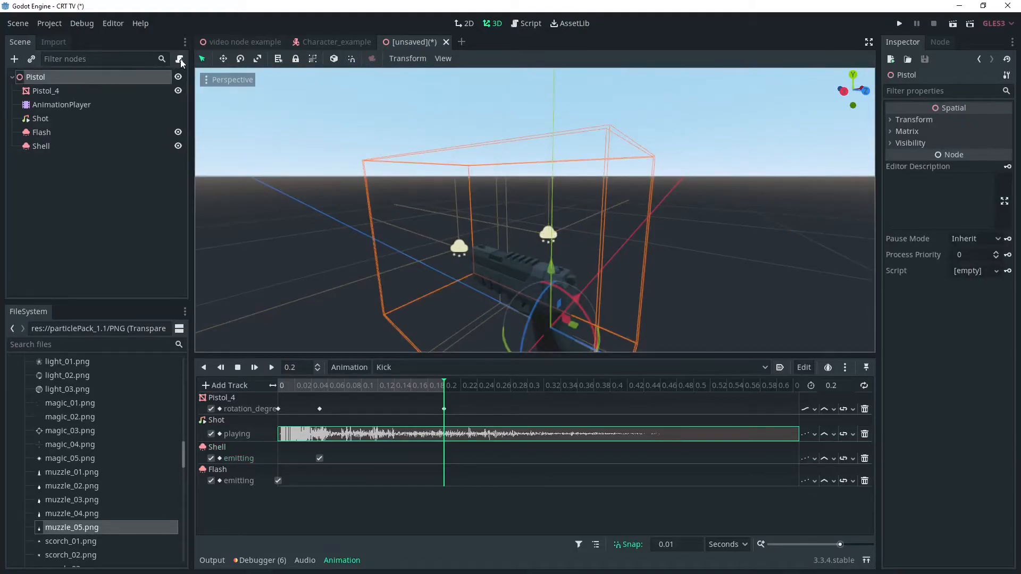
click(181, 58)
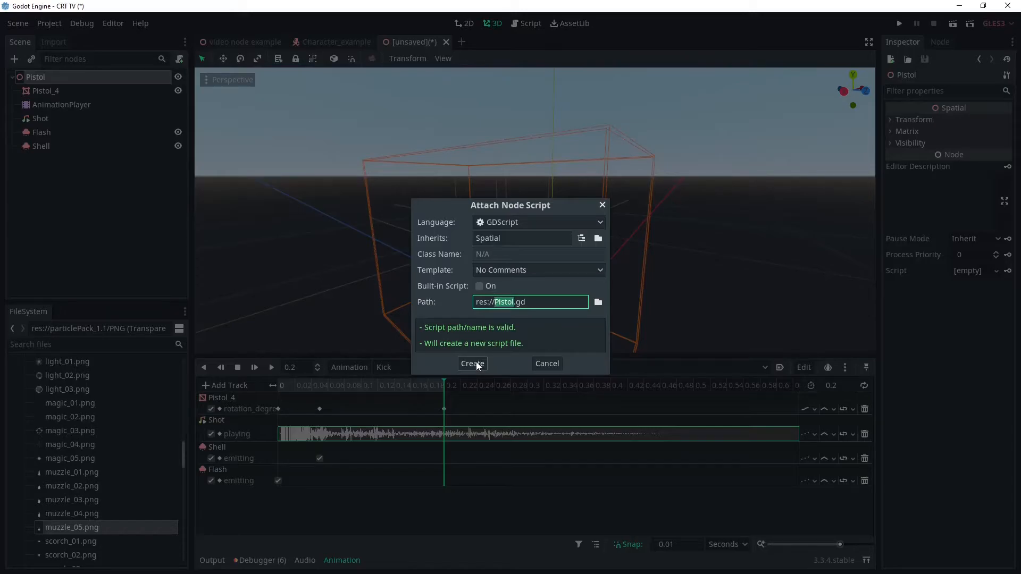
Create Pistol.gd and add onready var AnimPlayer = $AnimationPlayer.
click(472, 363)
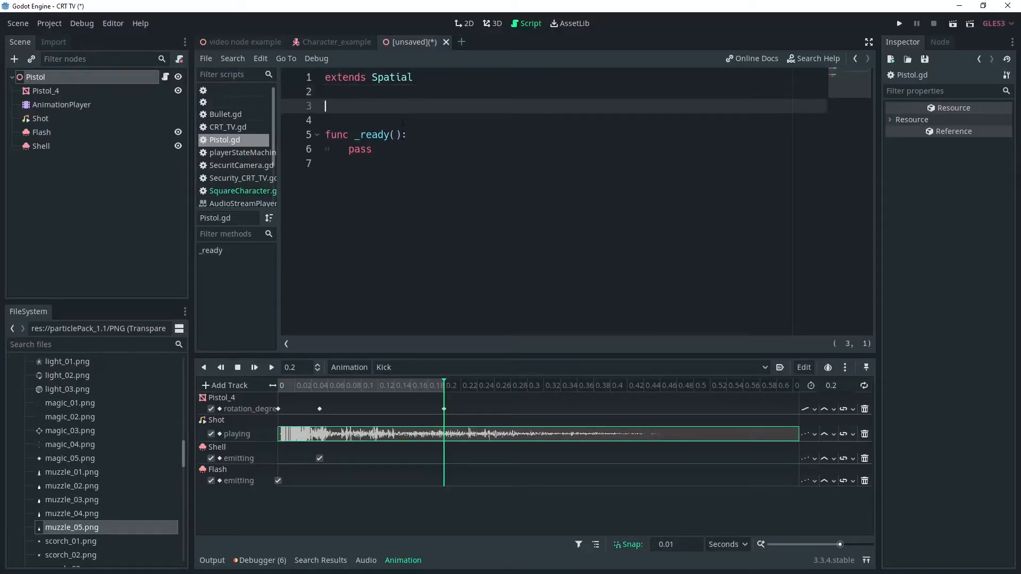
text(onready var)
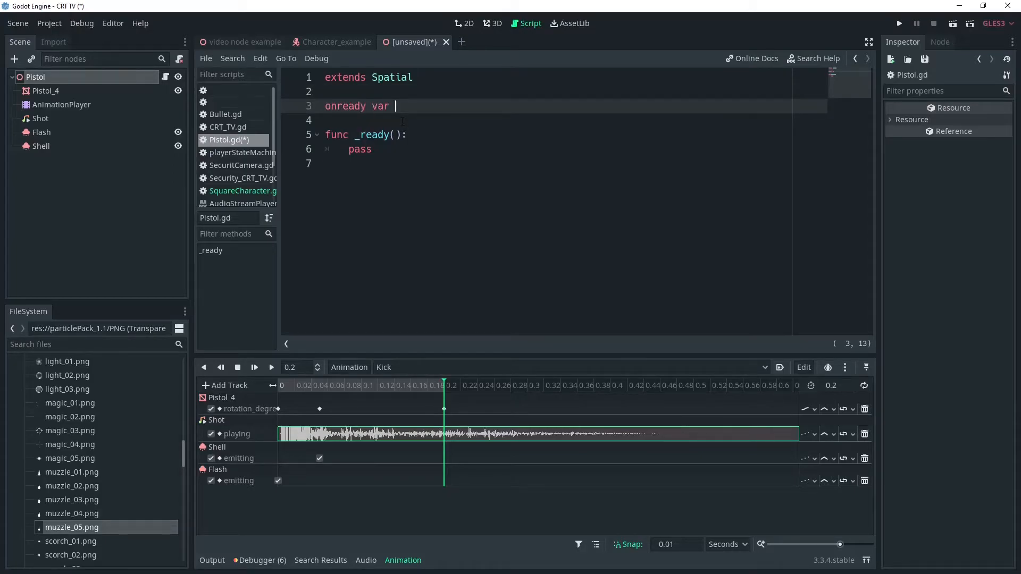
text(AnimPlayer =)
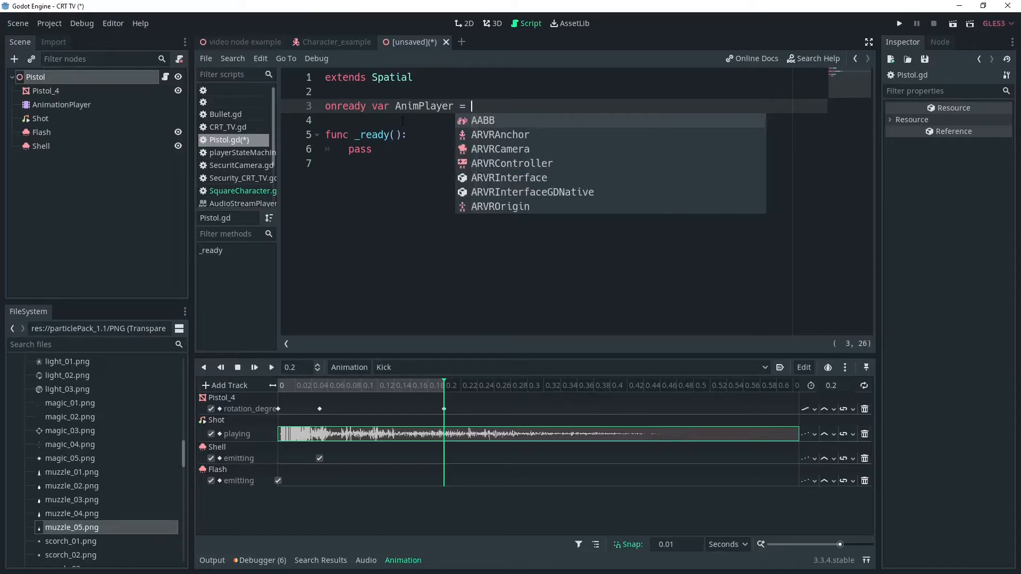
text($AnimationPlayer)
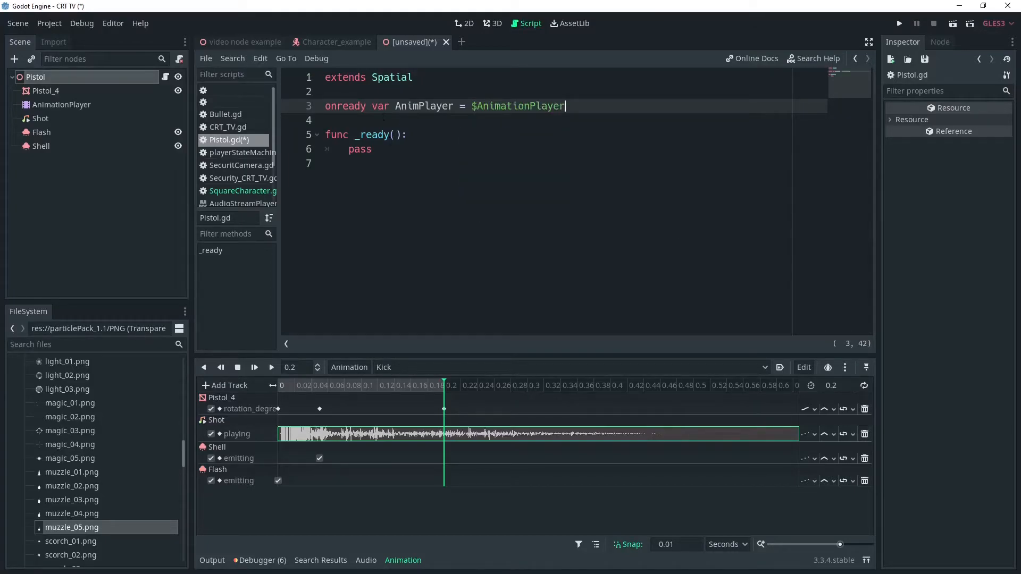
Add func Shoot() that does nothing if AnimPlayer.is_playing().
text(func)
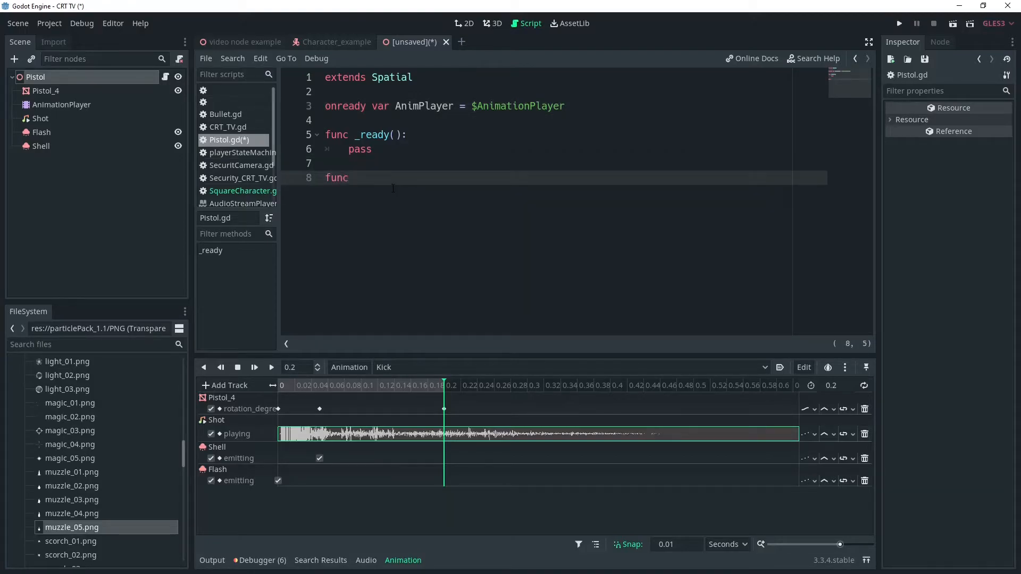
text(Shoot())
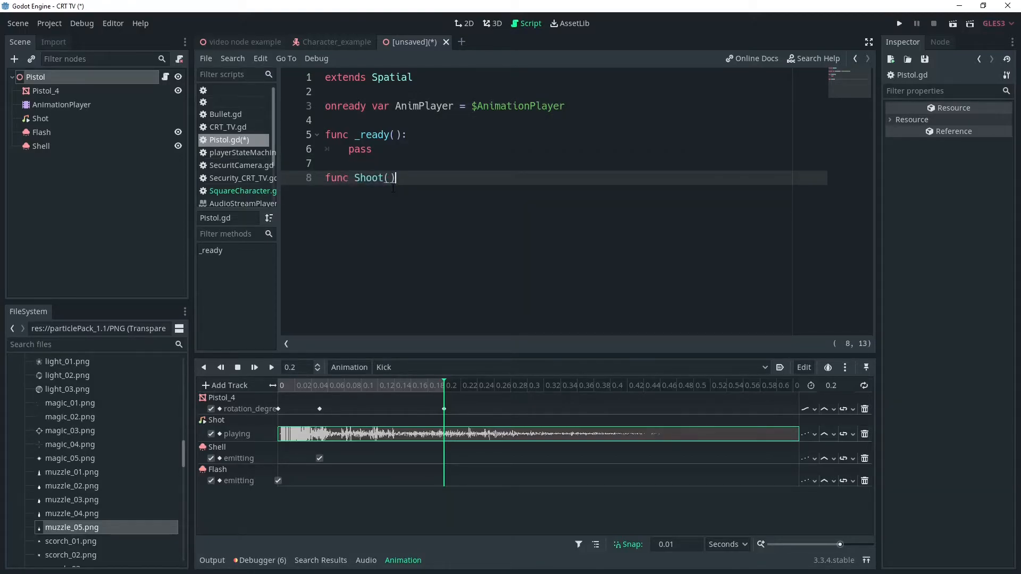
text(A)
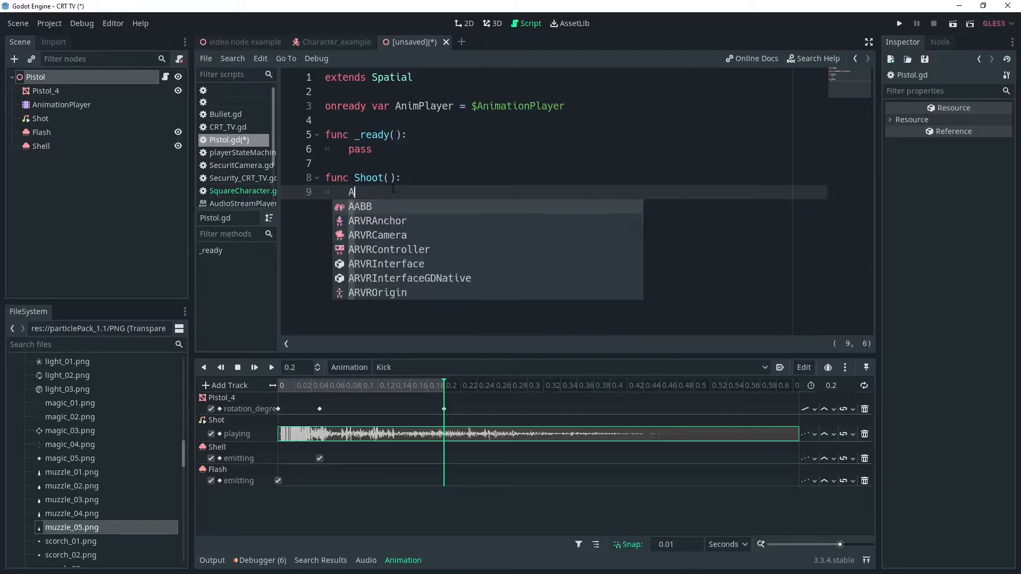
text(if)
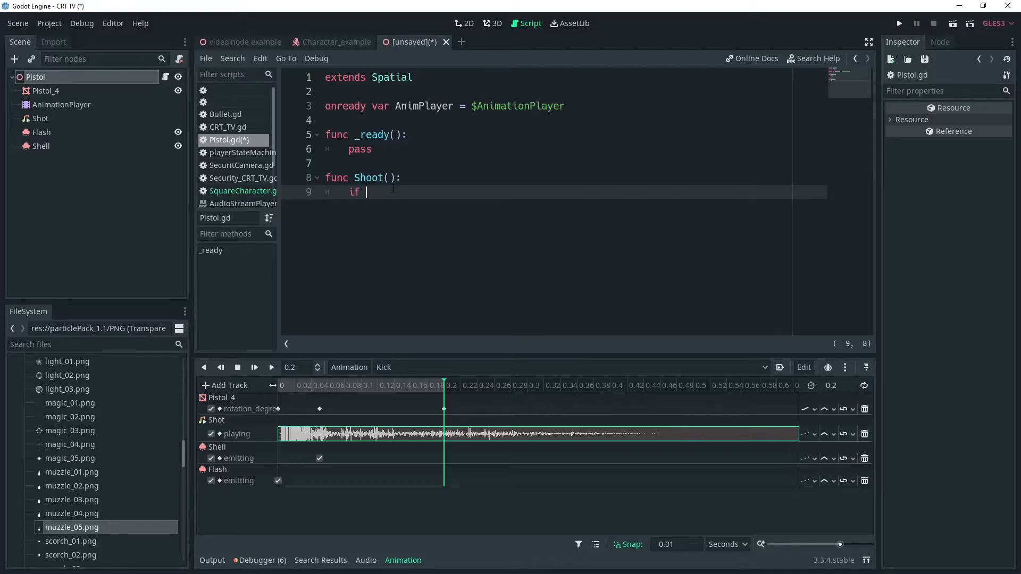
text(AnimPlayer.)
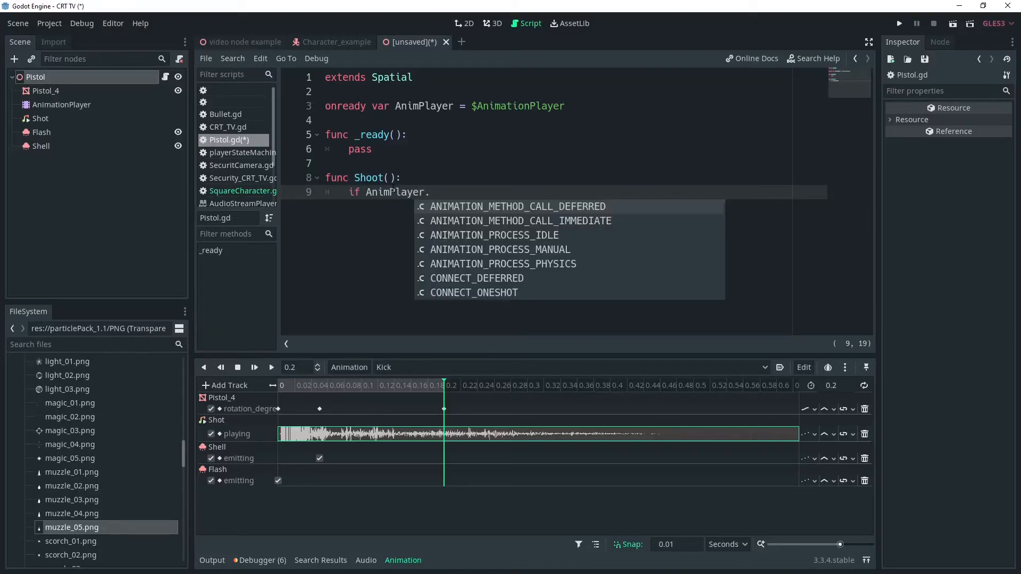
text(is_)
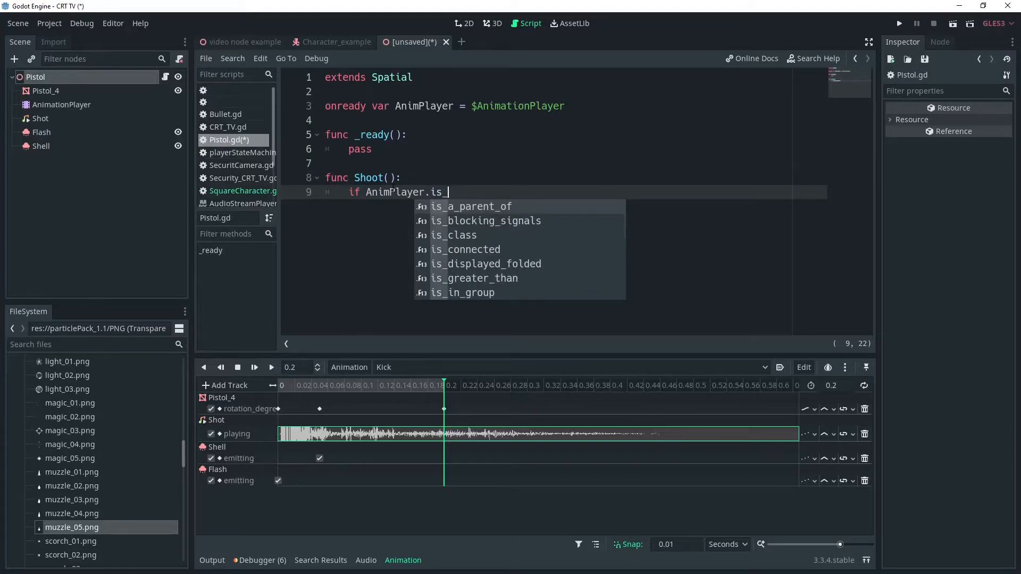
text(playing():)
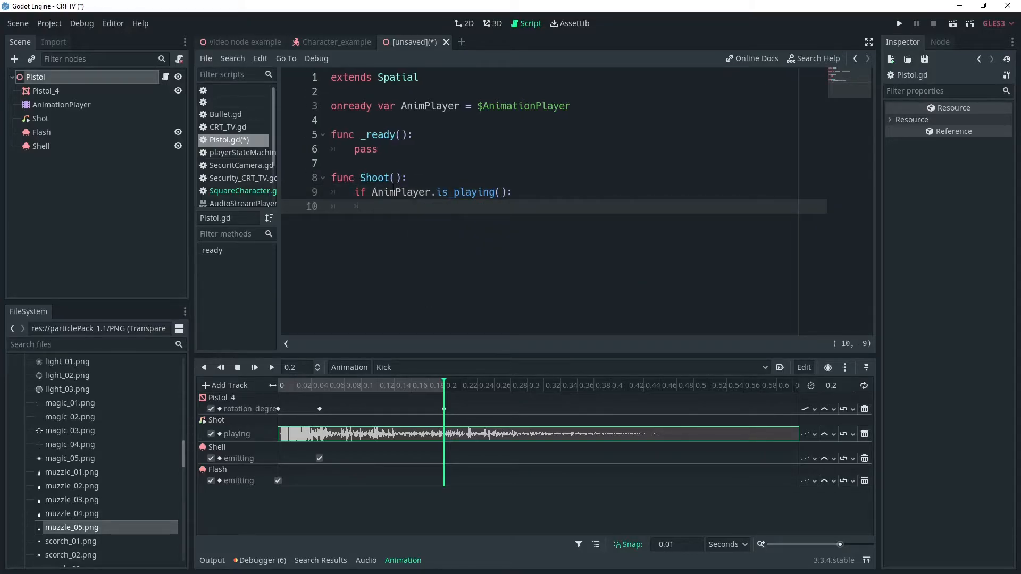
text(pass)
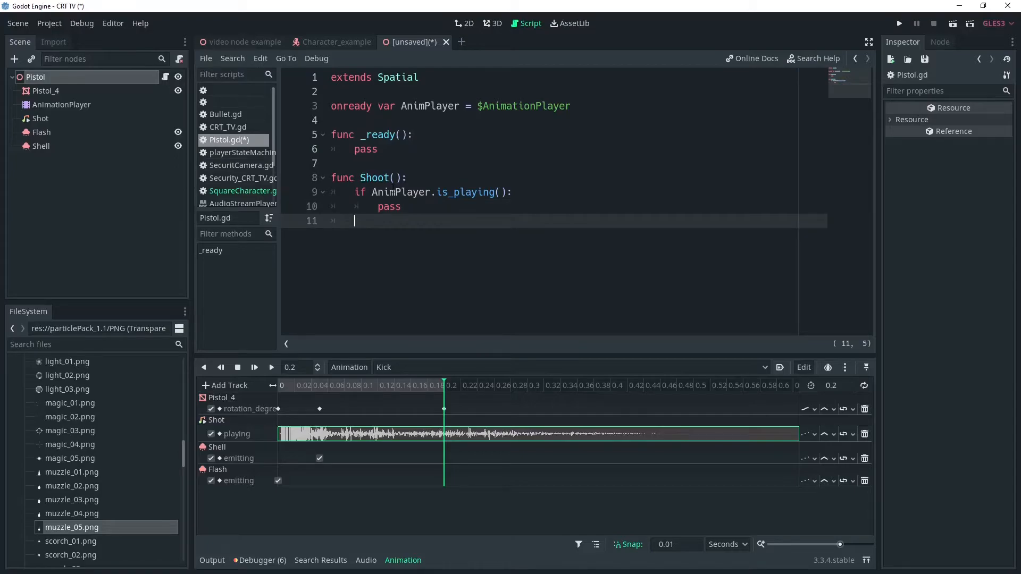
Add an else branch that plays the Kick animation.
text(else:)
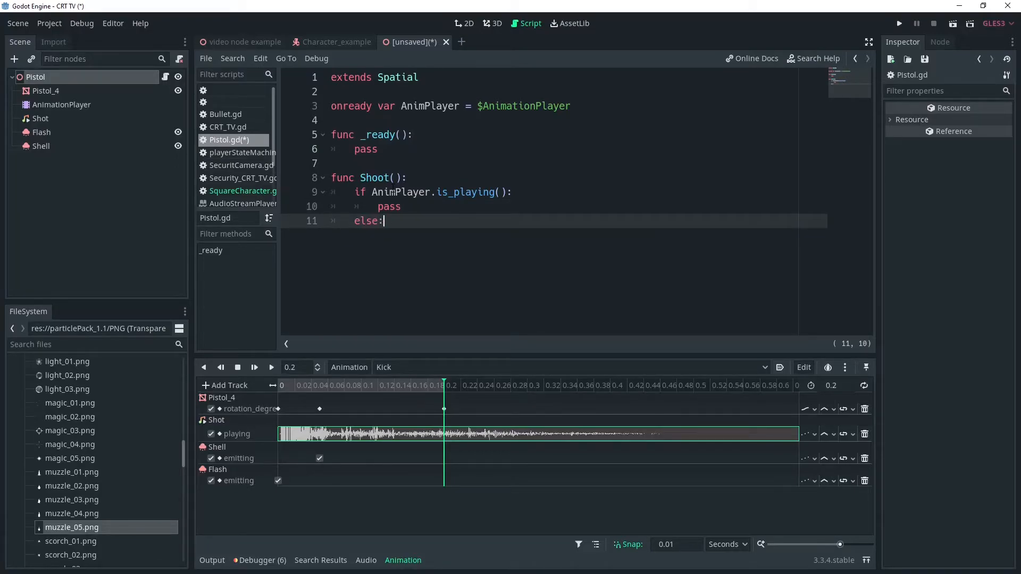
text(Anim)
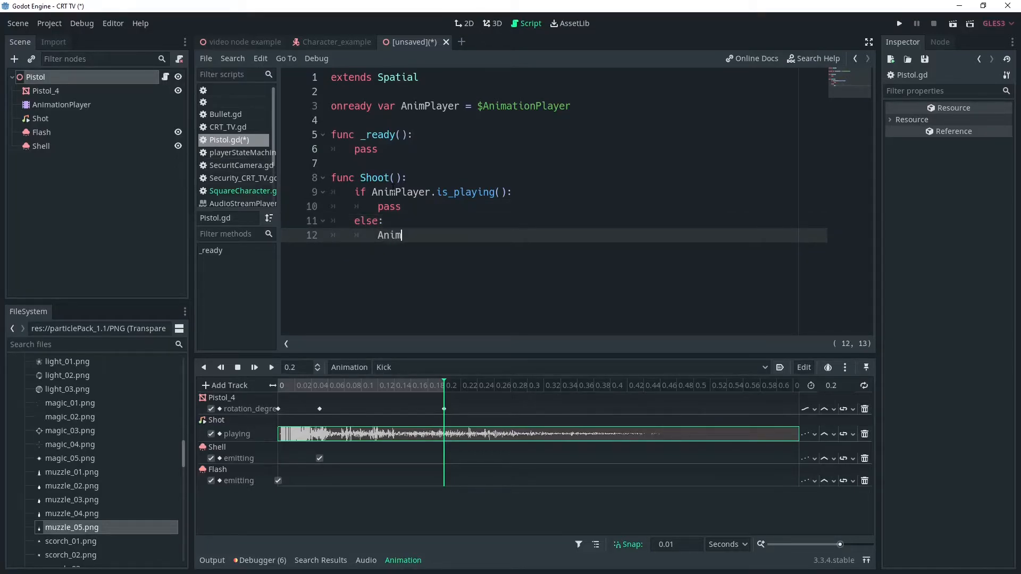
text(Player.op)
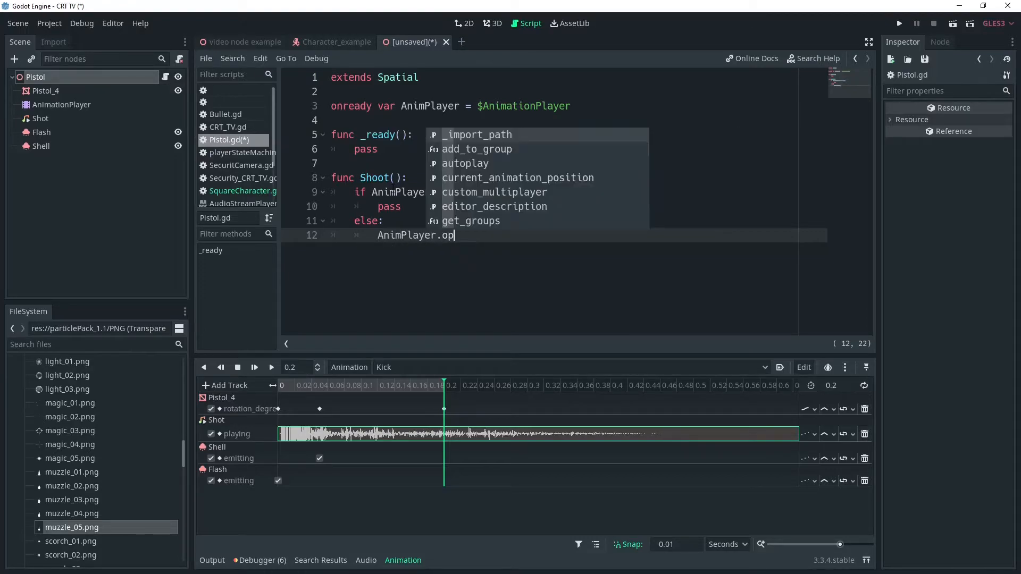
text(lay("Kick)
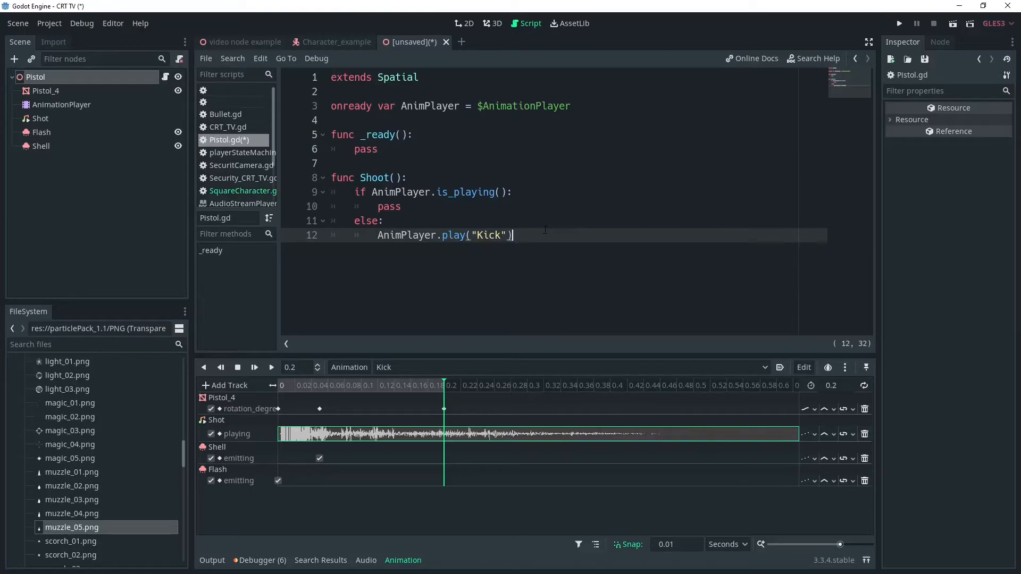
key(enter)
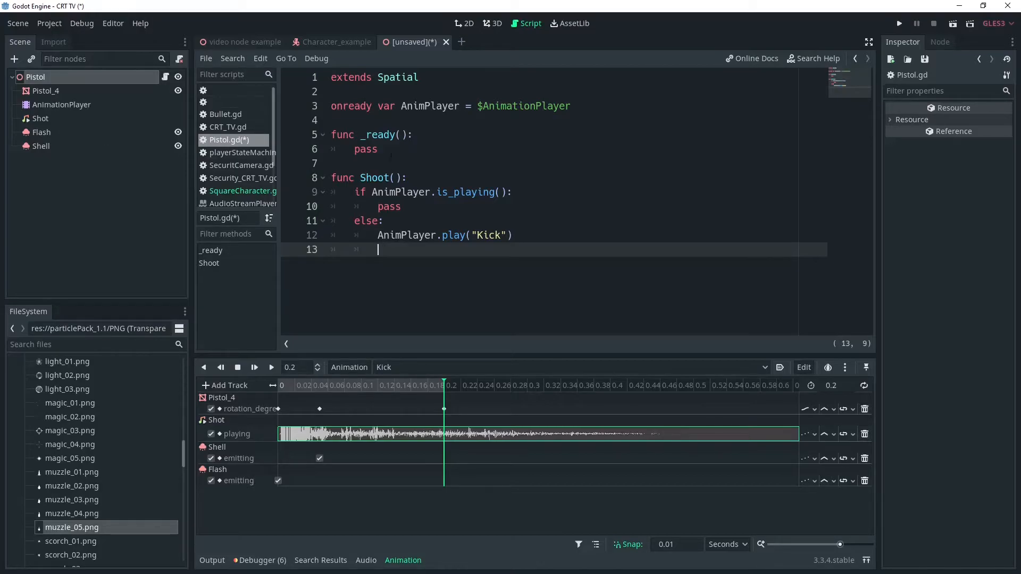
Add onready var Sound = $Shot to Pistol.gd.
text(onready)
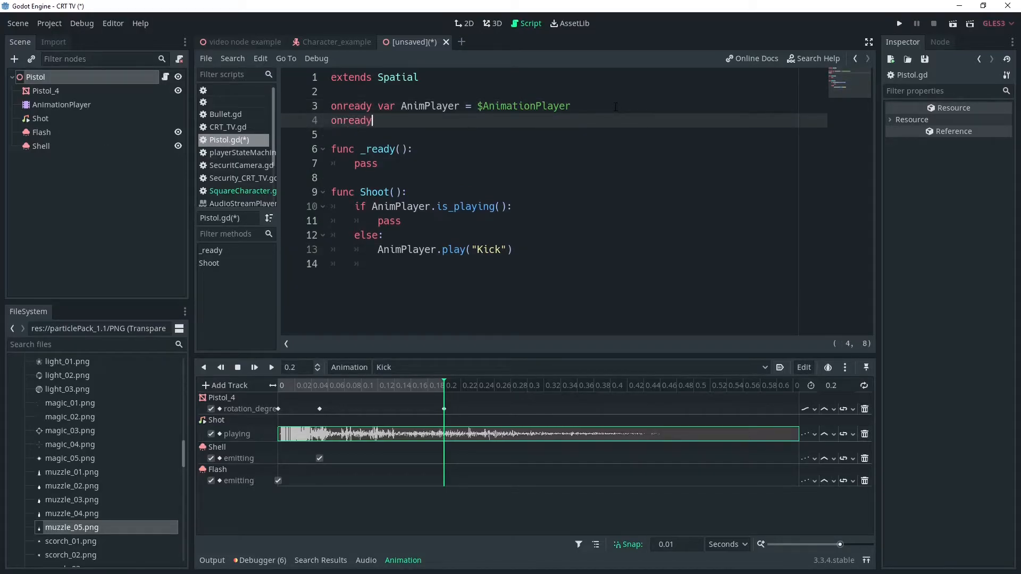
text(var)
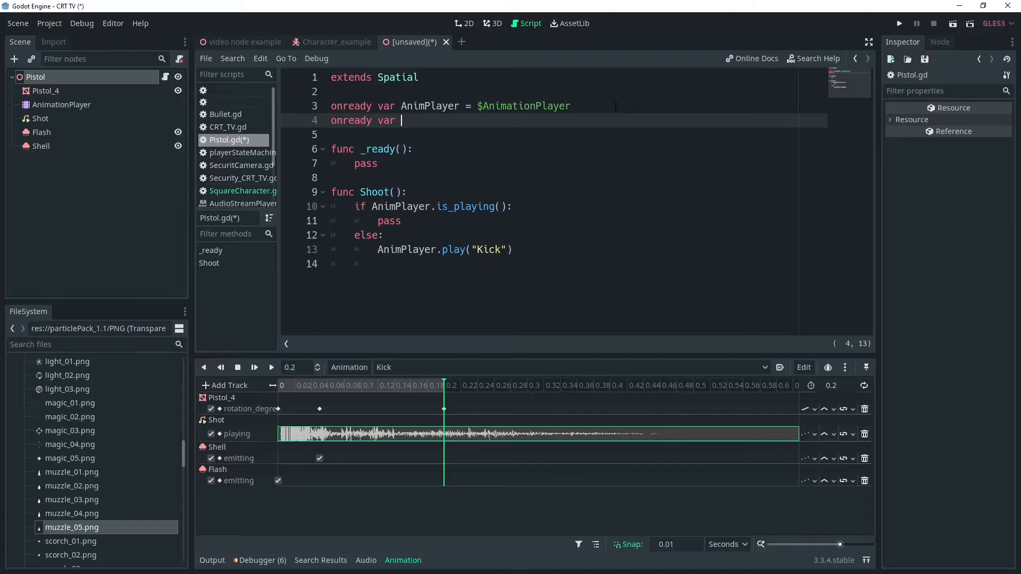
text(Sound)
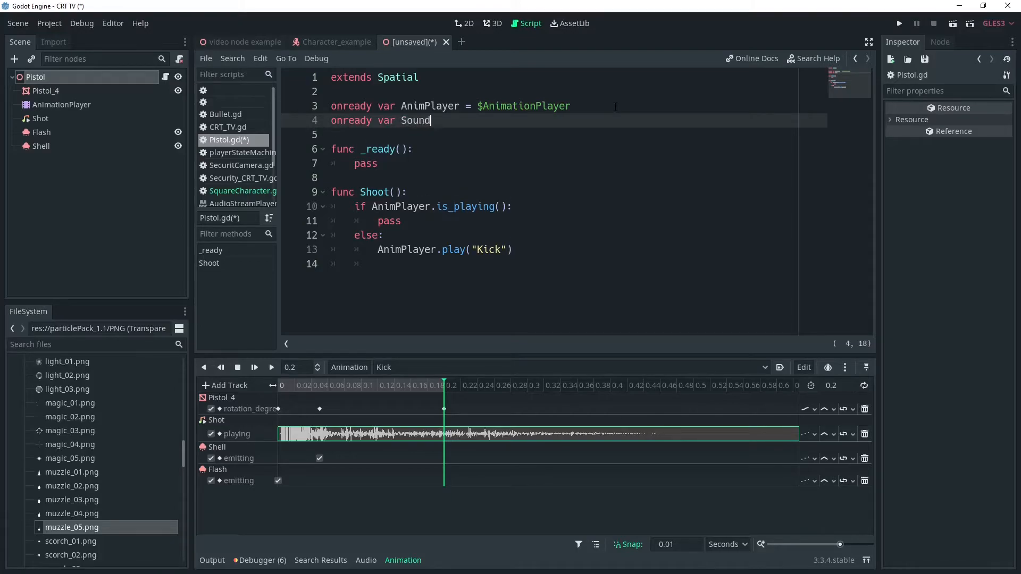
text(= $)
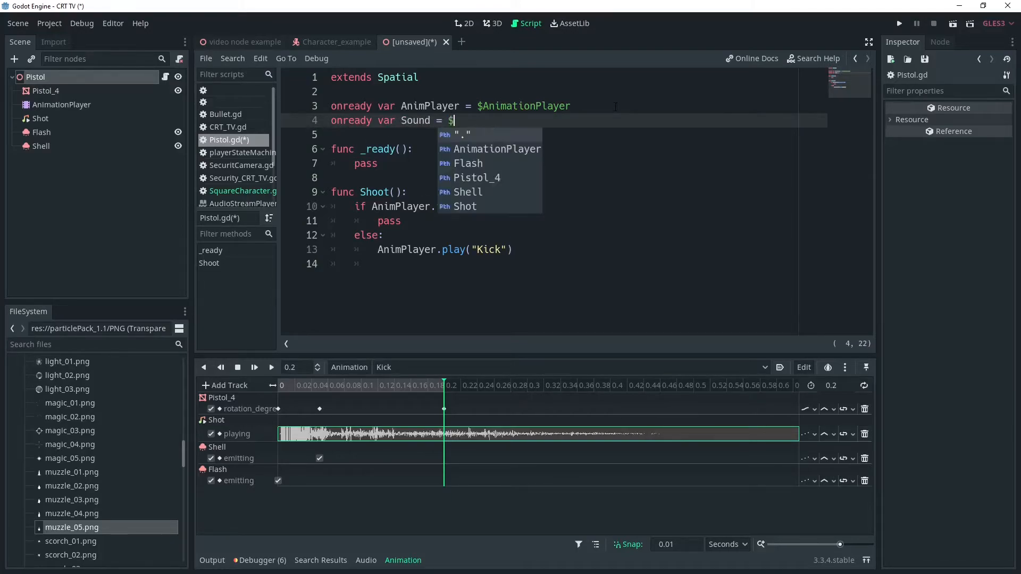
text(Shot)
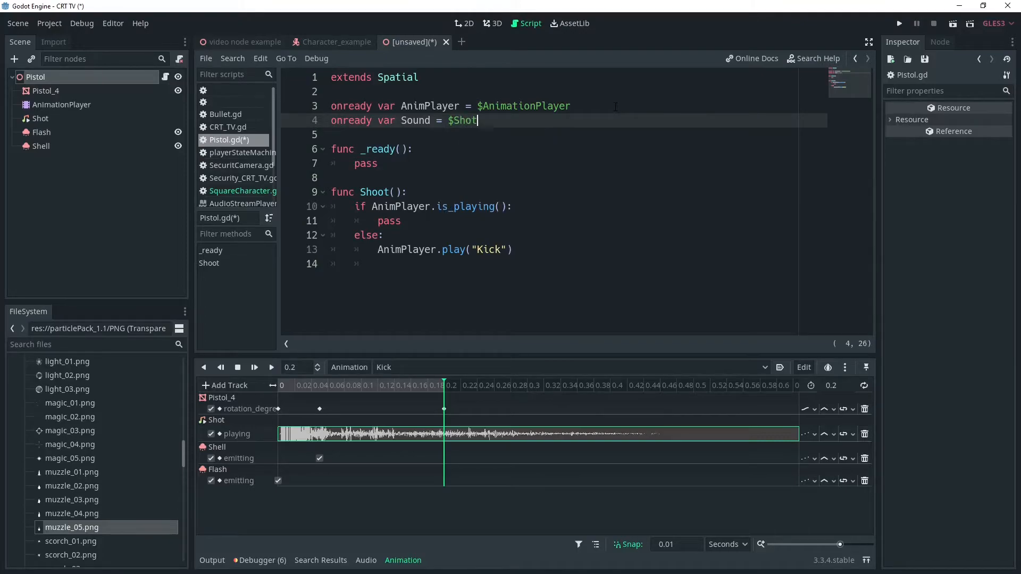
Call set_pitch_scale with a random range of .7 to .9 in Shoot.
text(Sh)
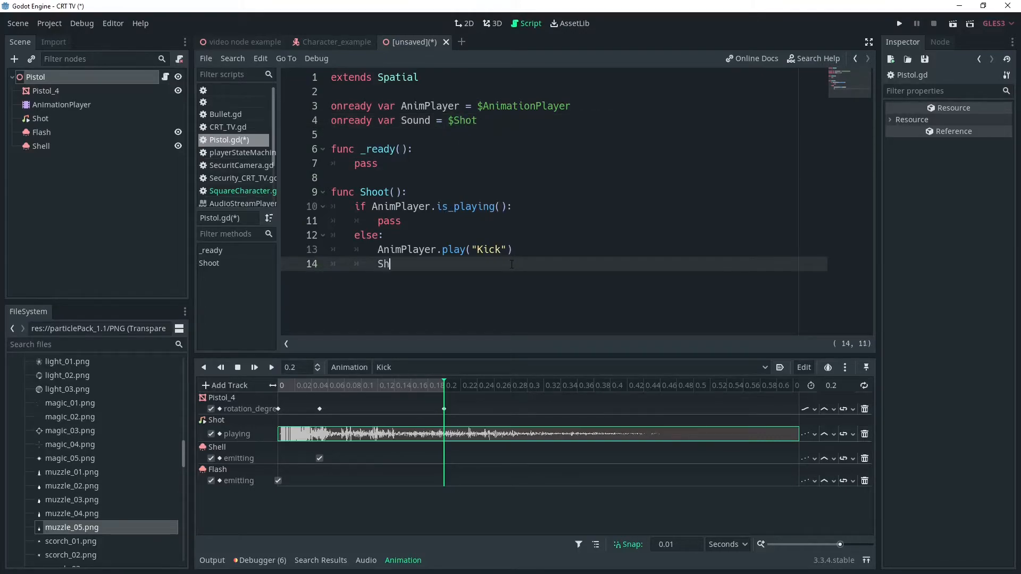
text(ot)
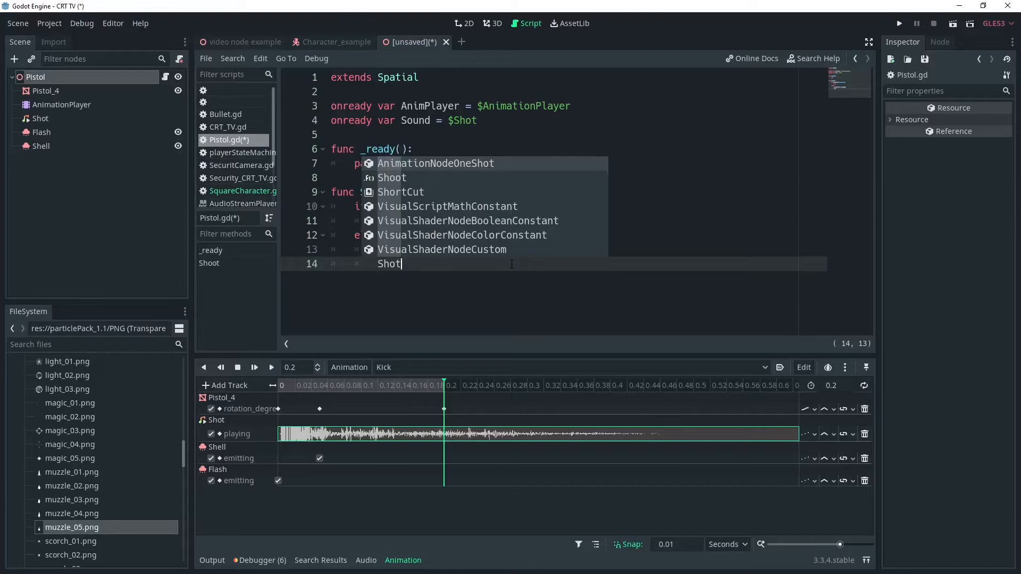
text(.)
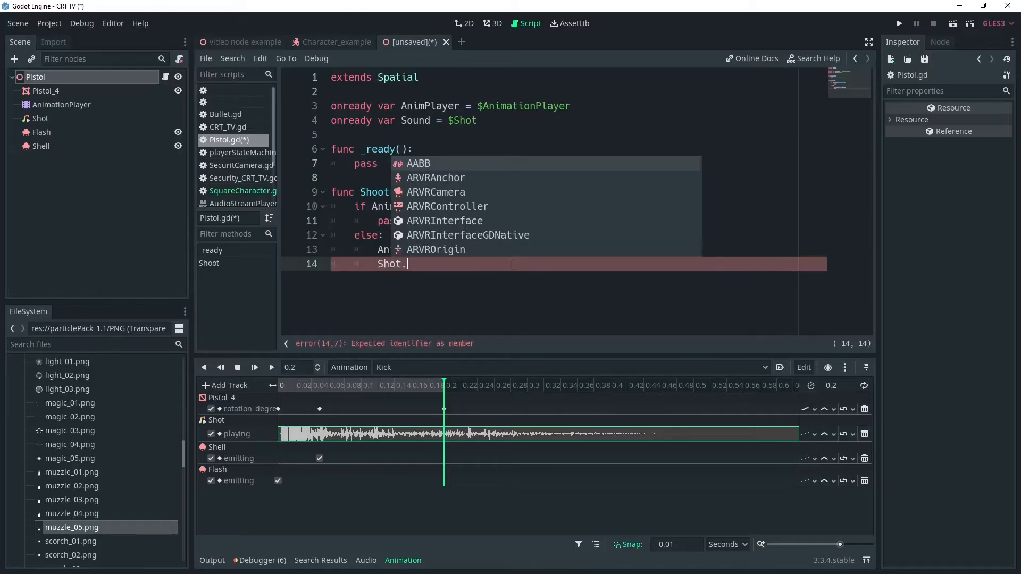
text(set_p)
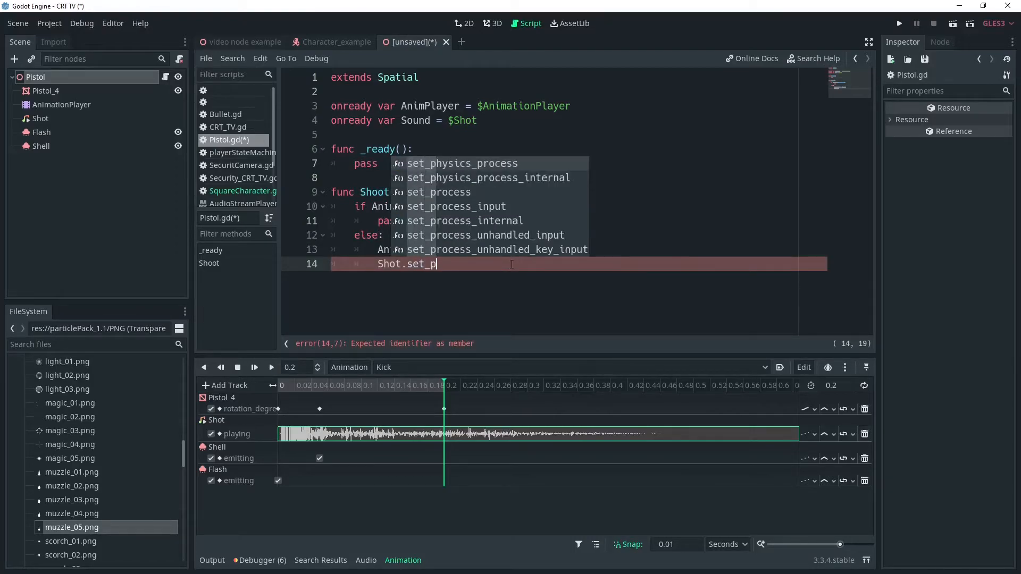
text(itch_scale)
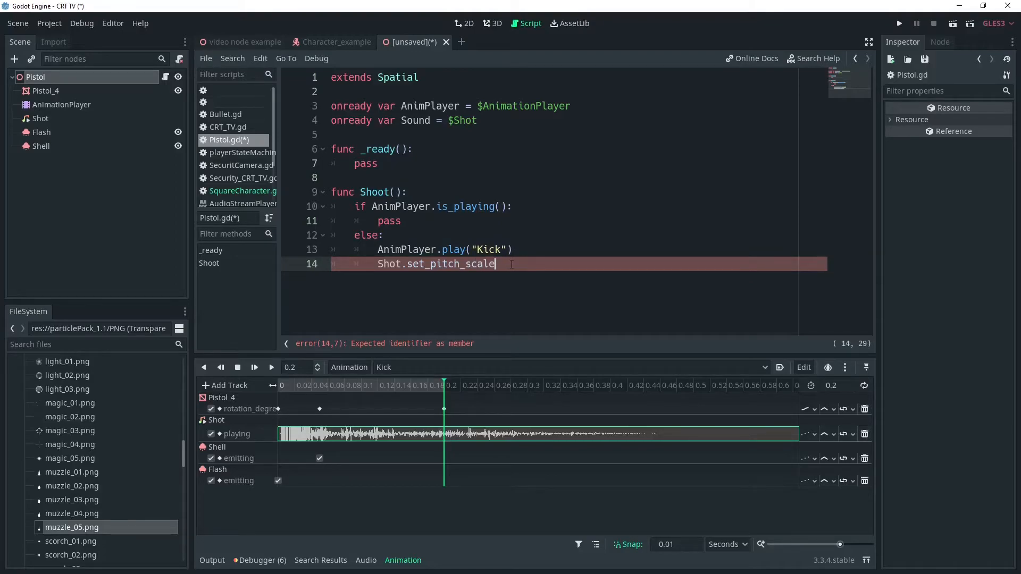
text((rang)
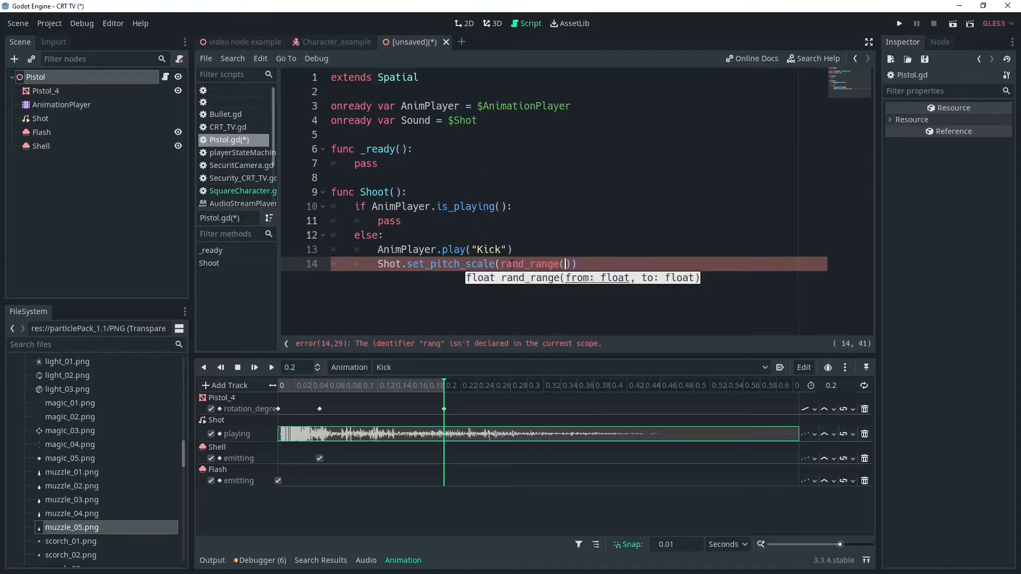
text(.7)
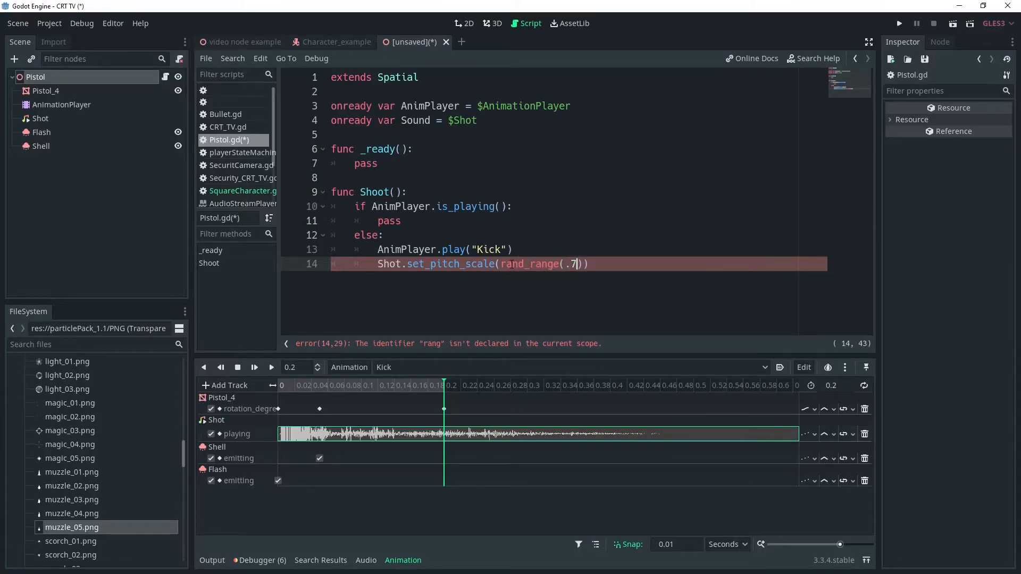
text(,.9)
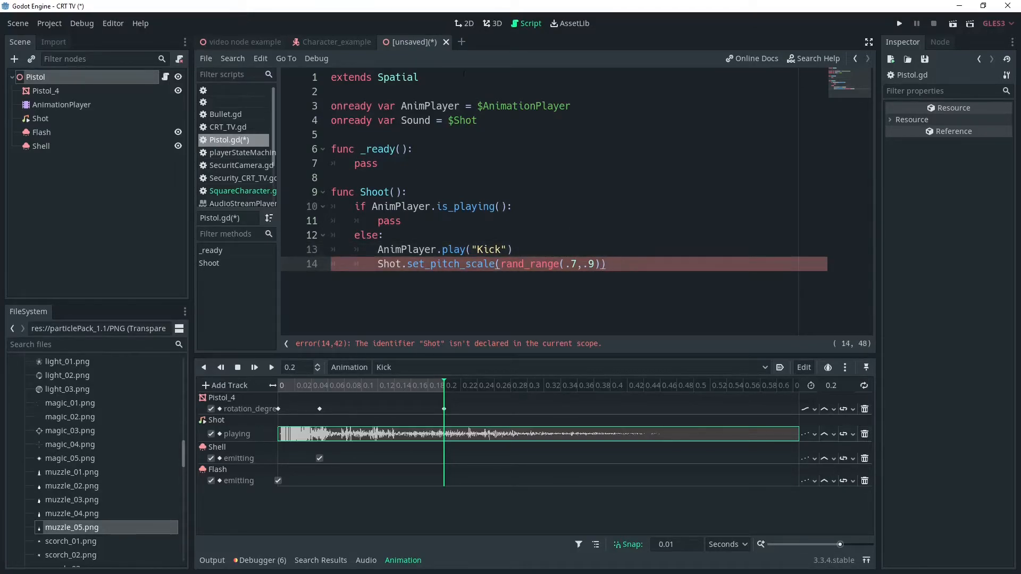
double_click(414, 121)
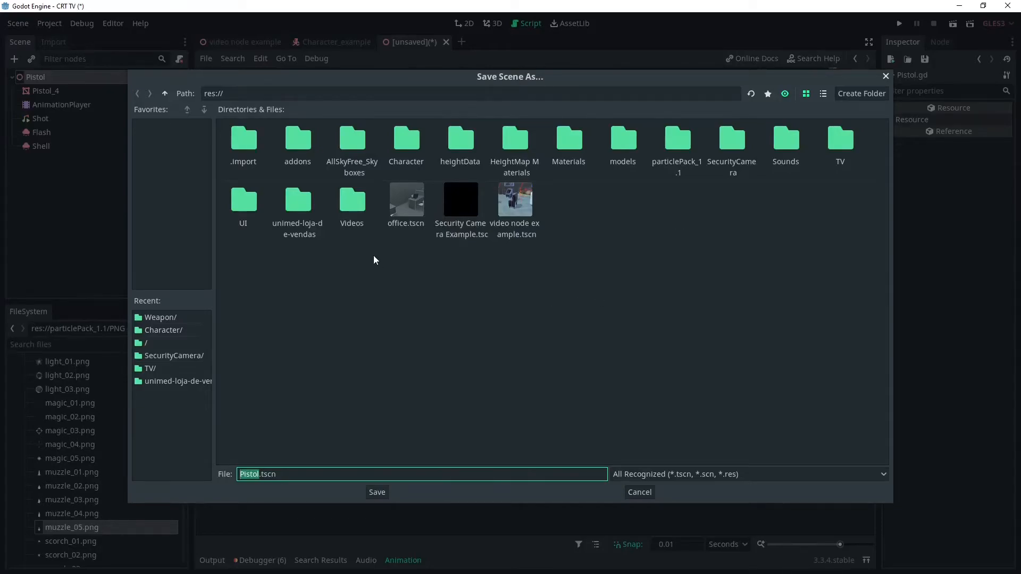
mouse_move(609, 146)
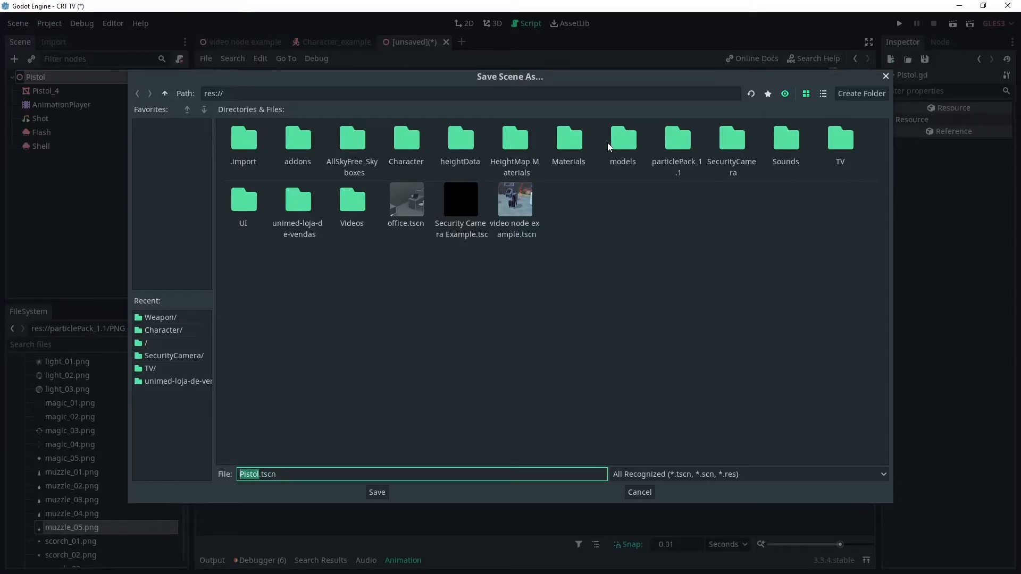
Browse to res://Character/Weapon and save the scene as Pistol.tscn.
double_click(406, 137)
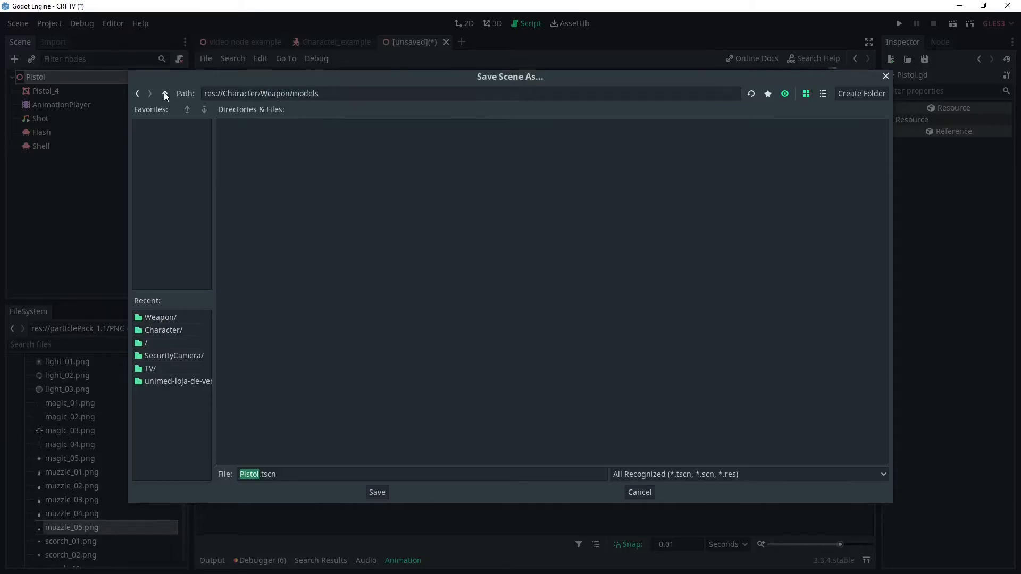
click(376, 492)
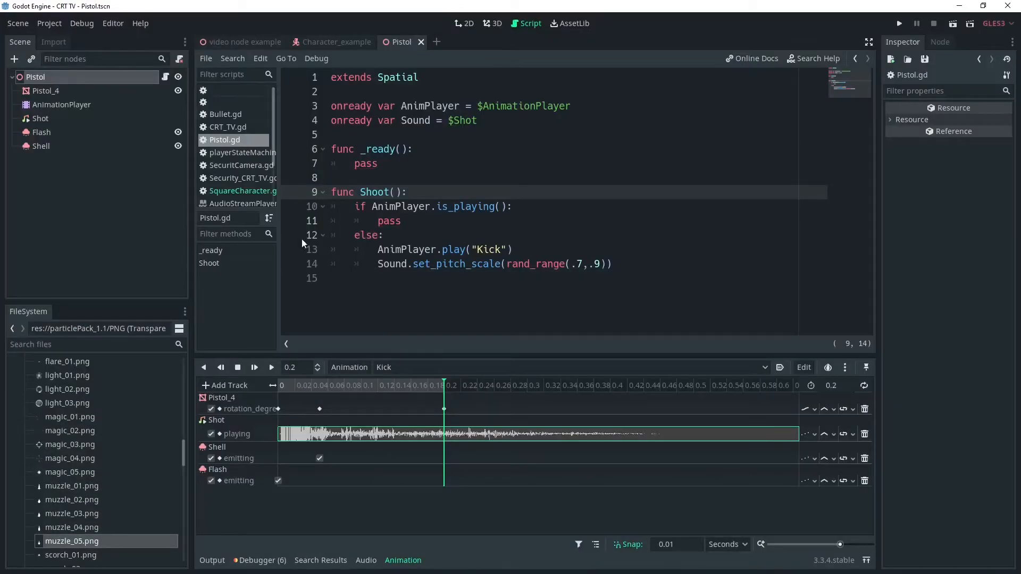
Switch to the Character_example scene, opening and dismissing the Create New Node dialog.
click(336, 42)
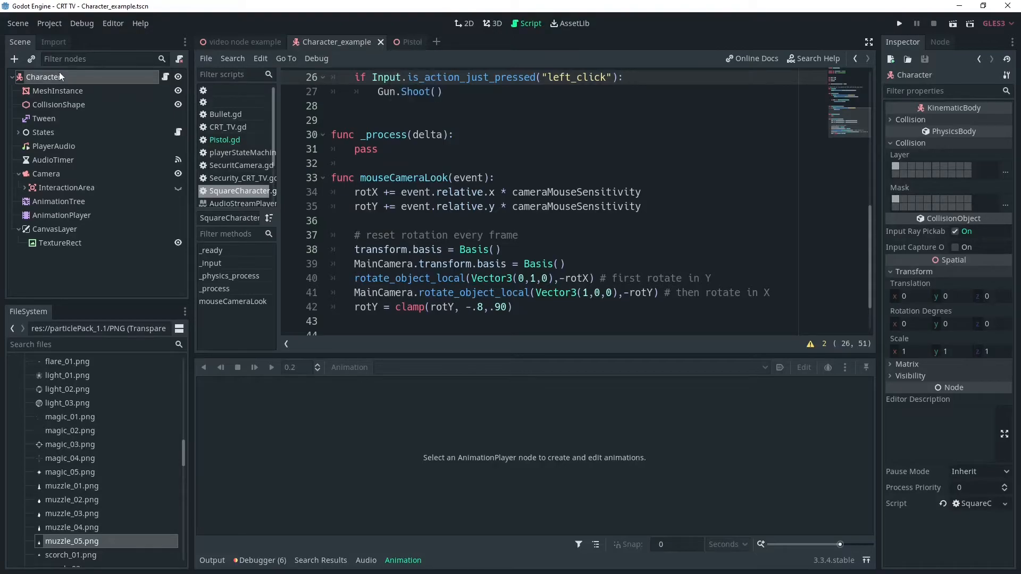
mouse_move(76, 96)
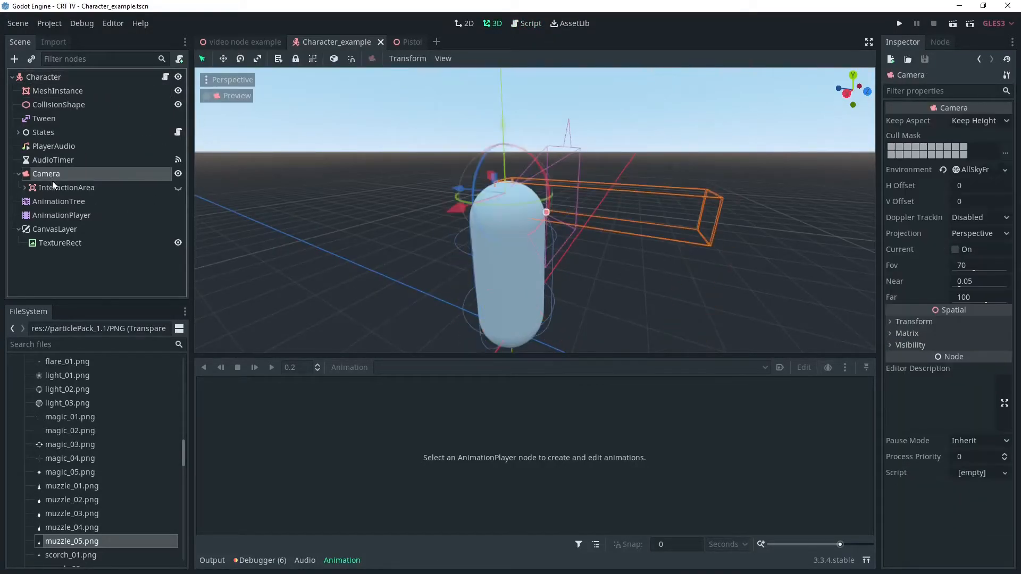
click(14, 58)
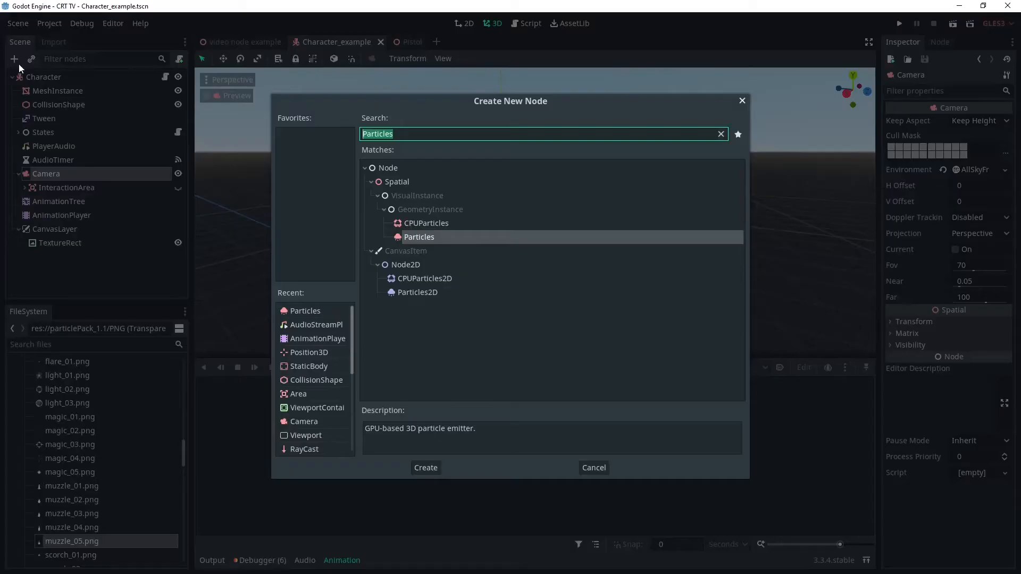
click(592, 467)
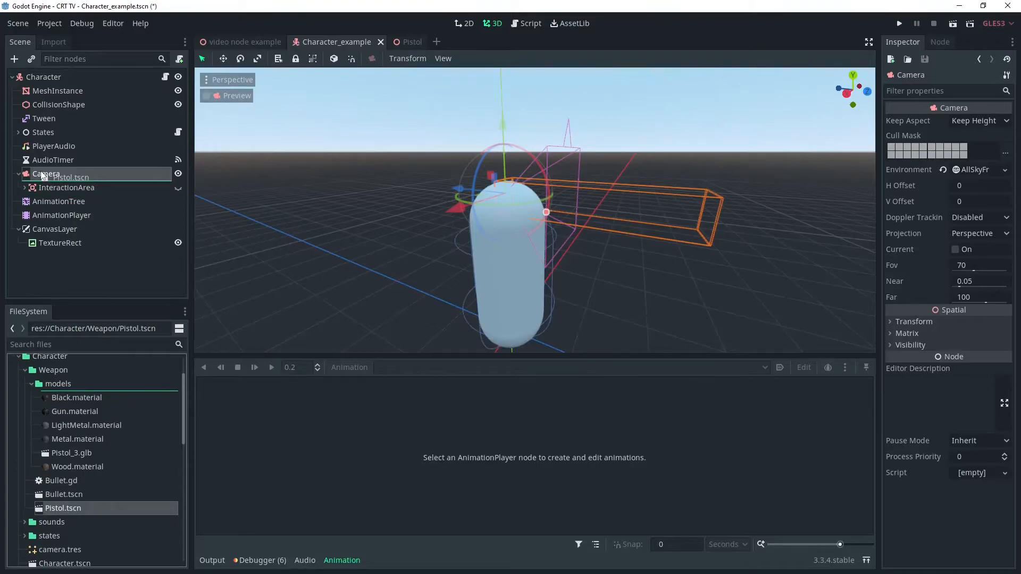
Preview through the camera and place the Pistol at translation 0.431, -0.383, -0.67.
click(226, 96)
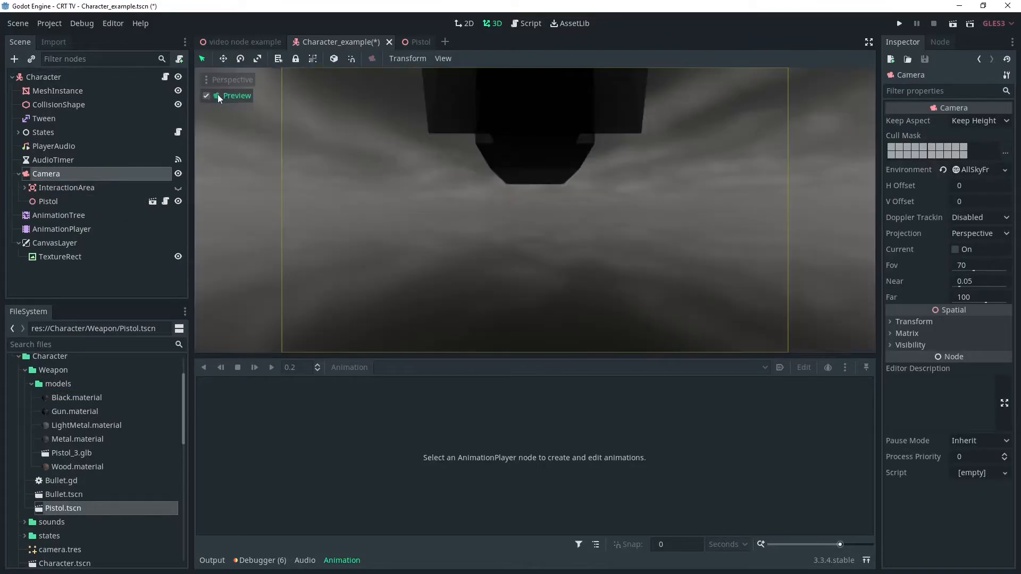
click(47, 201)
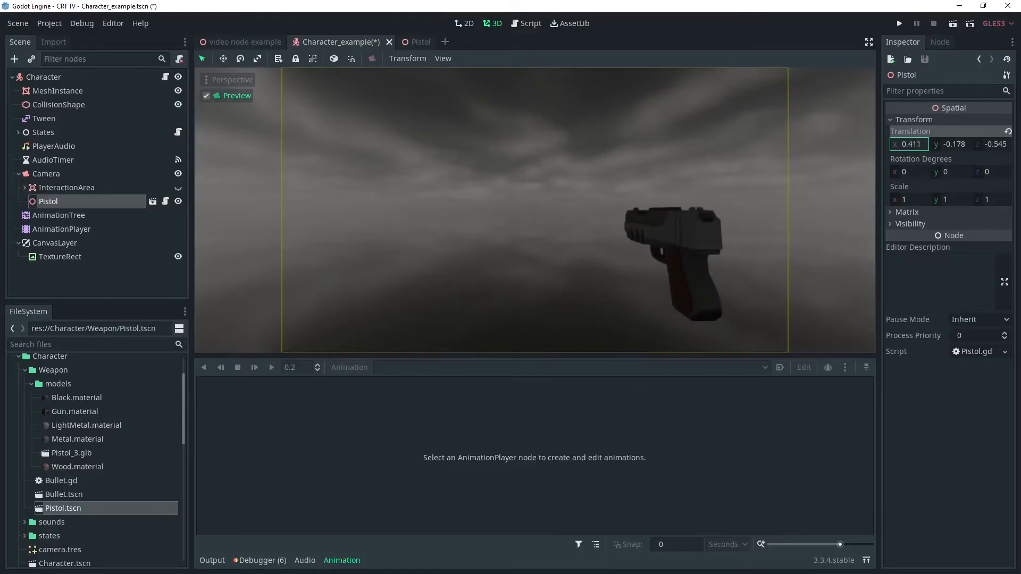
text(-0.357)
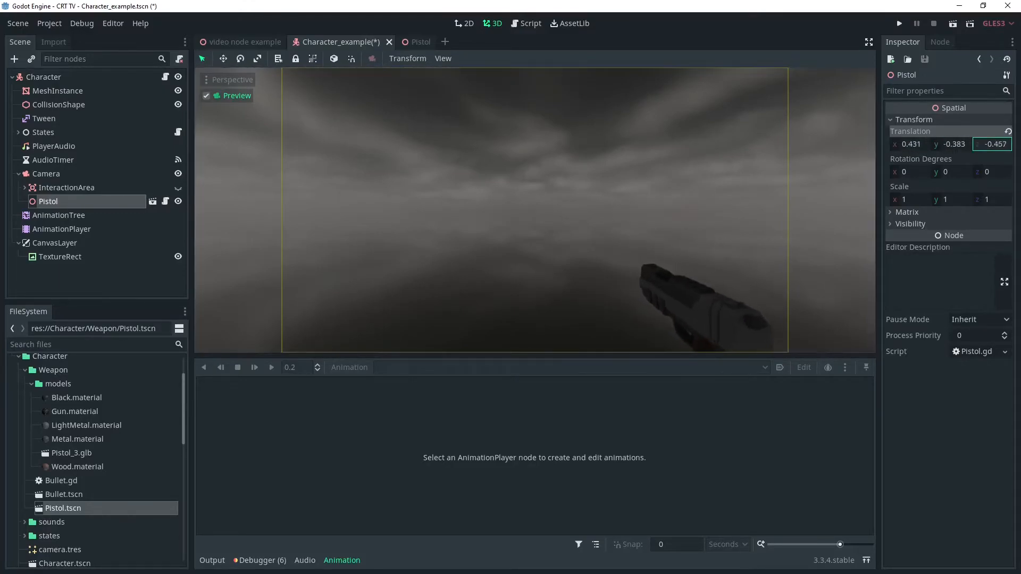
text(-0.67)
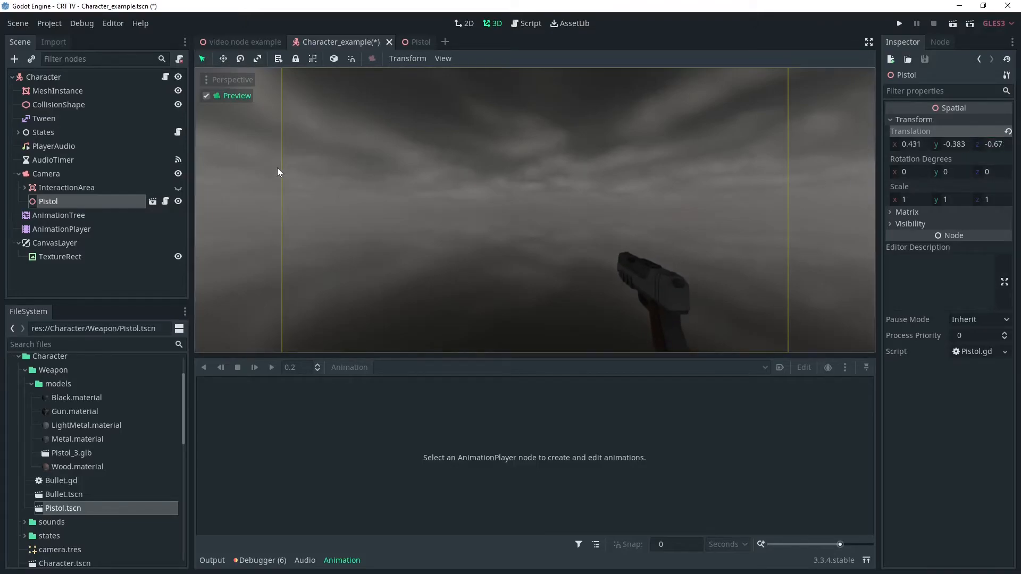
click(44, 76)
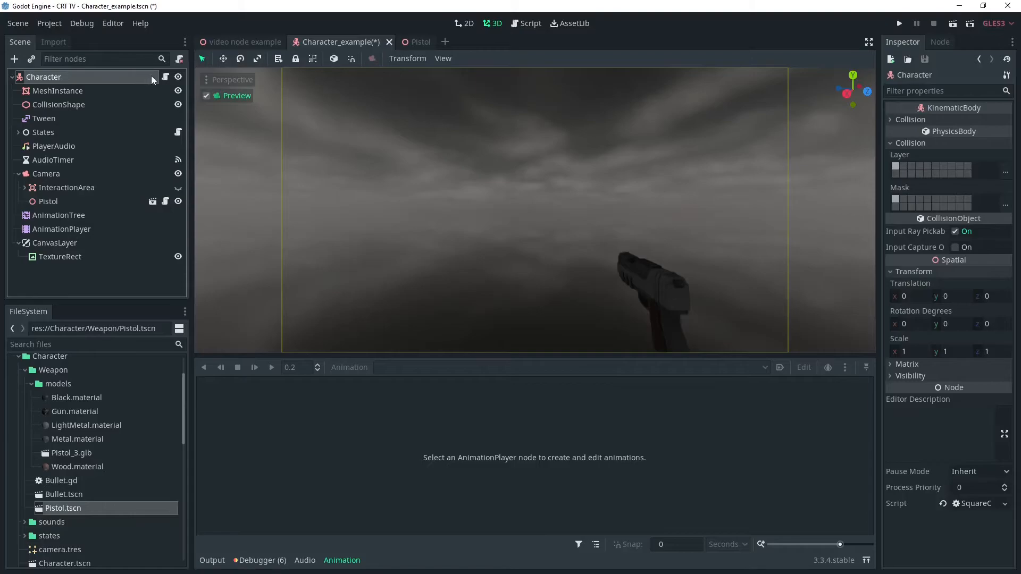
In SquareCharacter.gd, add onready var Gun = $Camera/Pistol and an Input.is_action_just_pressed check.
click(530, 23)
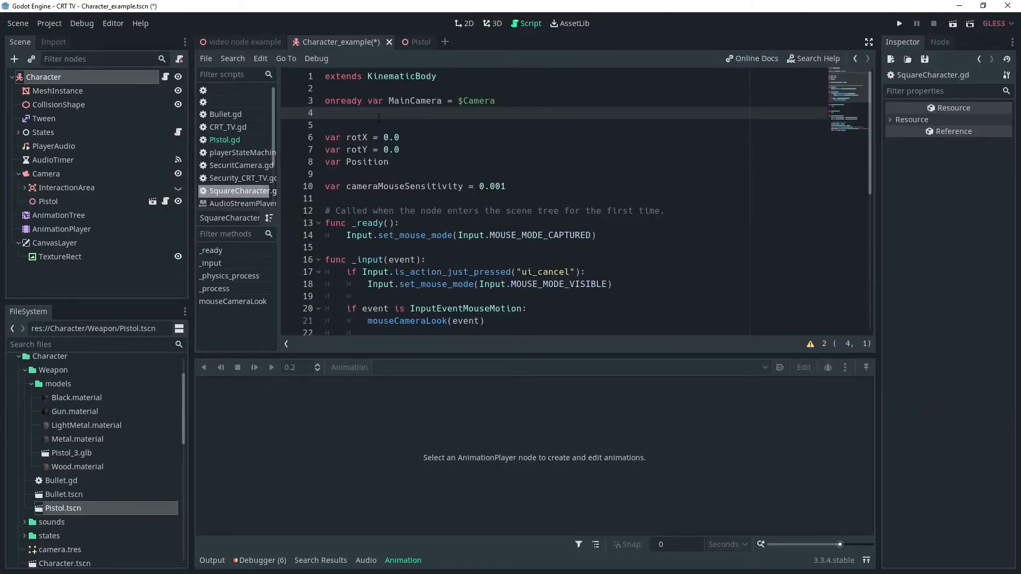
text(onready var)
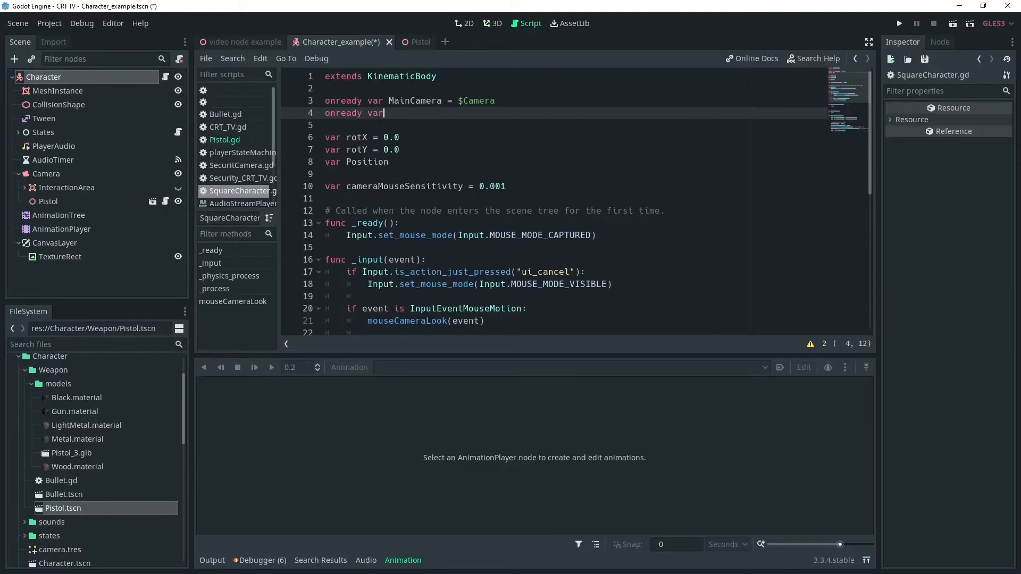
text(Gun =)
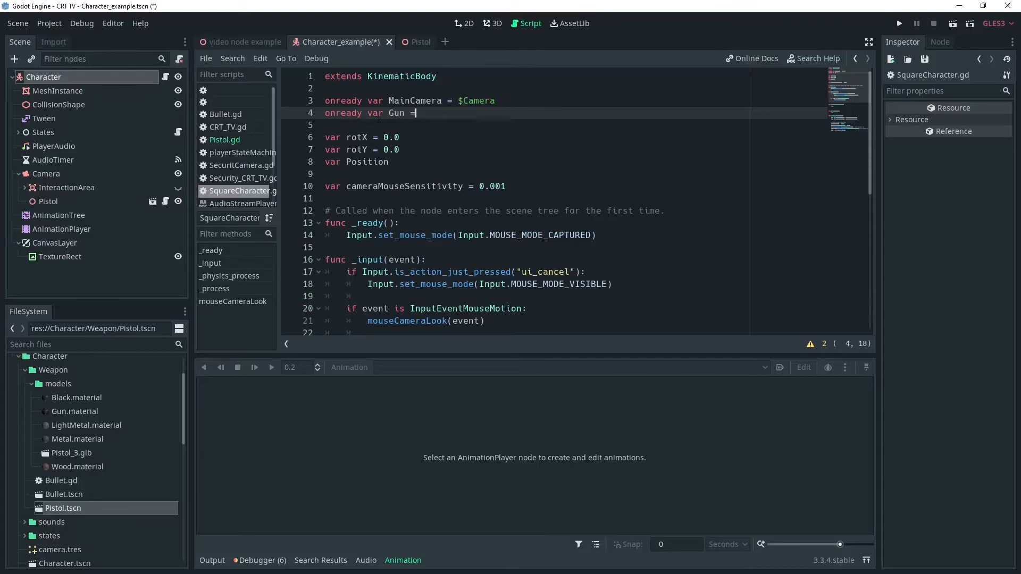
text($)
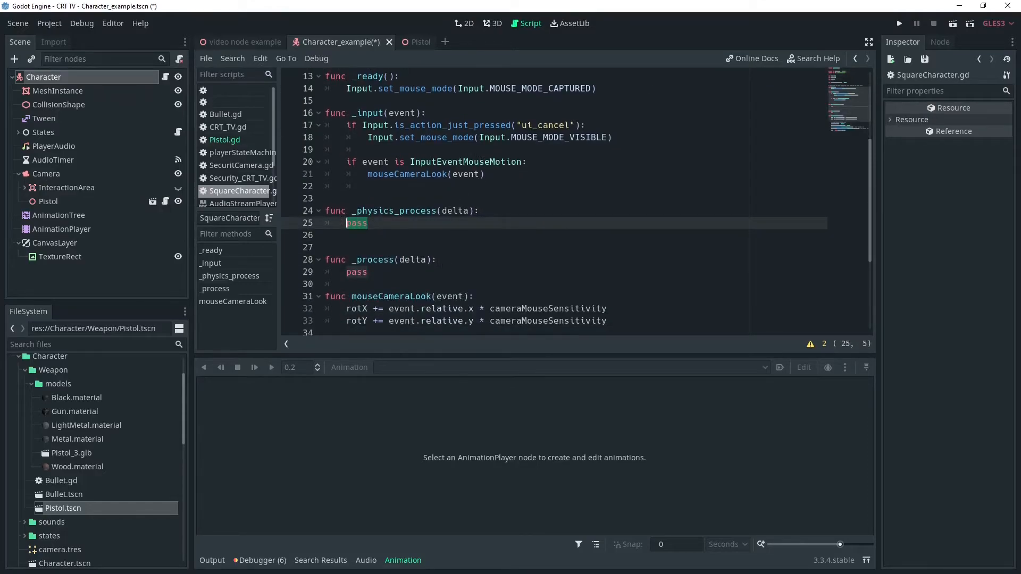
text(if)
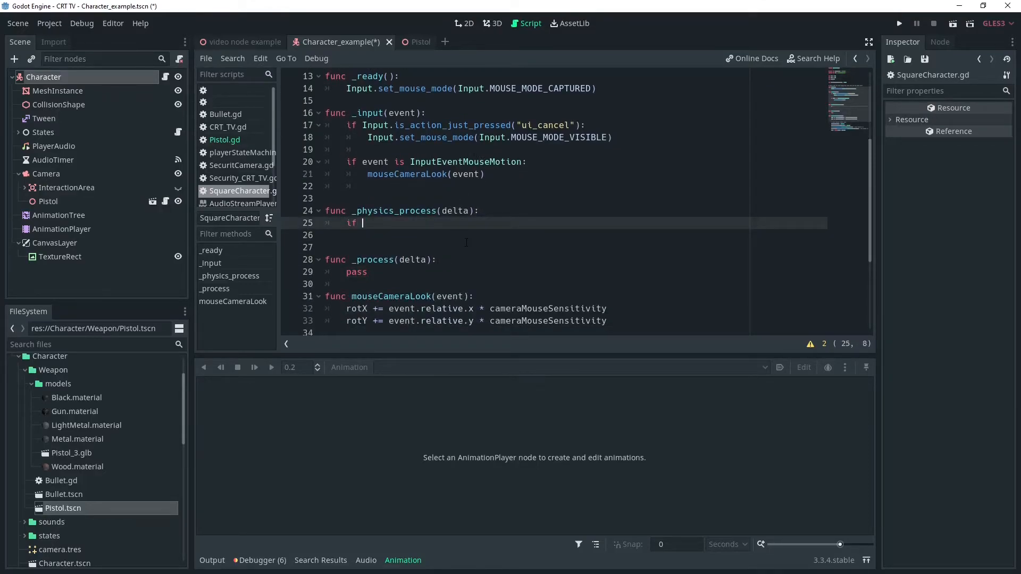
text(Input.is)
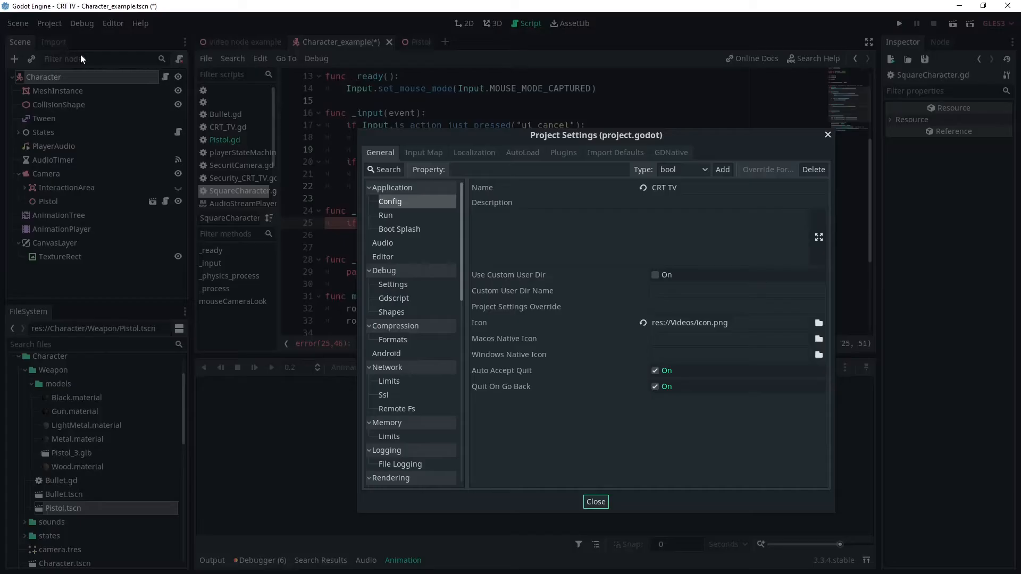
Confirm left_click in the Input Map and call Gun.Shoot() inside the check.
click(424, 153)
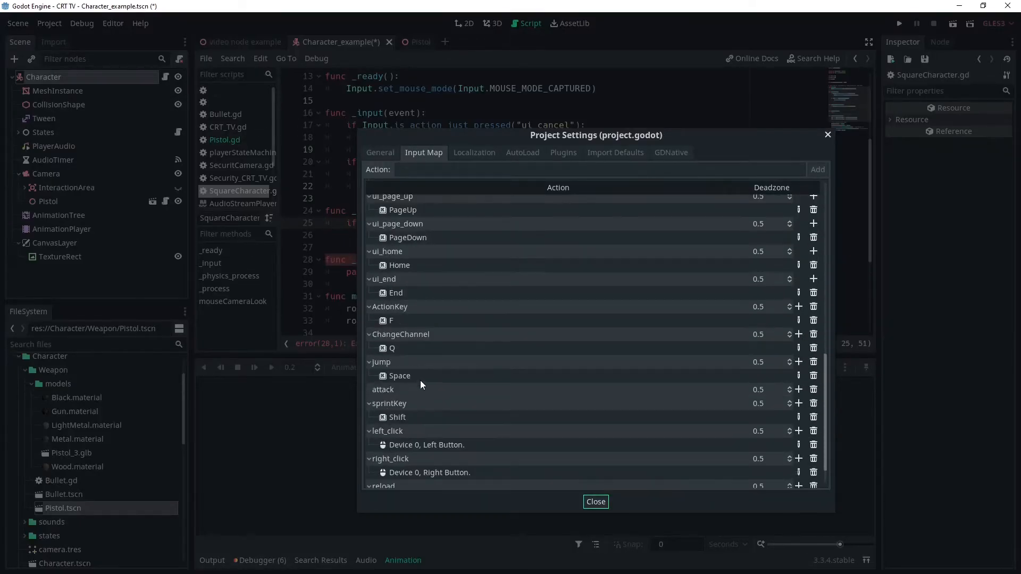
scroll(down, 3)
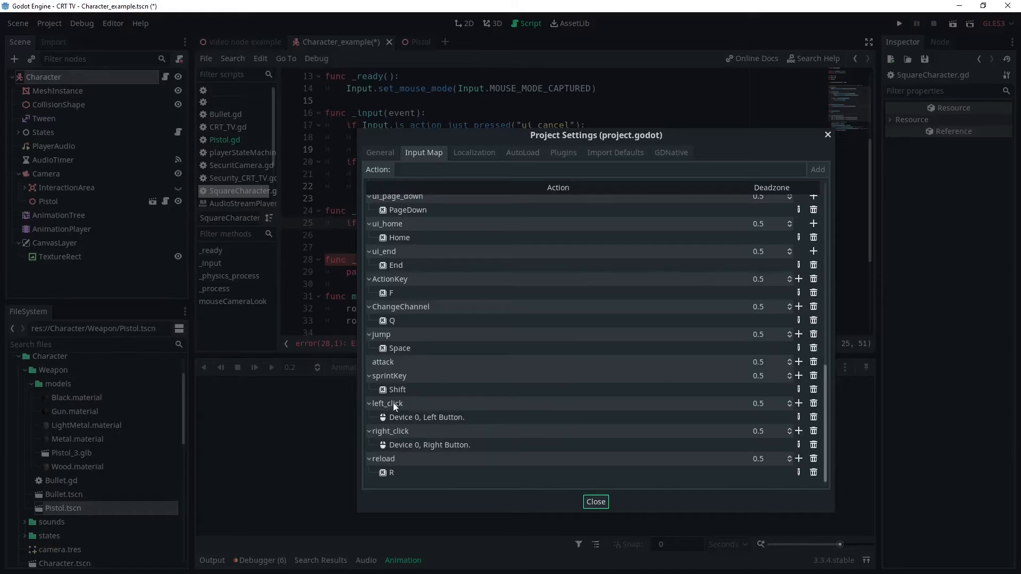
click(595, 501)
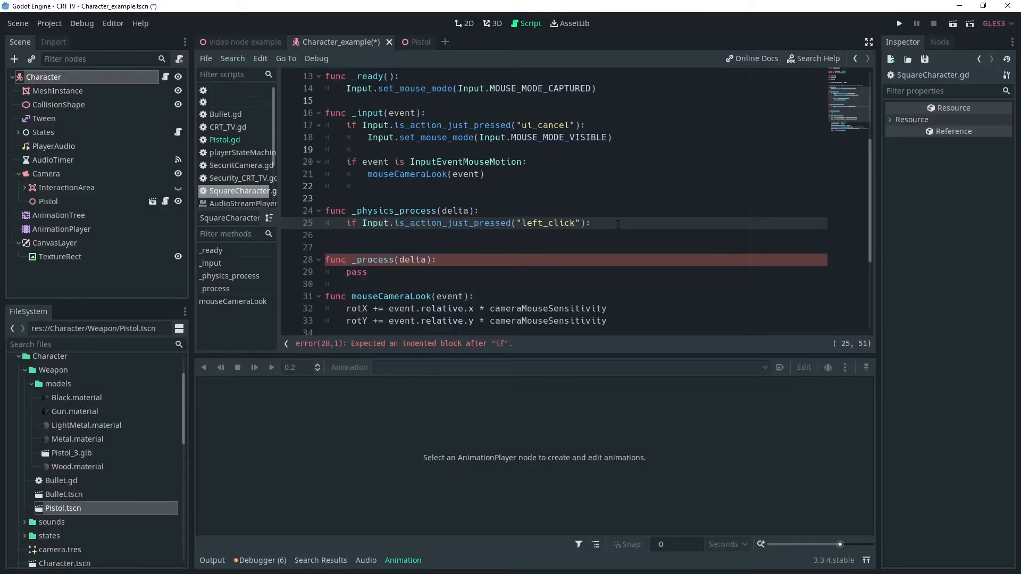
text(Gun)
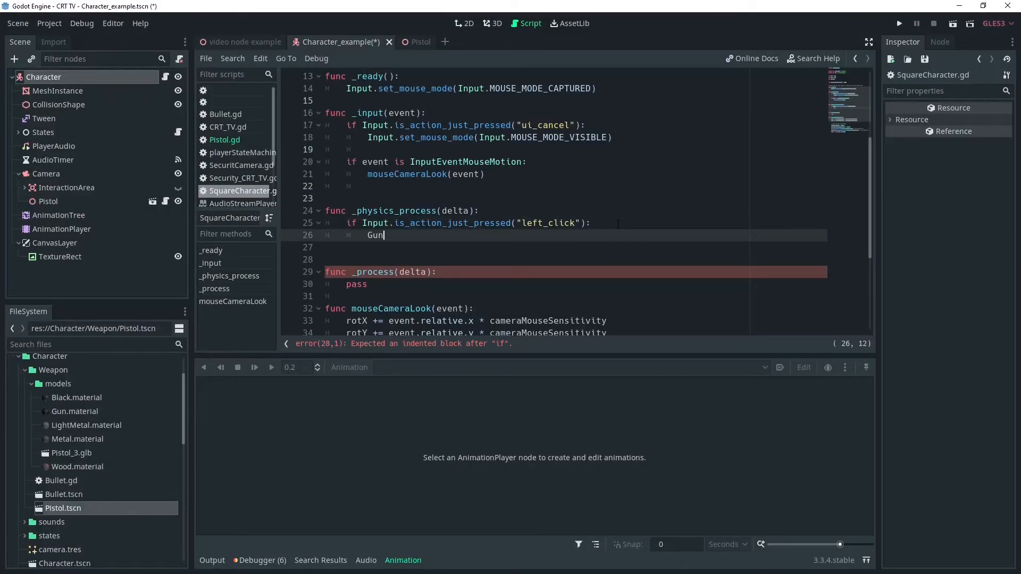
text(.Shoot())
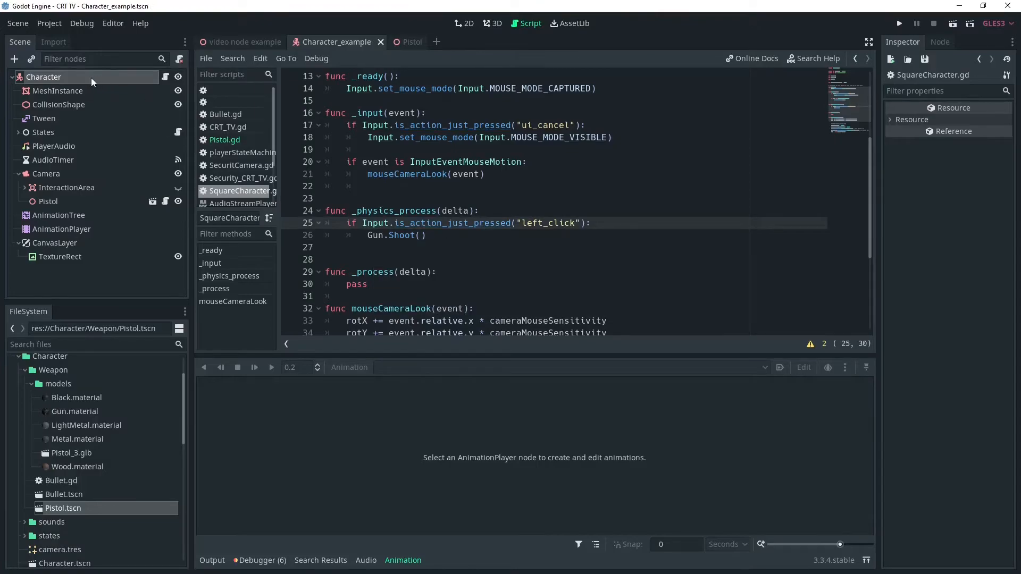
Run the project and fire the pistol by clicking in the game window.
click(244, 41)
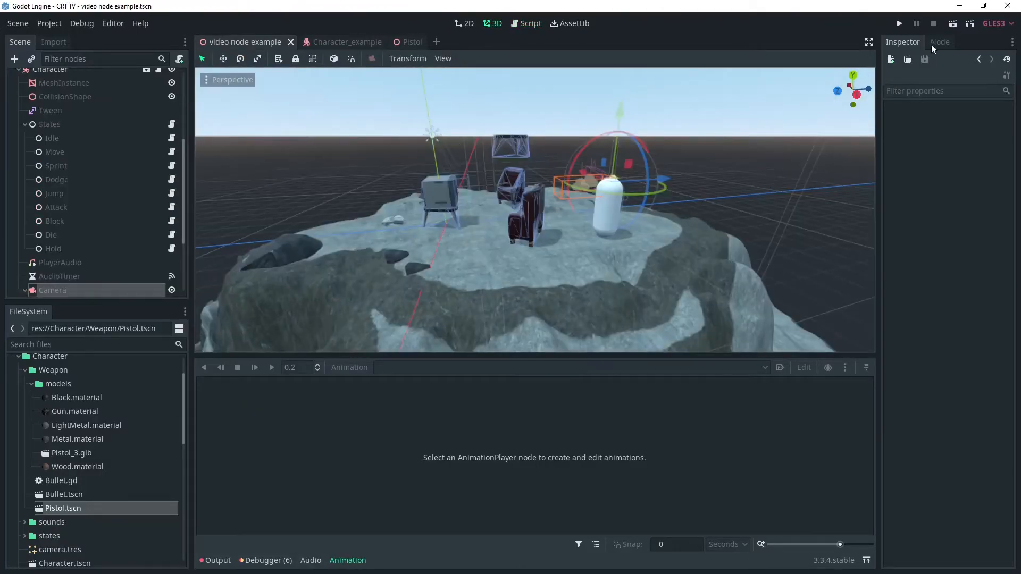
click(898, 23)
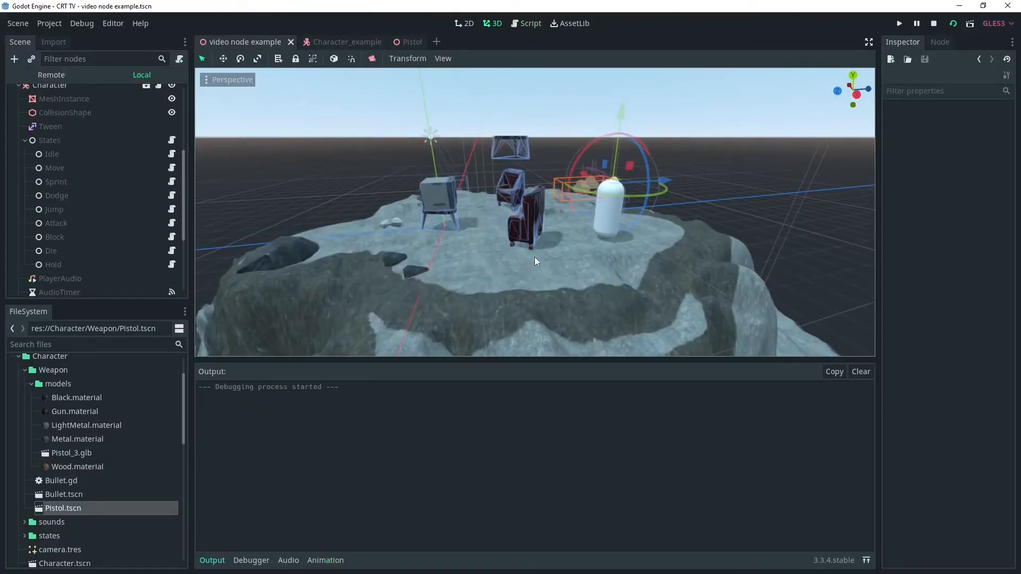
click(899, 23)
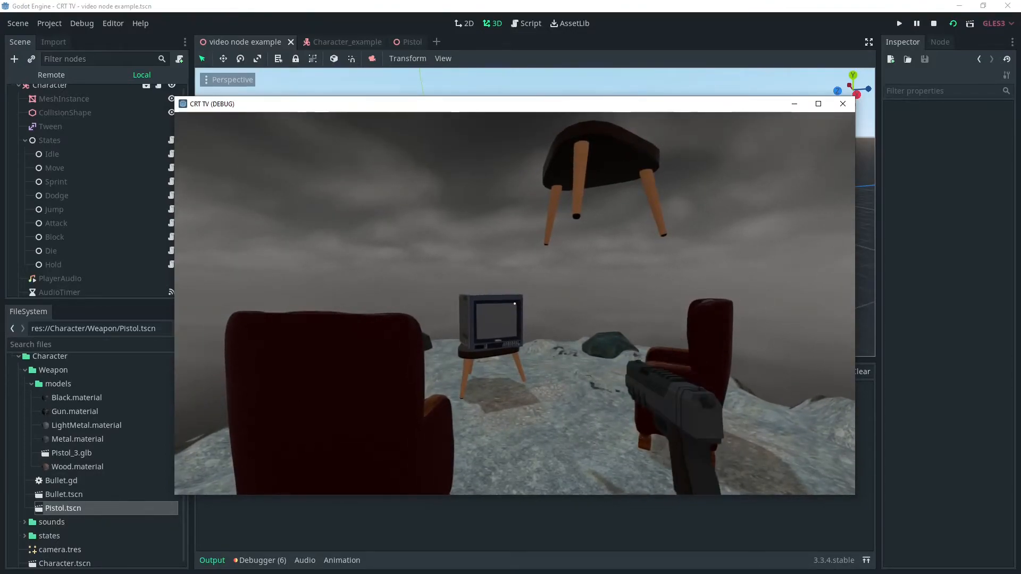
click(841, 104)
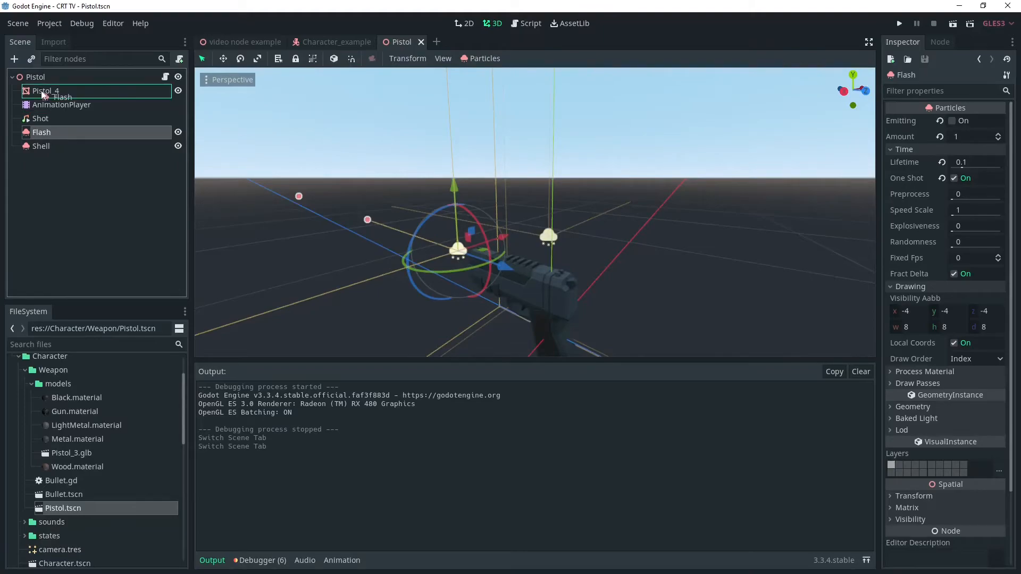
Reparent Flash under Pistol_4 and open its process material Scale curve options.
click(61, 118)
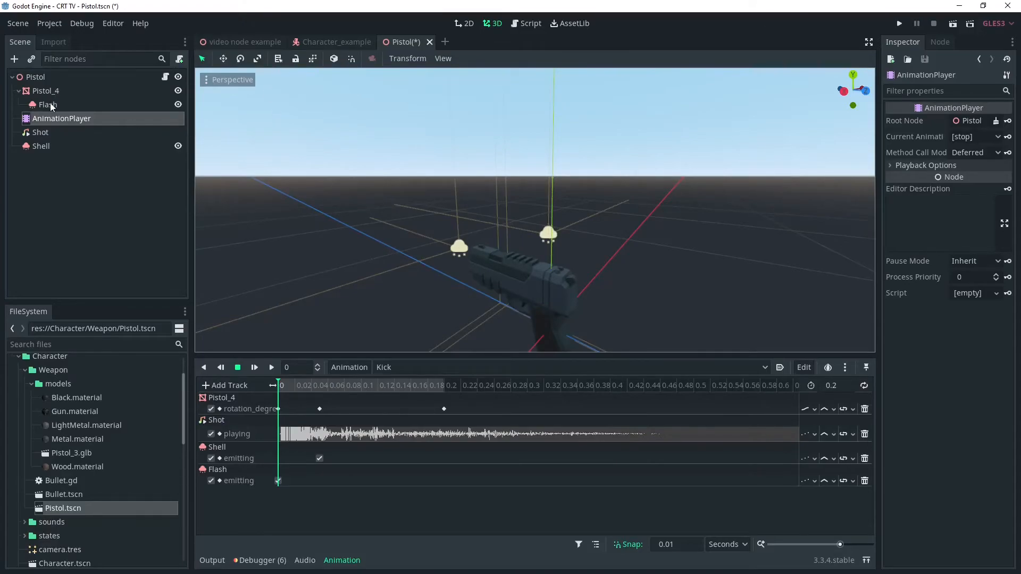
click(47, 104)
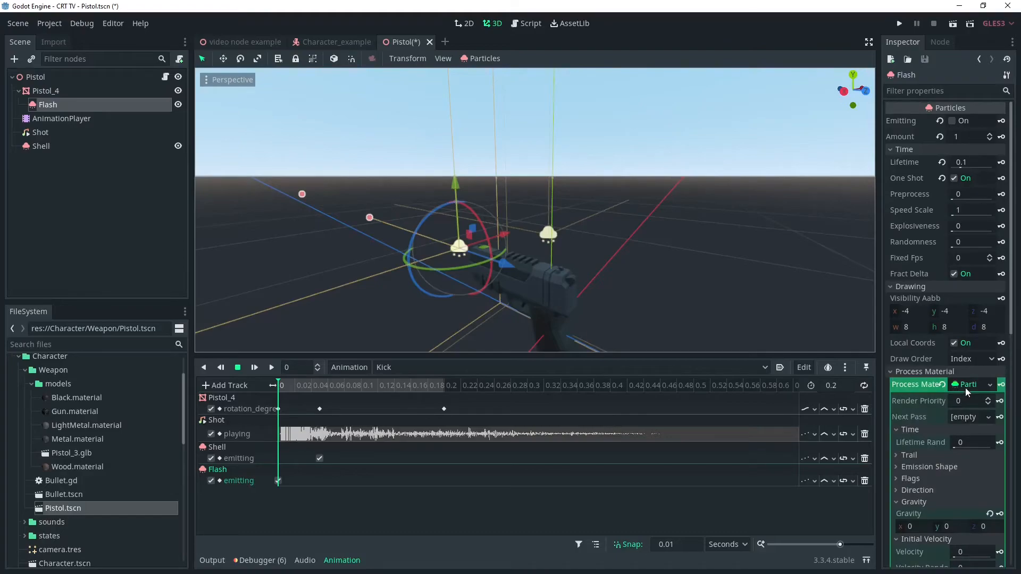
scroll(down, 3)
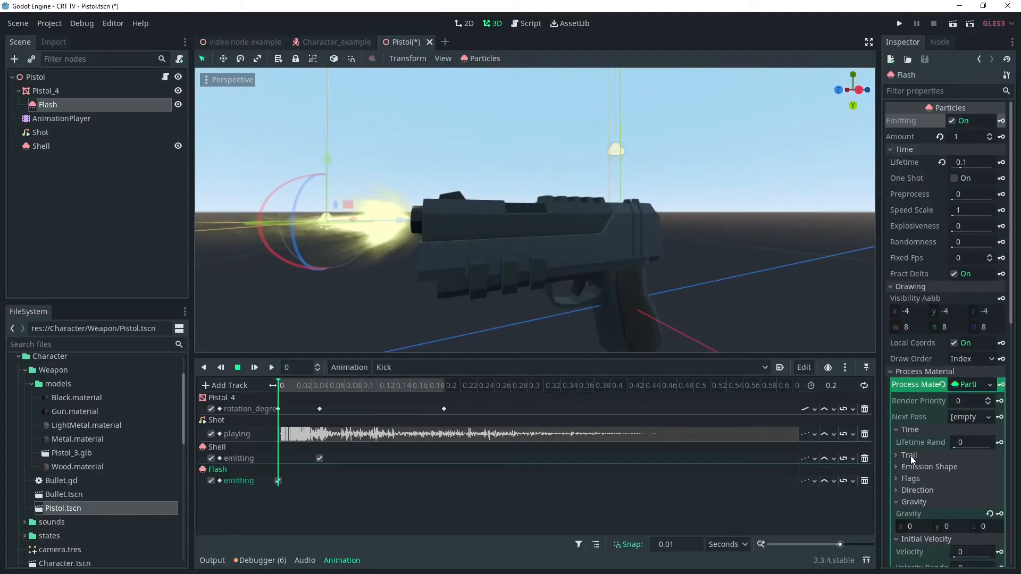
scroll(down, 3)
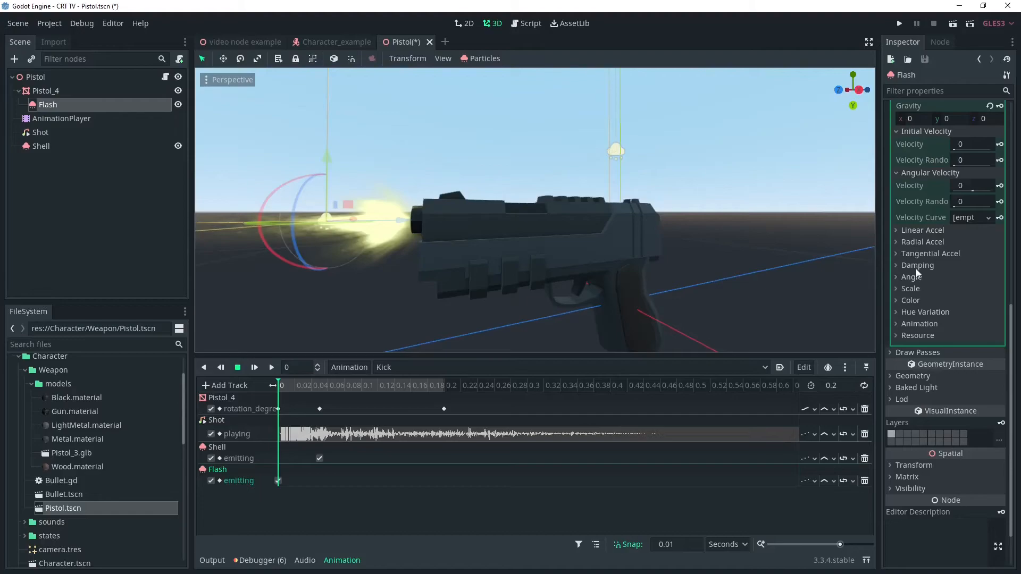
click(910, 288)
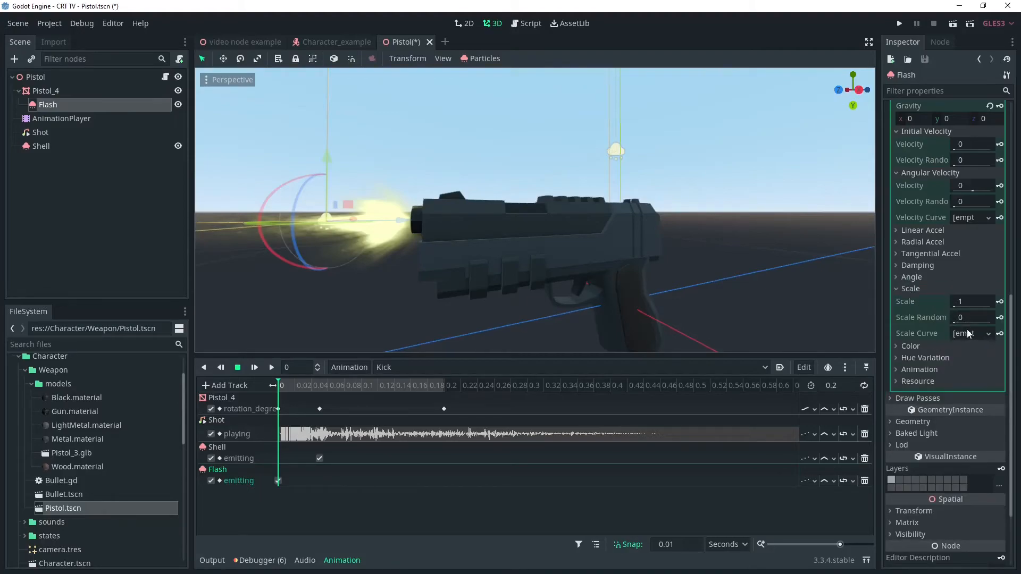
click(969, 333)
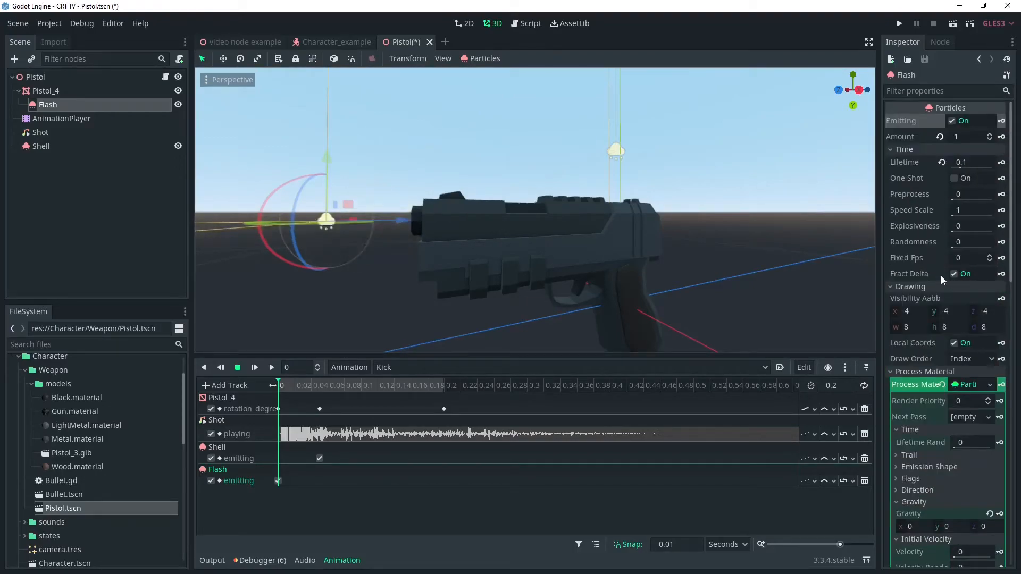
click(971, 177)
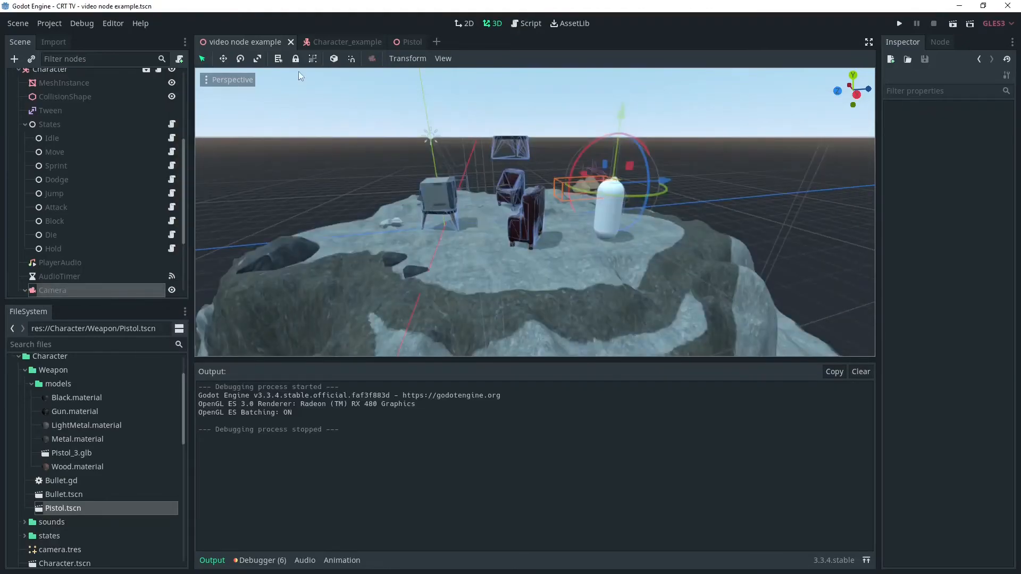
Give Shell a new SpatialMaterial with darkened orange albedo, metallic 1 and roughness 0.73.
click(406, 41)
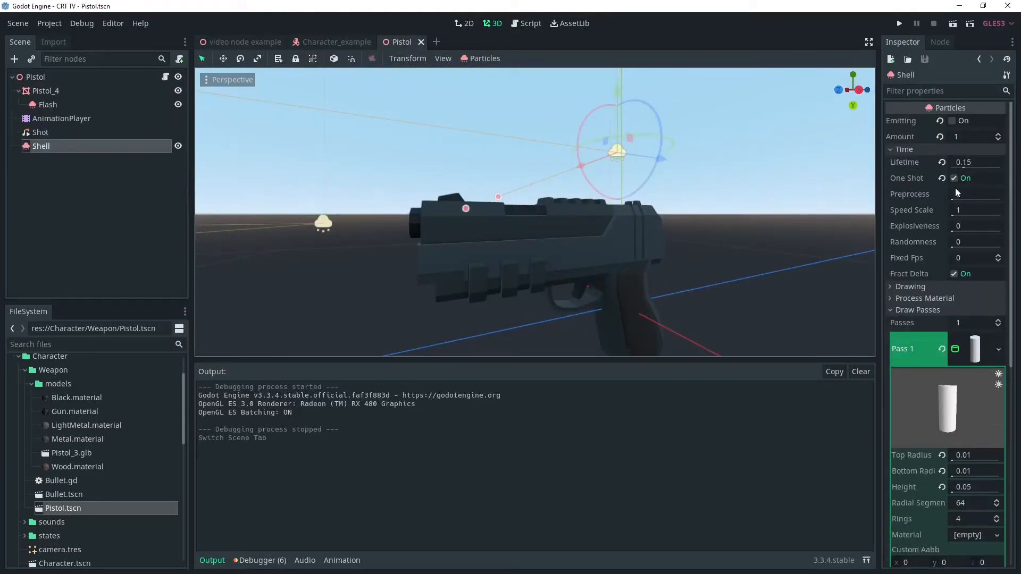
scroll(down, 3)
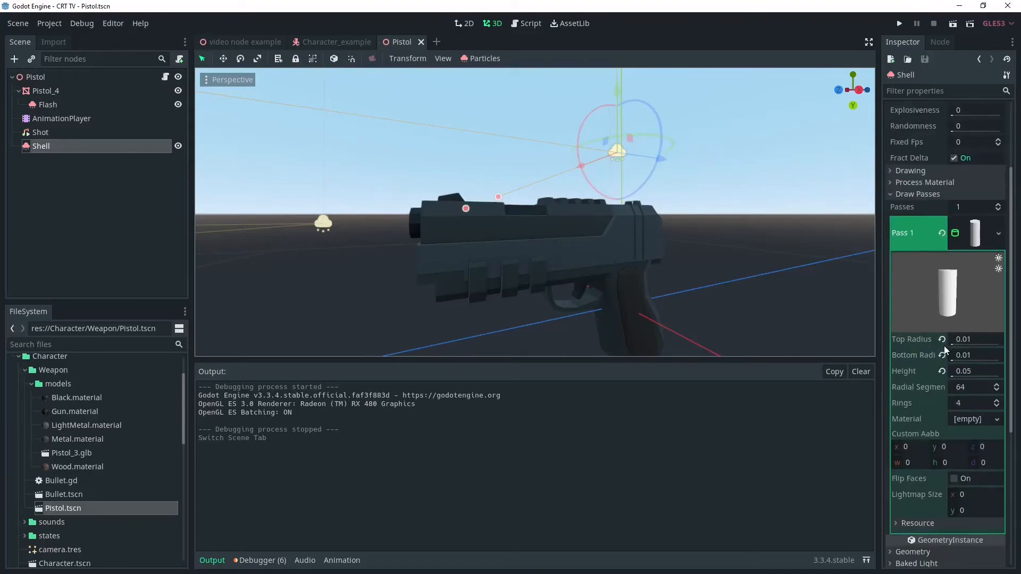
mouse_move(947, 388)
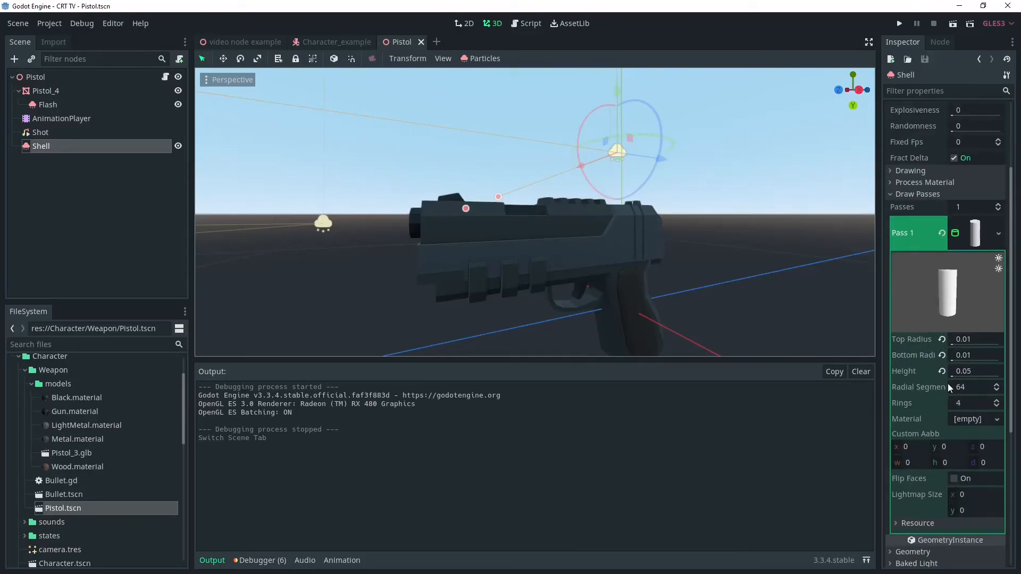
click(975, 418)
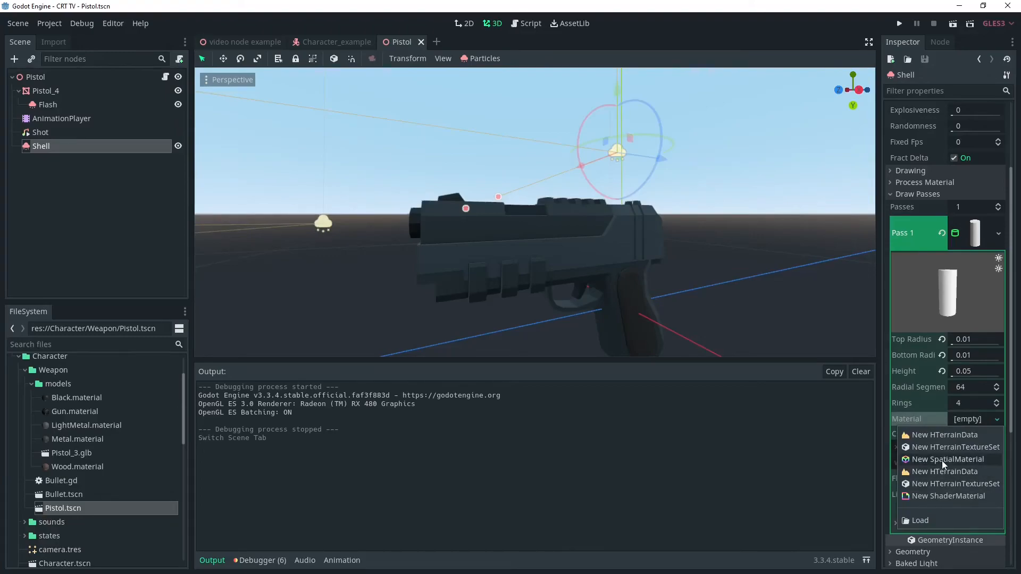
click(948, 459)
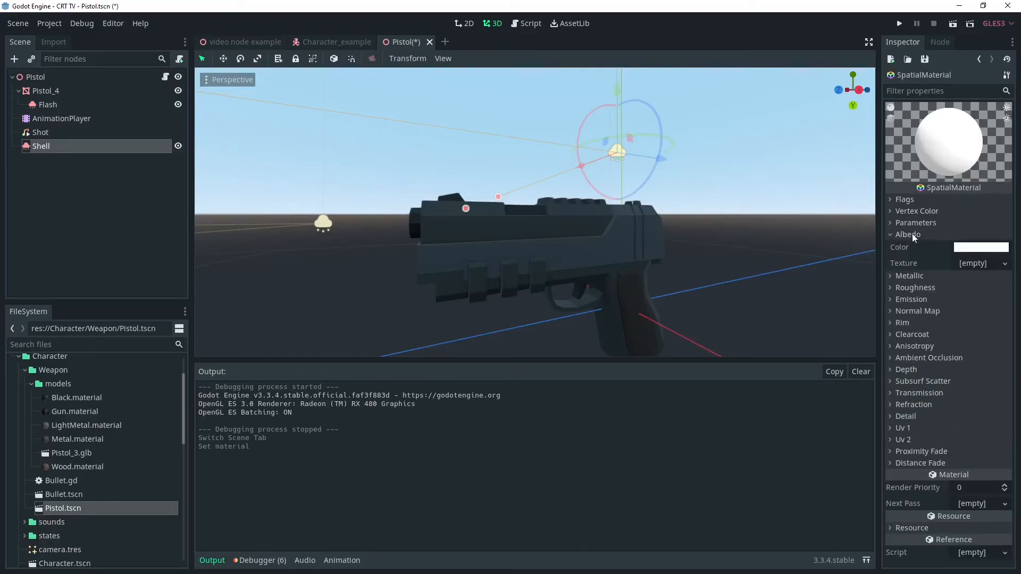
click(980, 246)
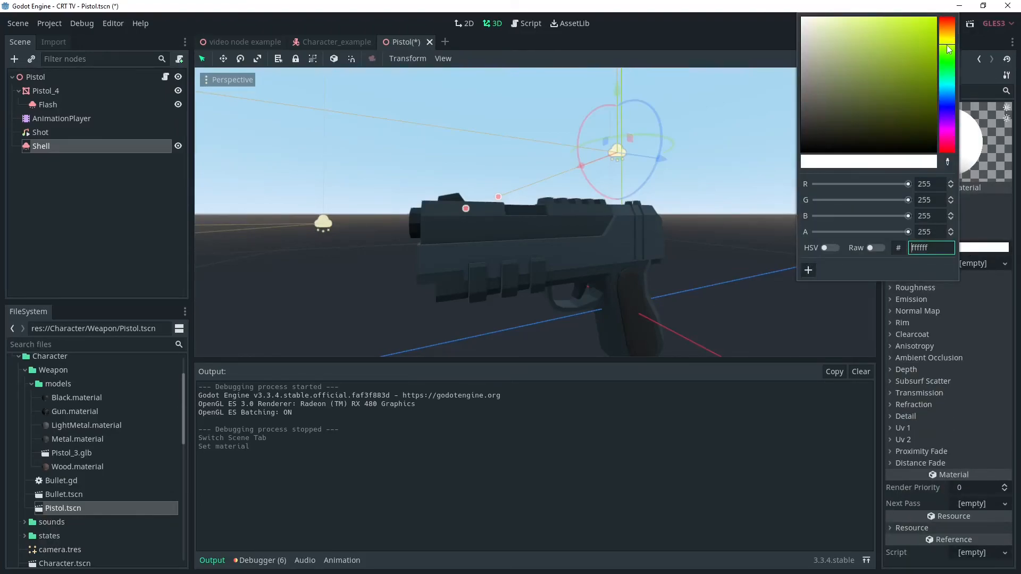
click(948, 48)
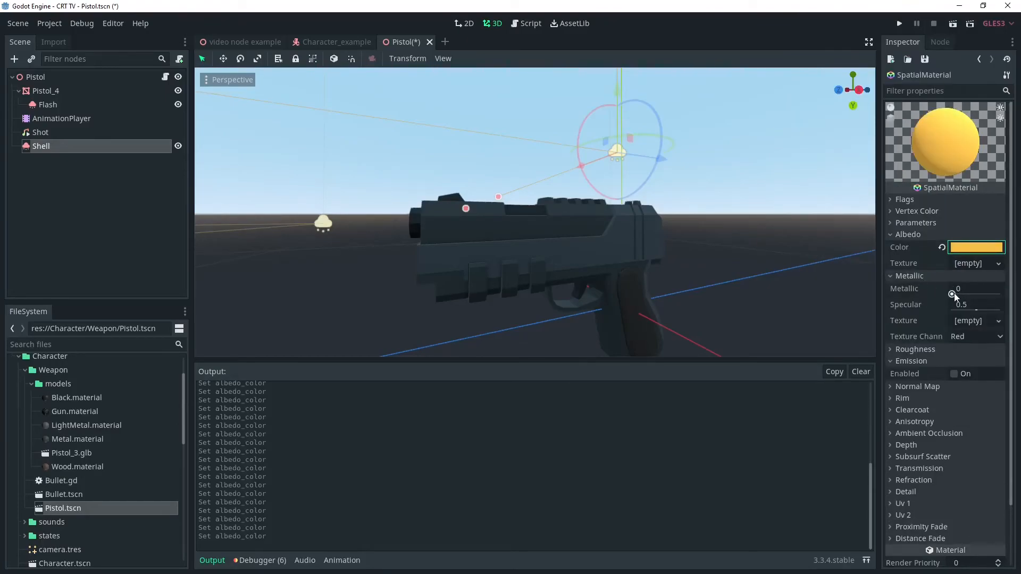
drag(969, 288, 990, 288)
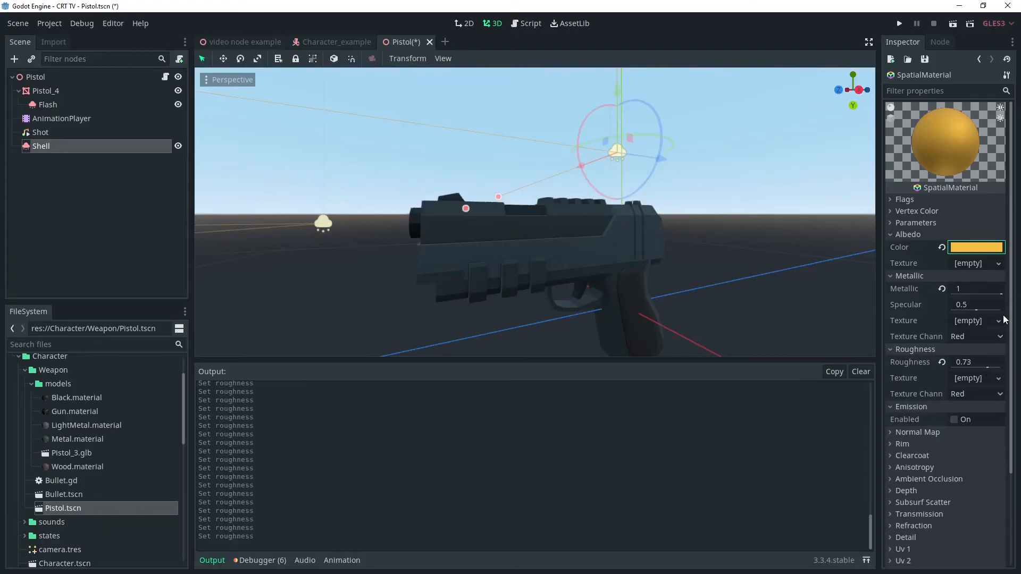
click(976, 247)
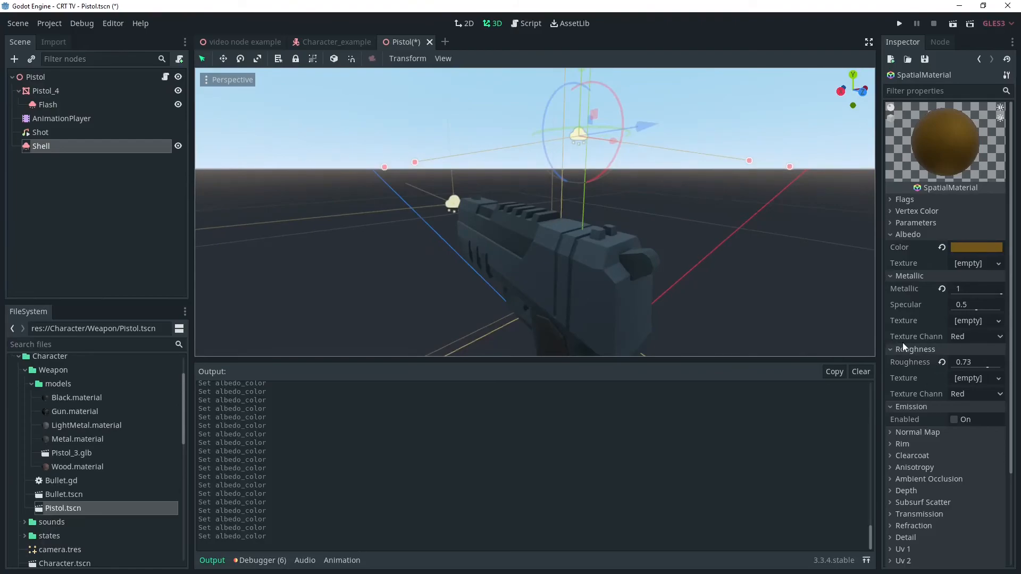
mouse_move(647, 326)
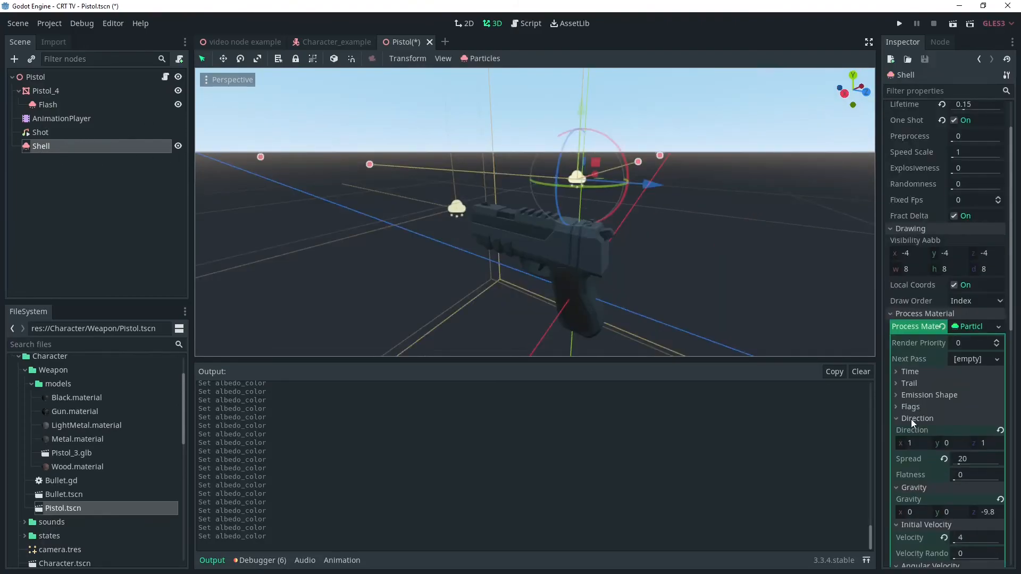
Set the Shell particles' Direction y to -0.5 (giving 1, -0.5, 1) and save the Pistol scene.
click(952, 443)
text(1)
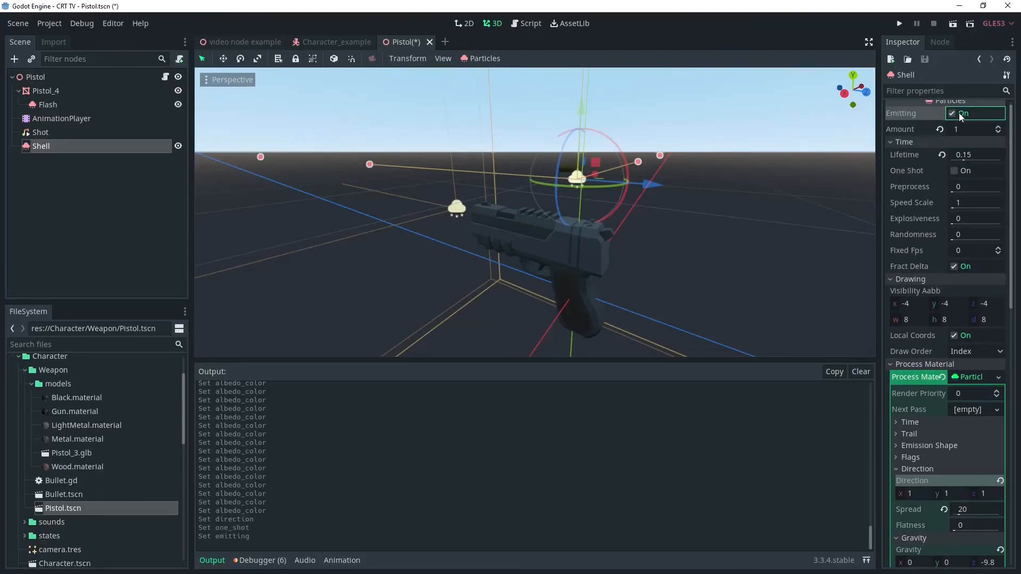
scroll(down, 3)
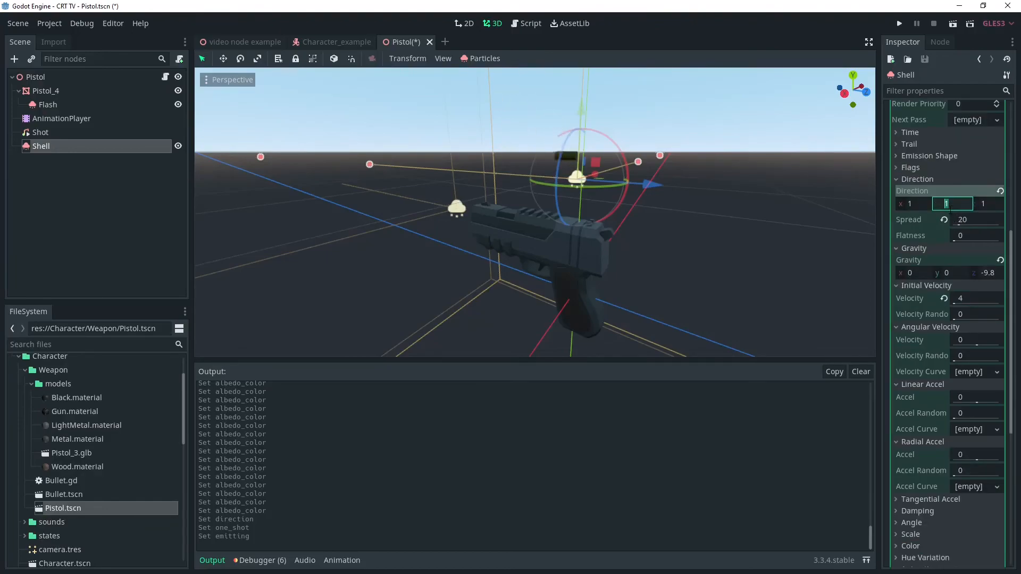
text(-1)
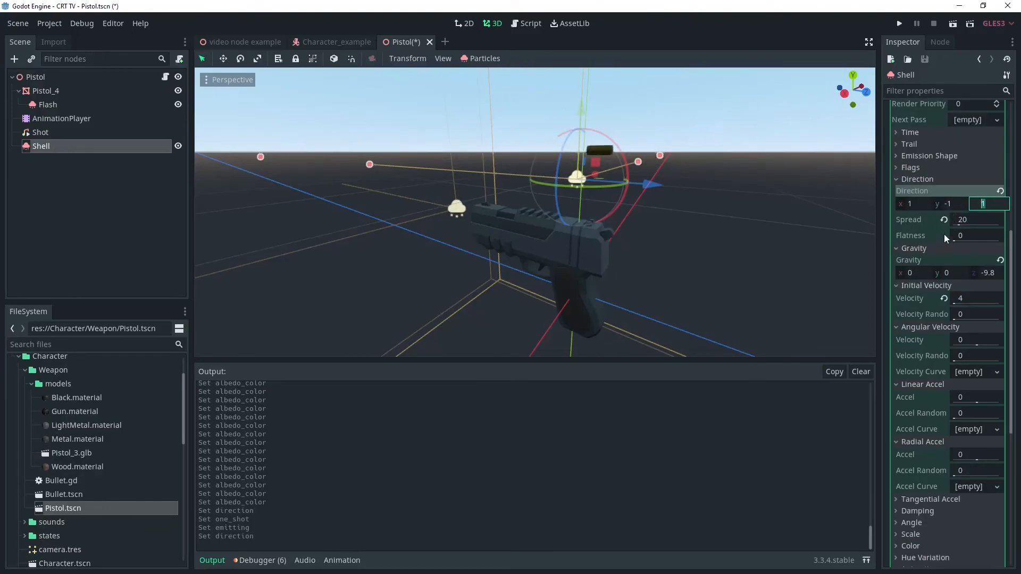
text(-0.5)
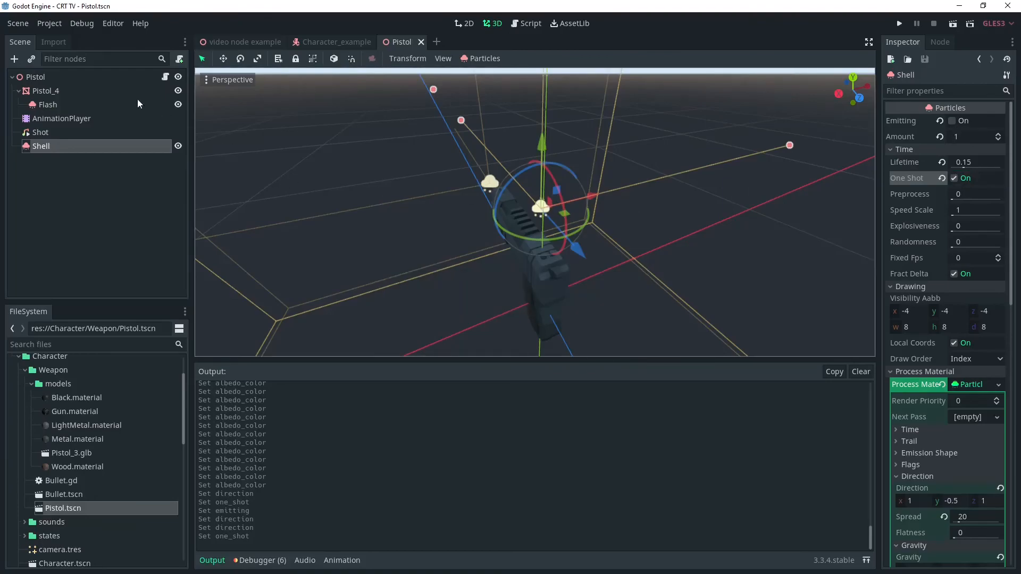
click(244, 42)
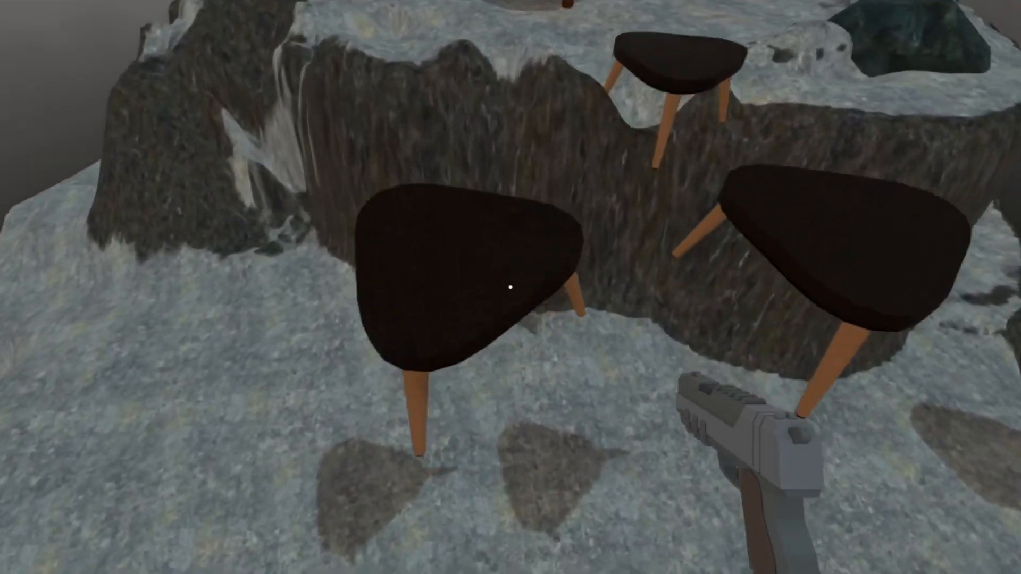
mouse_move(510, 287)
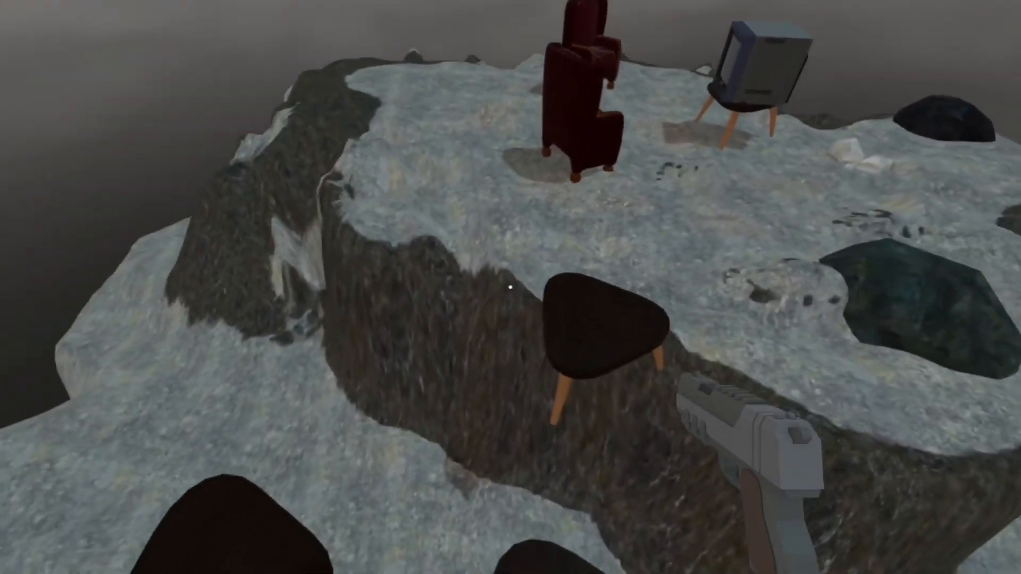